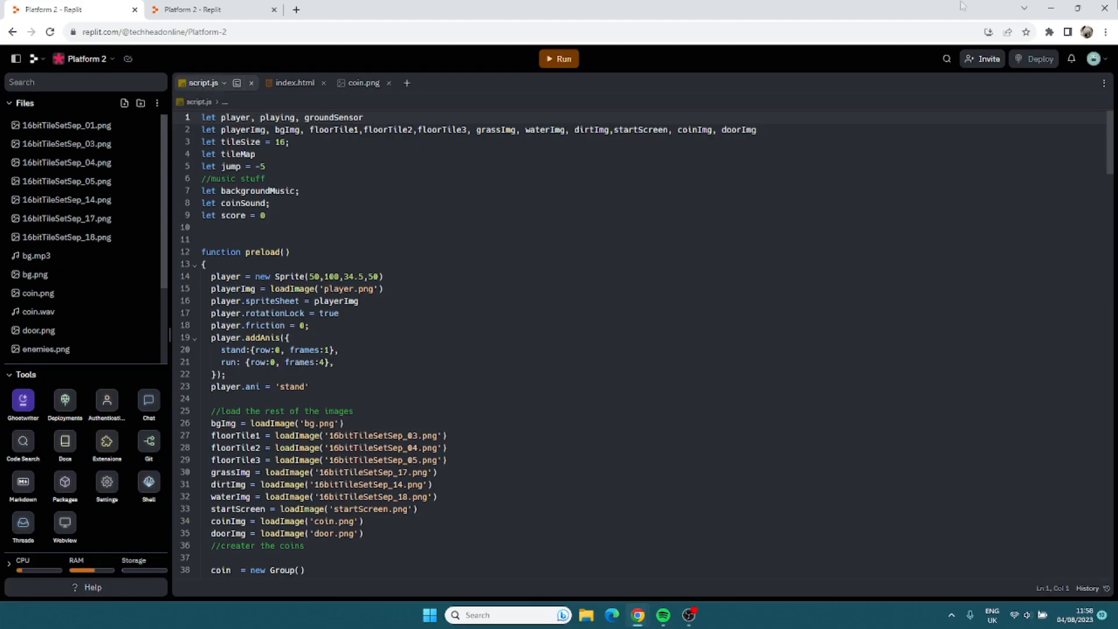
View the enemies.png sprite sheet, then return to the script.js editor.
left_click(46, 348)
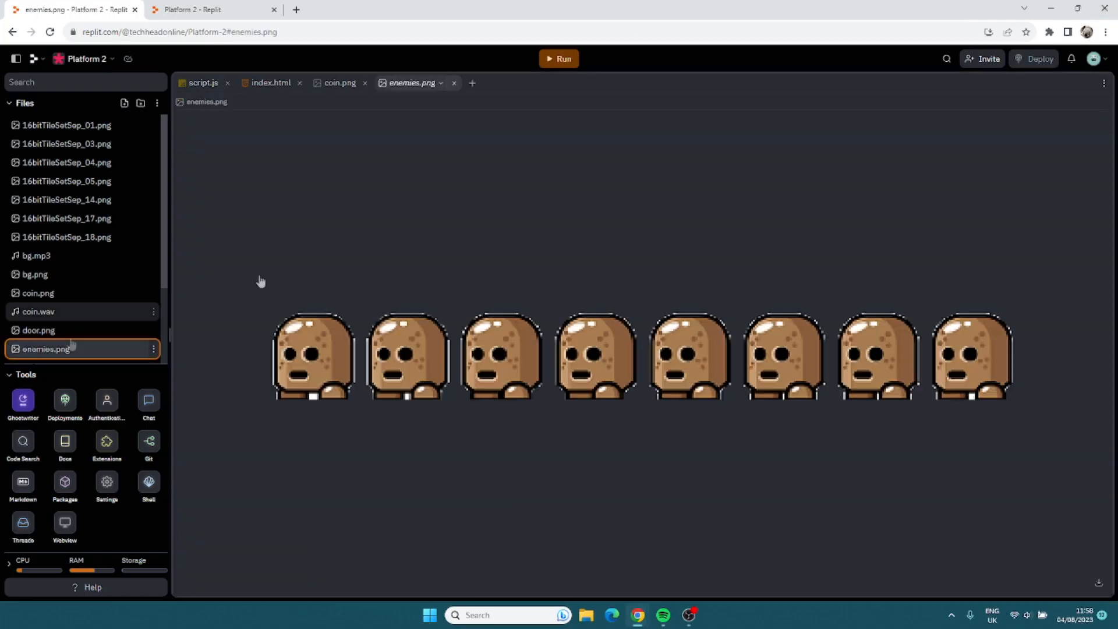
mouse_move(874, 370)
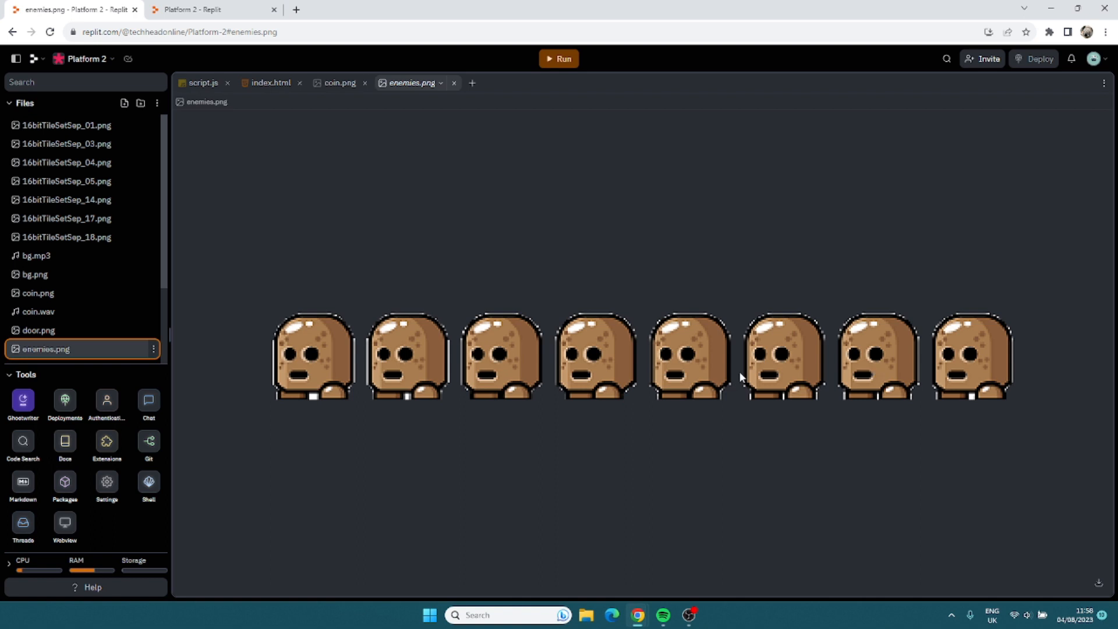
mouse_move(54, 372)
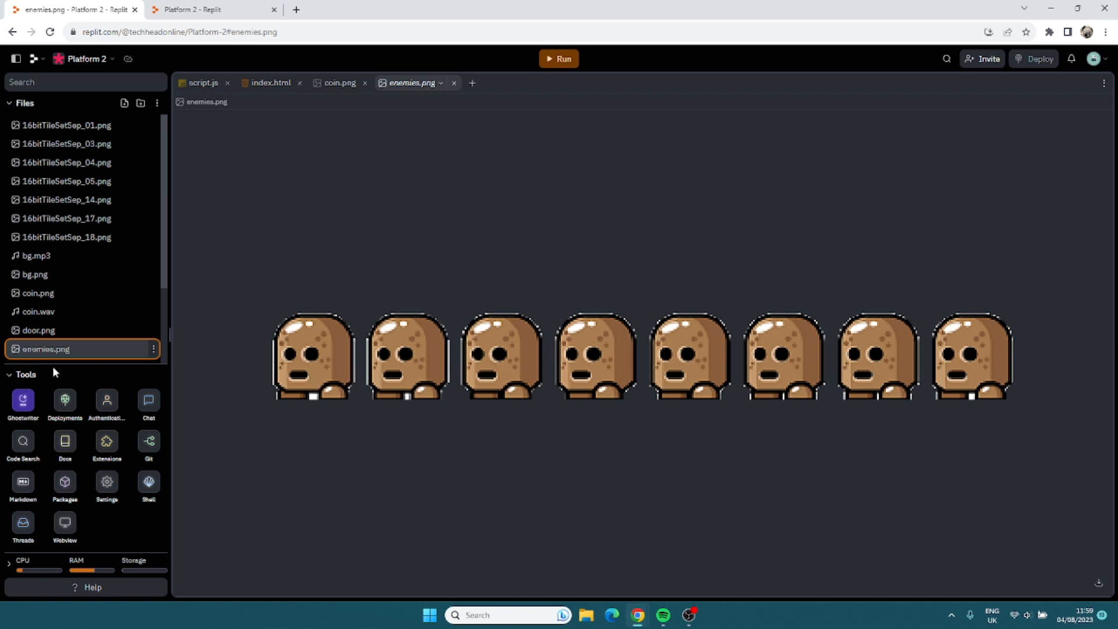
left_click(204, 83)
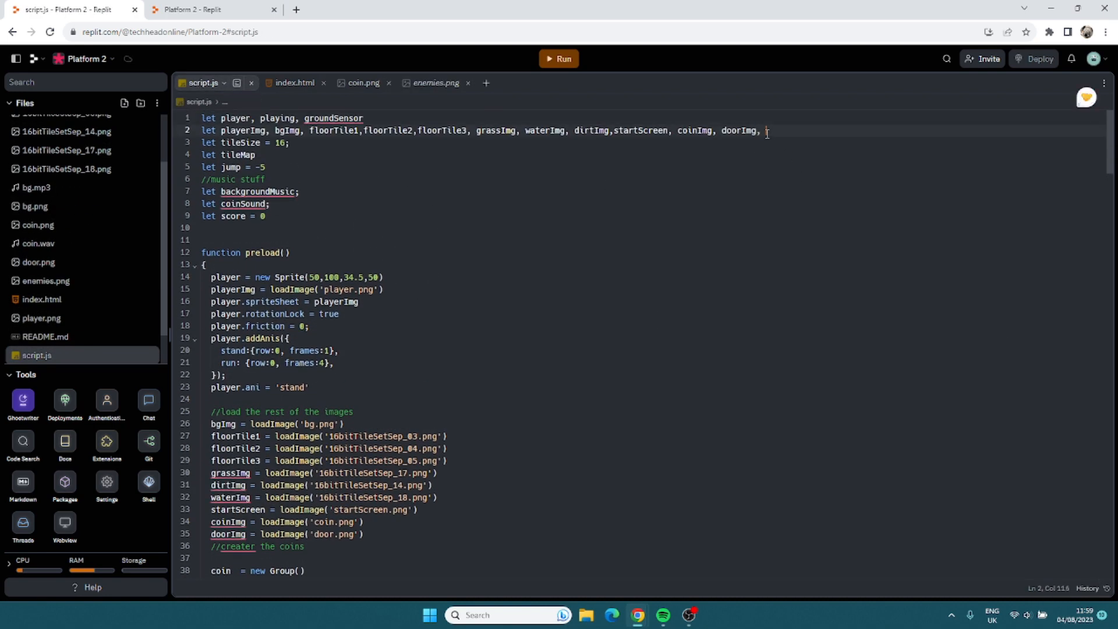
Declare enemyImg and load 'enemies.png' into it in preload with loadImage.
type("enemyImg")
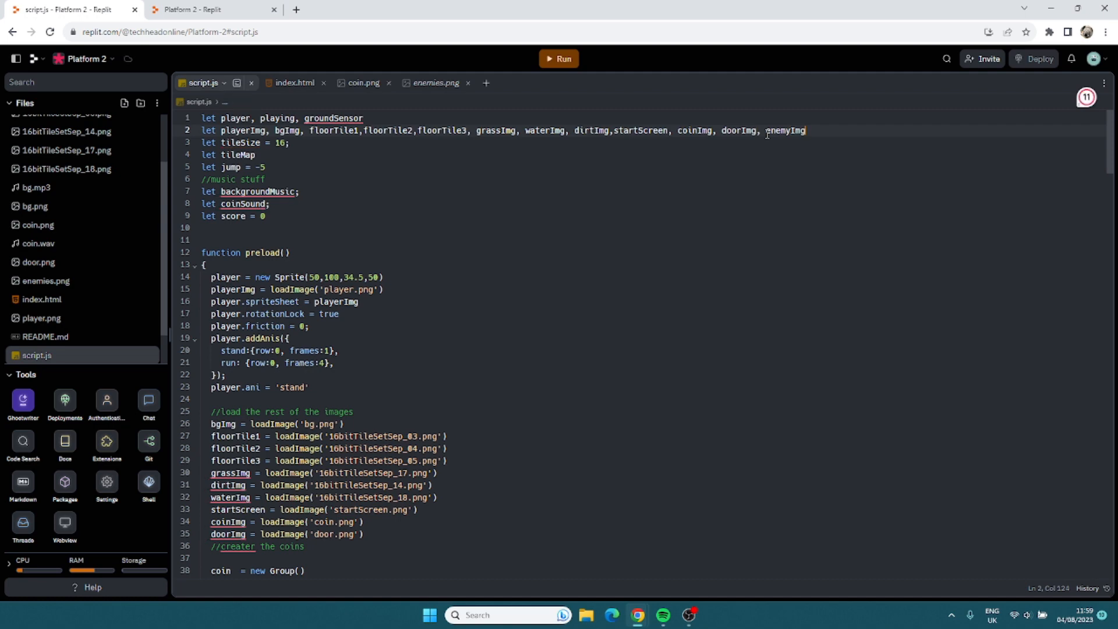
scroll("down", 3)
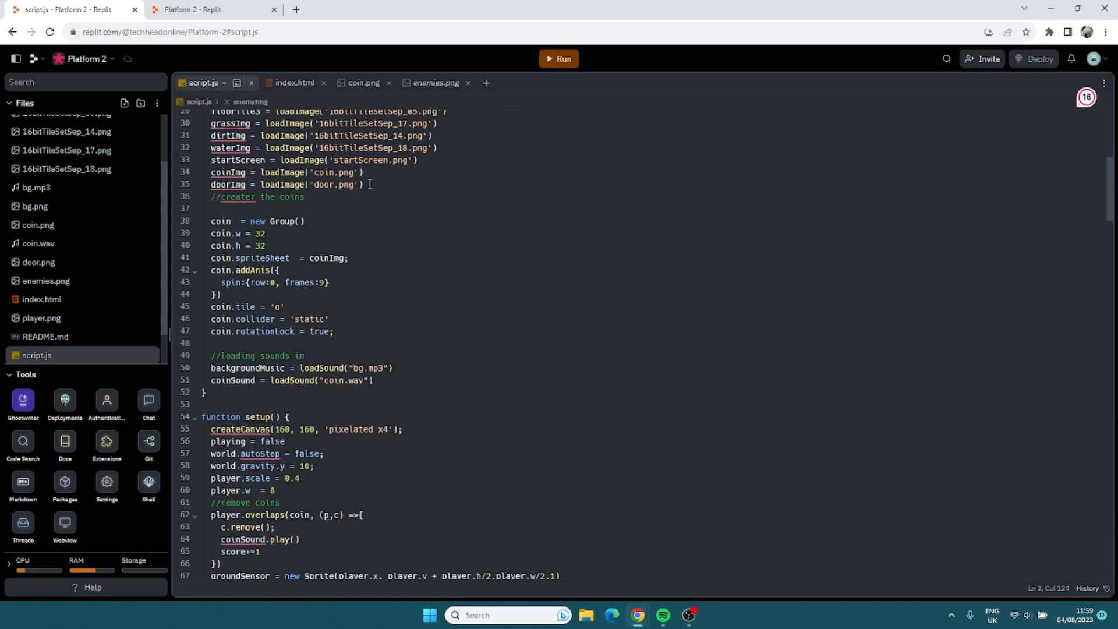
type("enemy")
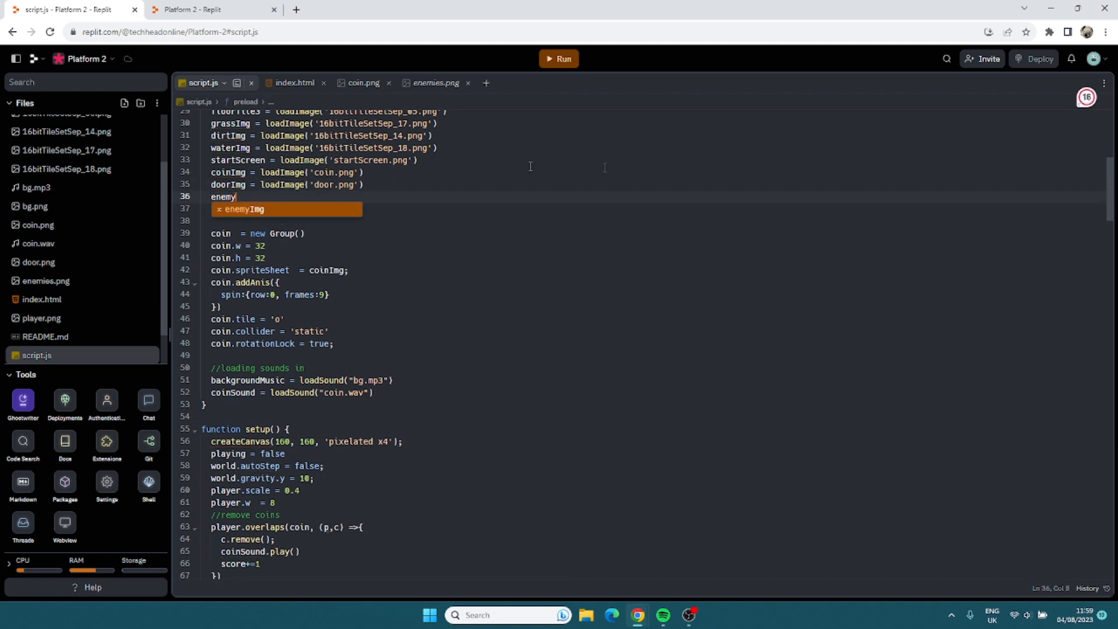
mouse_move(306, 221)
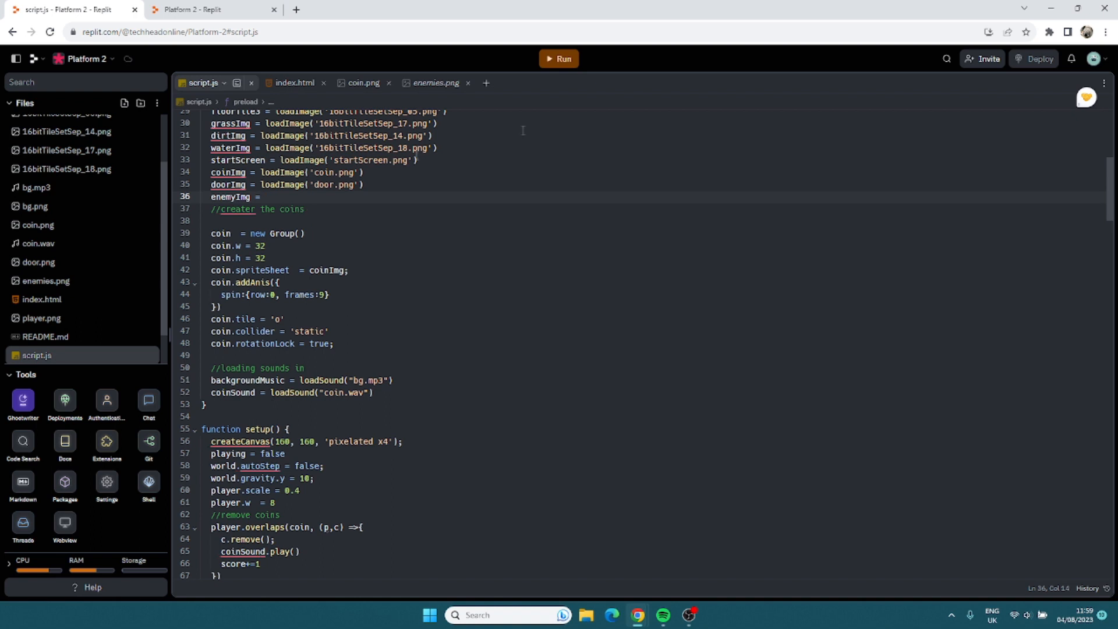
left_click(1085, 97)
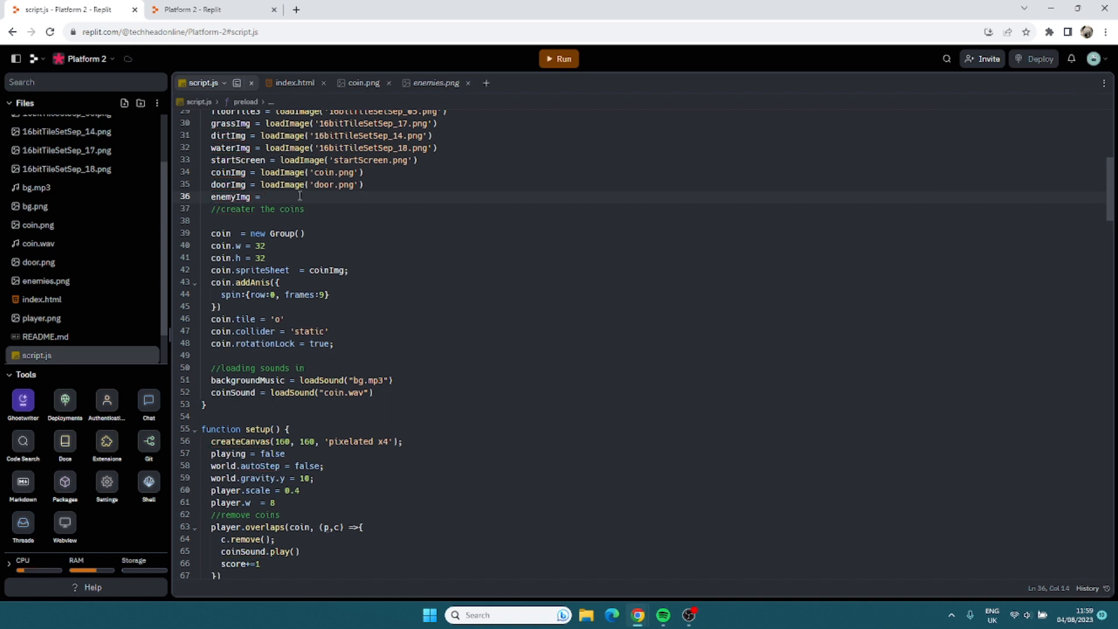
type("loadImage(")
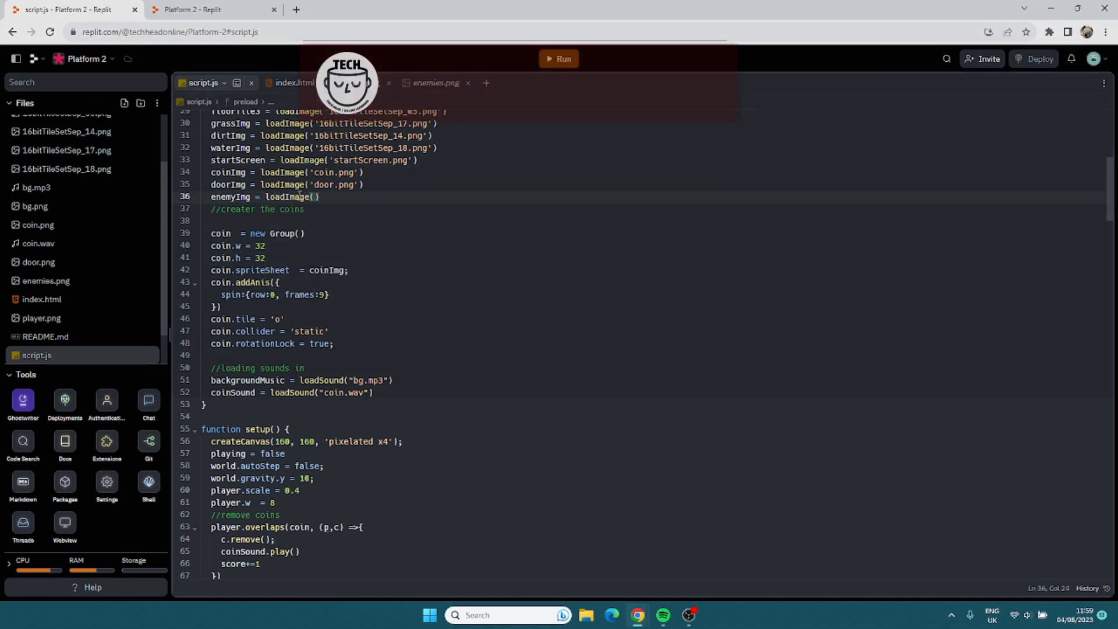
type("'enemie'")
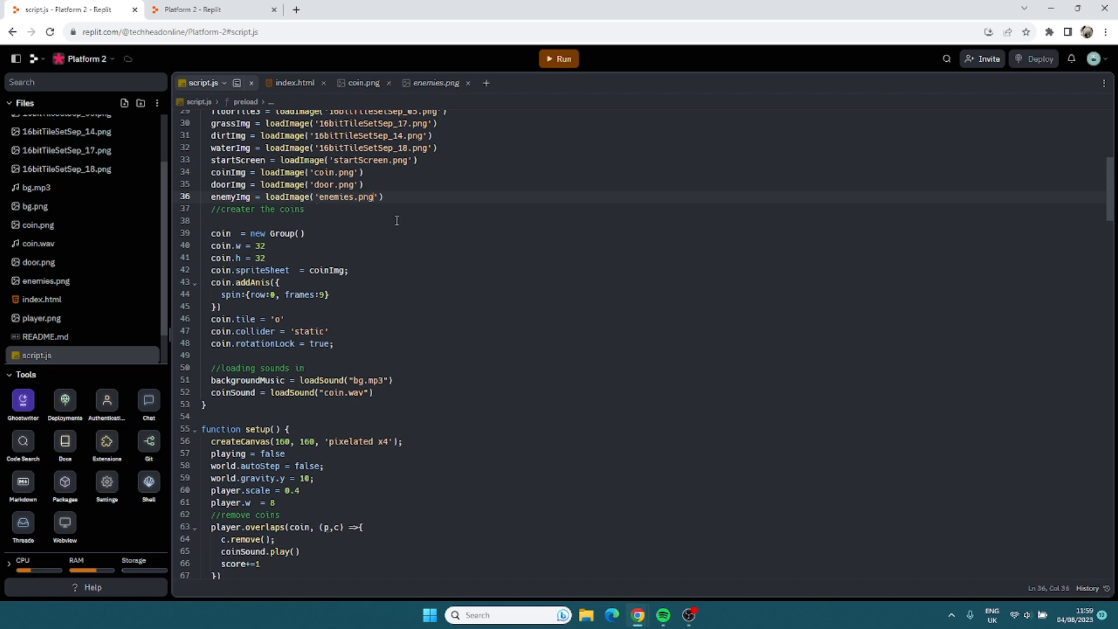
mouse_move(424, 235)
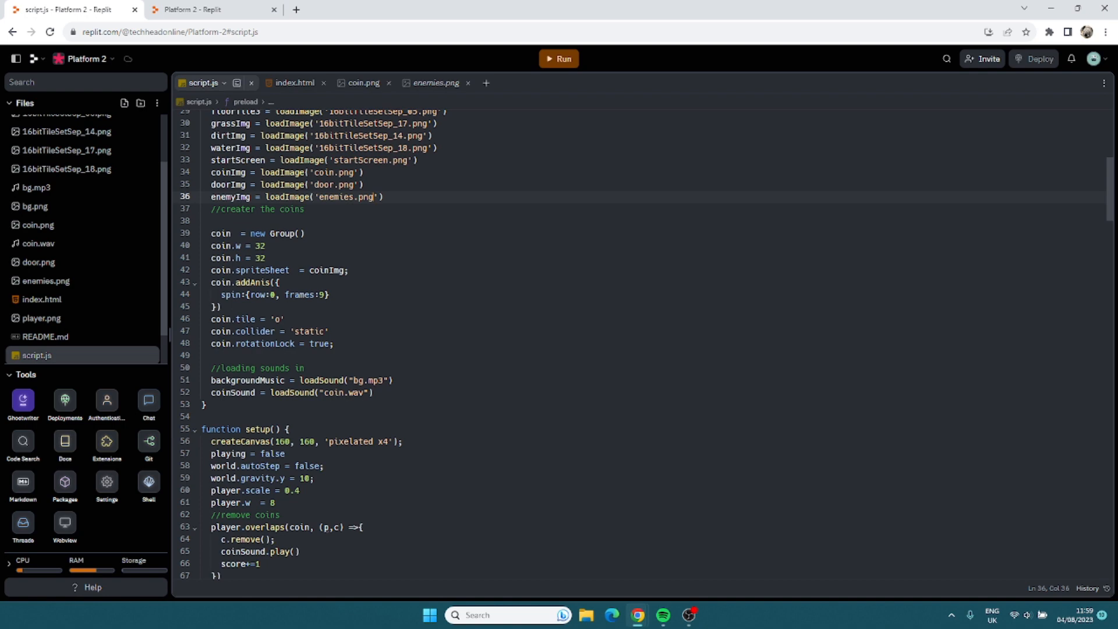
Create an enemy Group with width 51, height 50 and tile '!' after the coin settings.
scroll("down", 3)
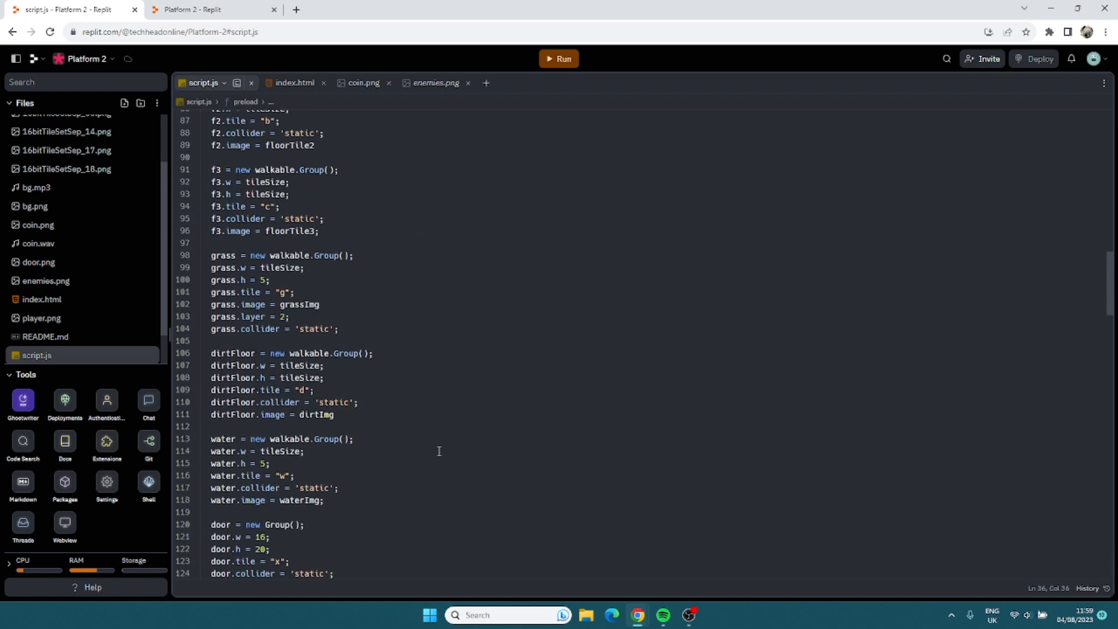
scroll("down", 3)
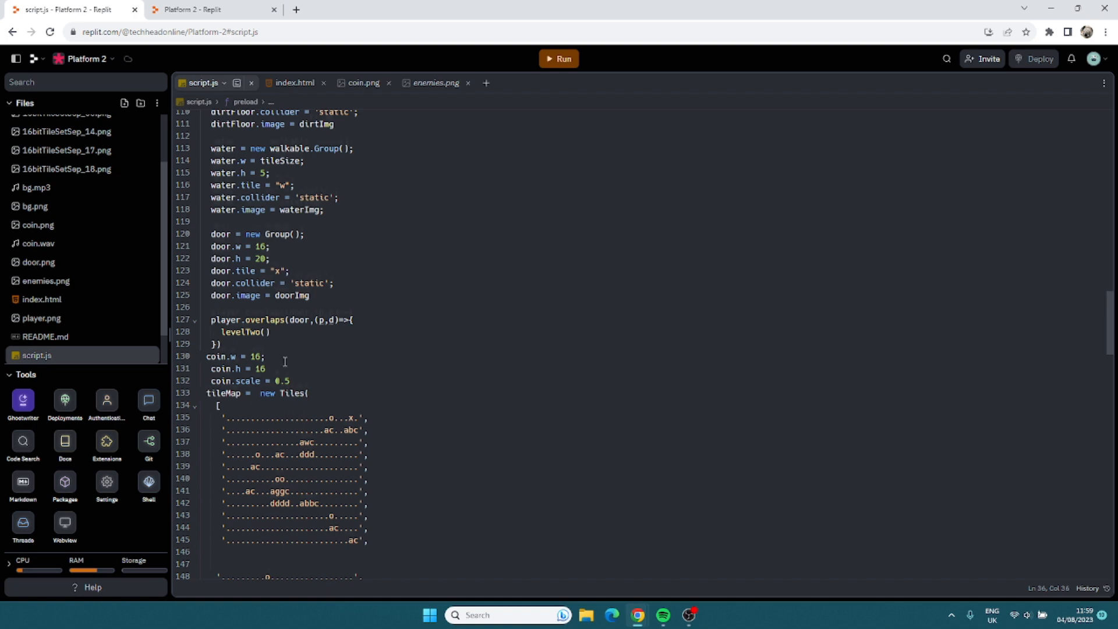
key("Enter")
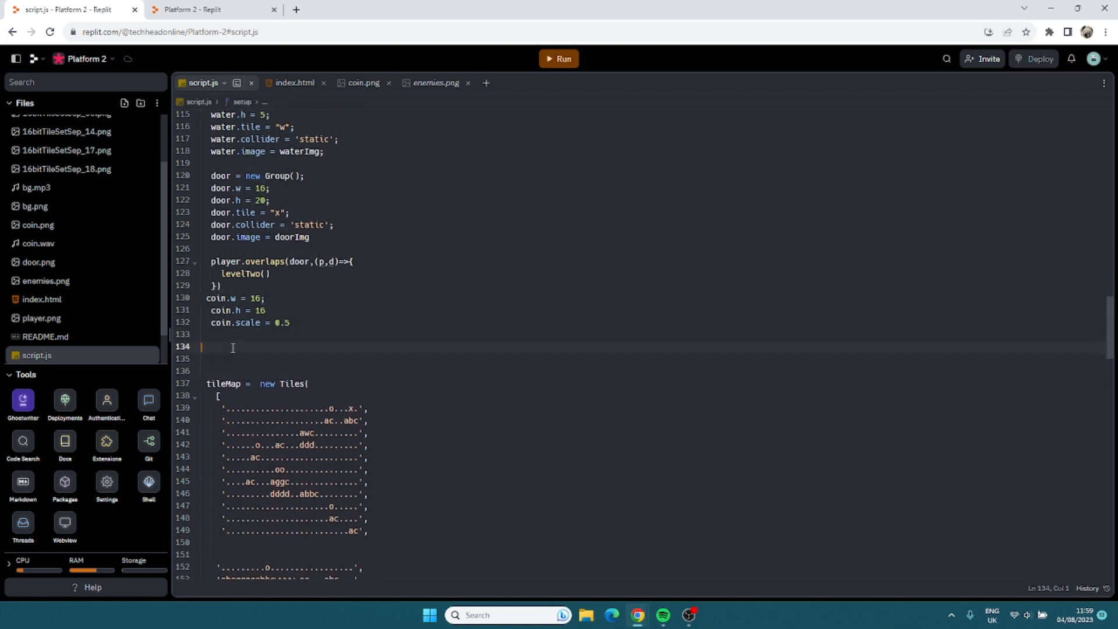
type("enemy =")
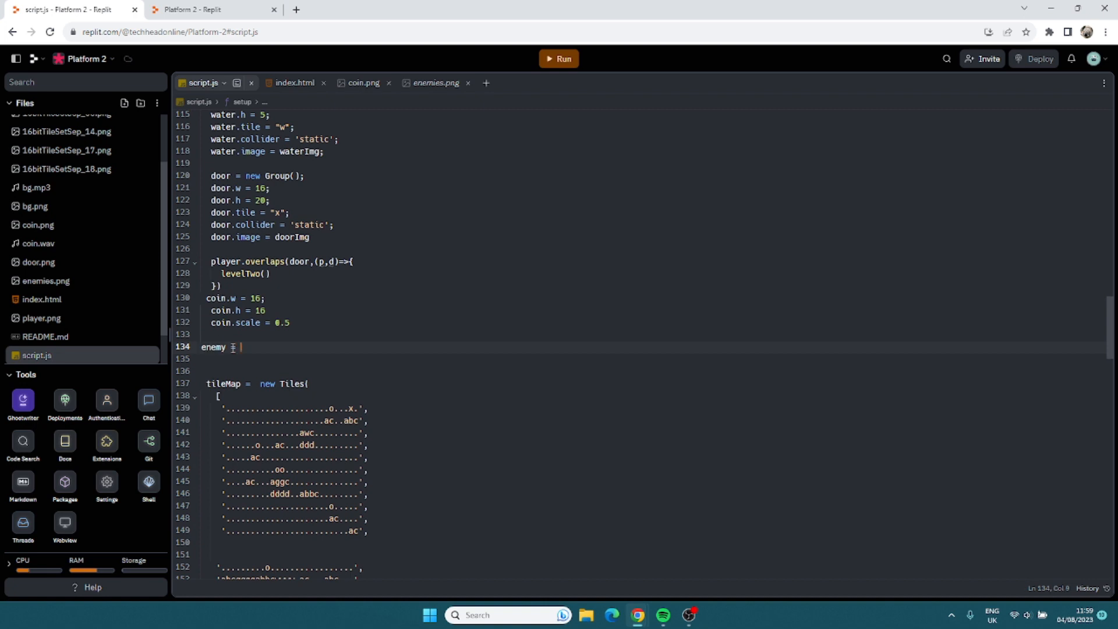
type("ne")
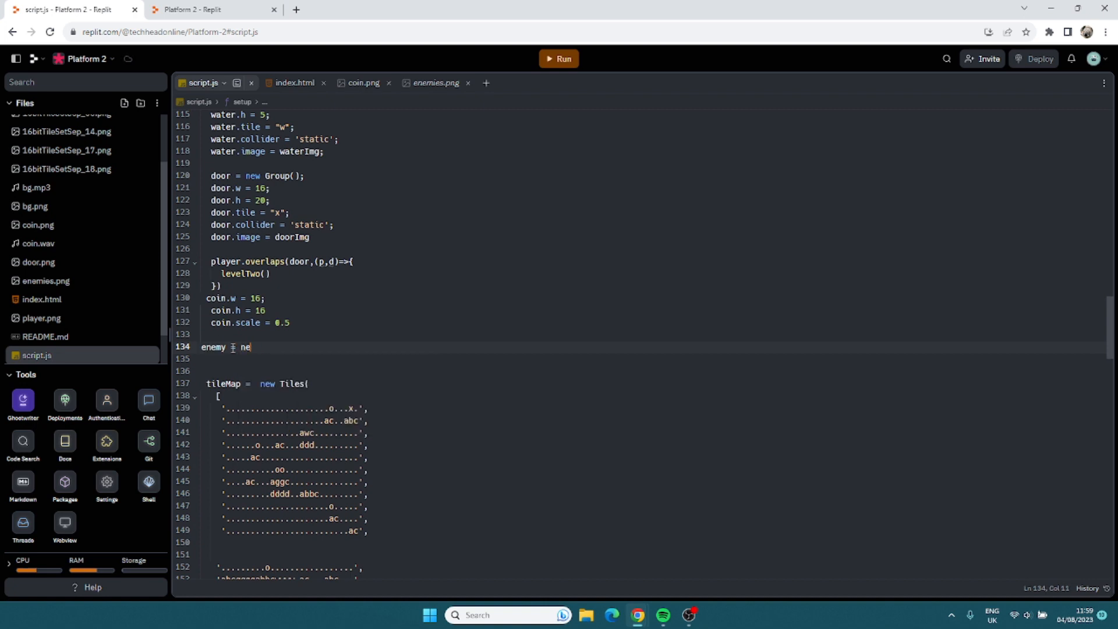
type("w Group()")
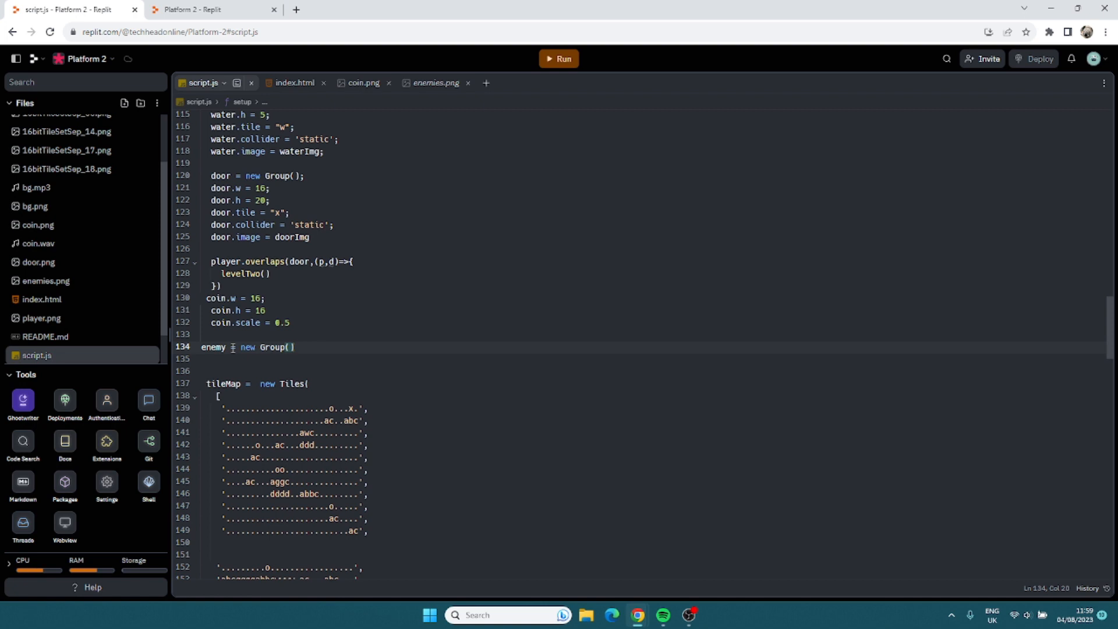
type("enemy.")
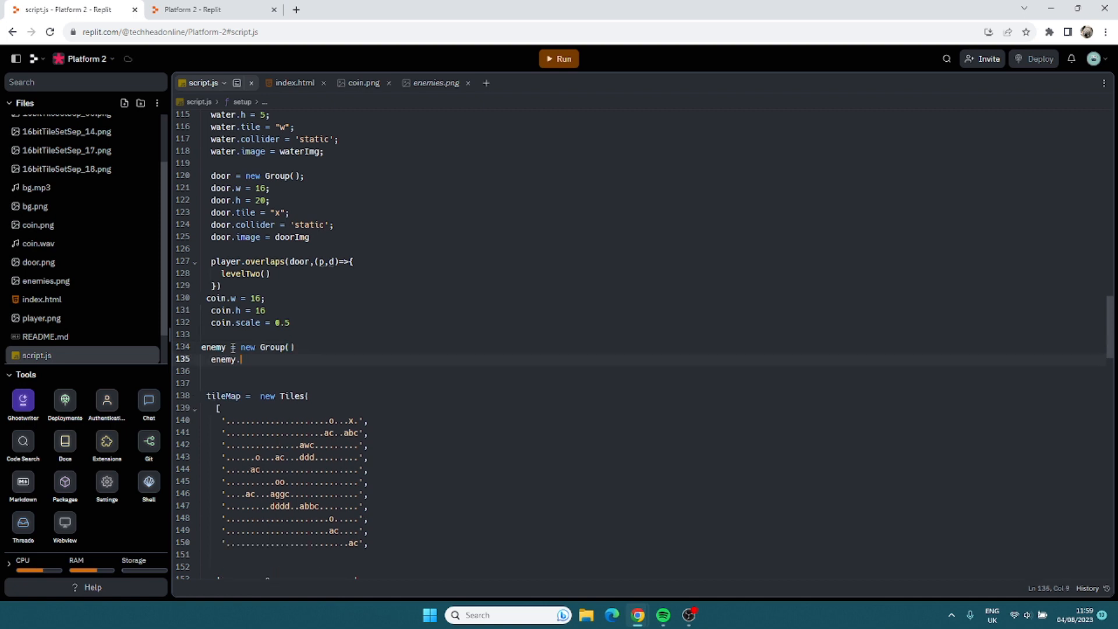
type("w = 51;")
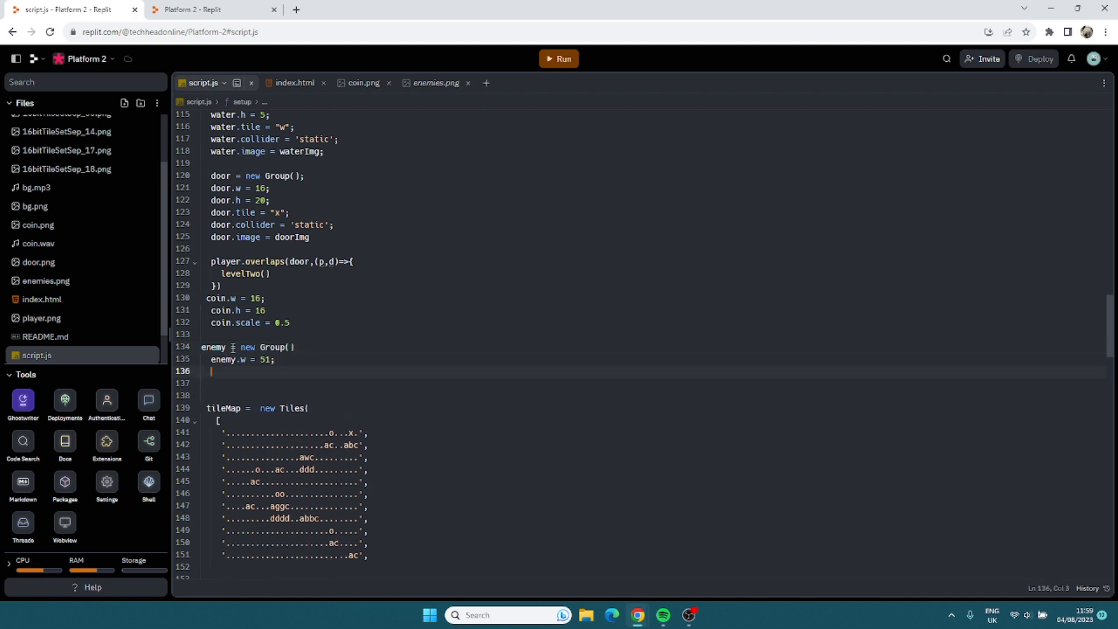
type("enemy")
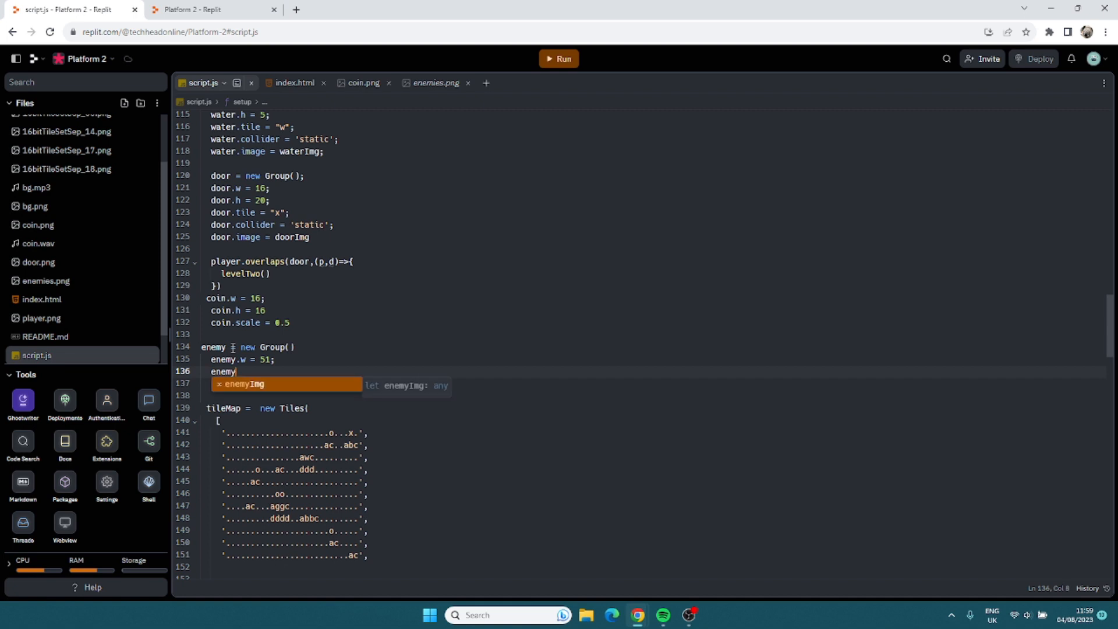
type(".h =")
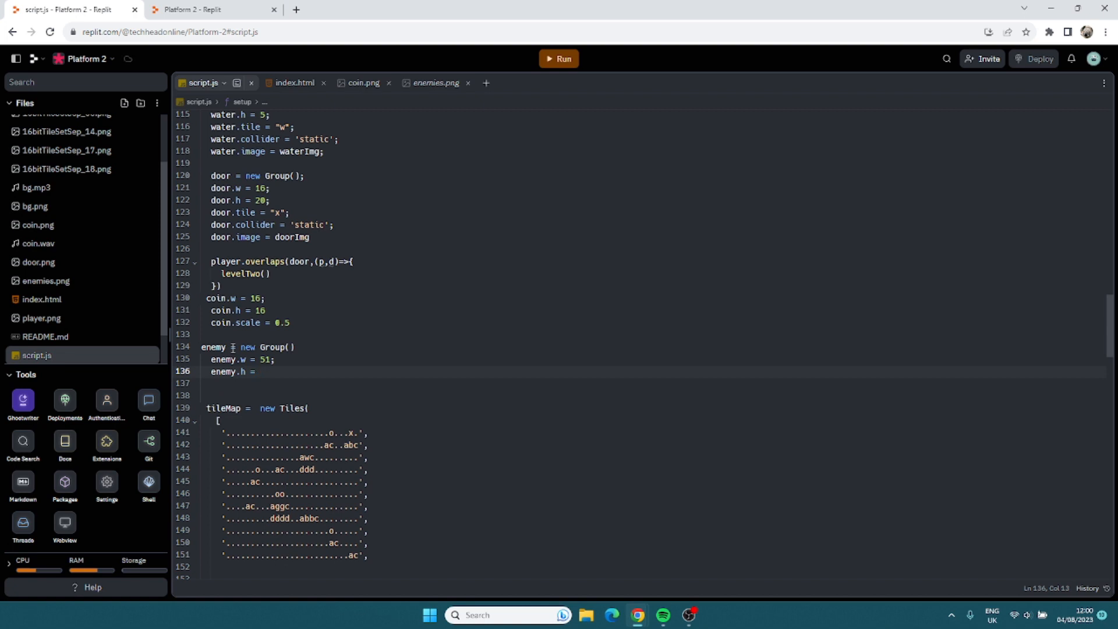
type("50;")
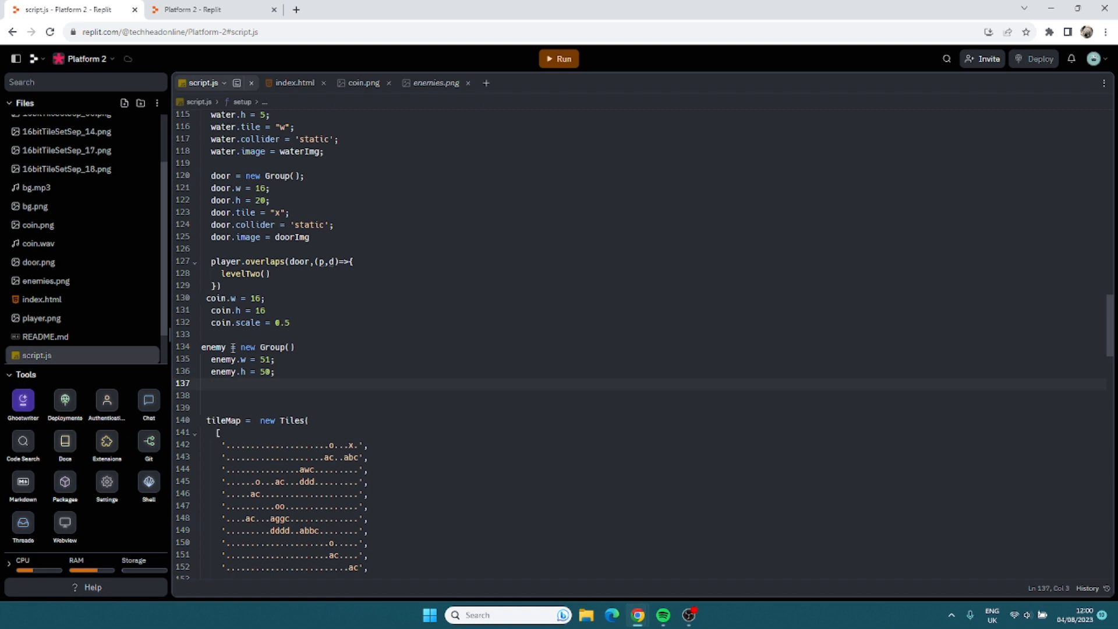
type("enemy.")
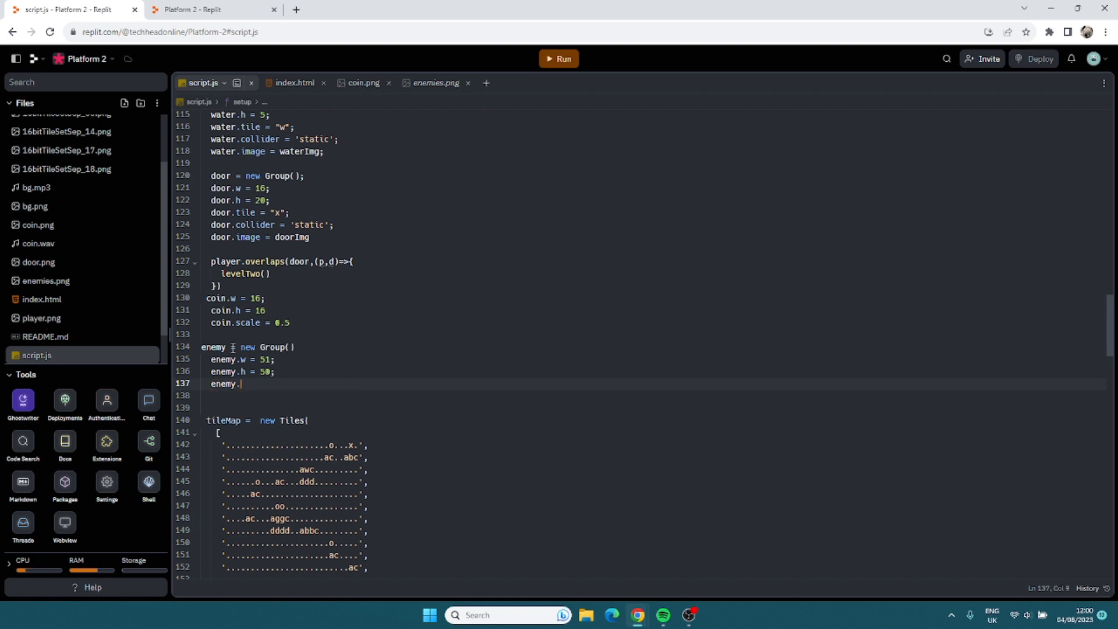
type("tile = !")
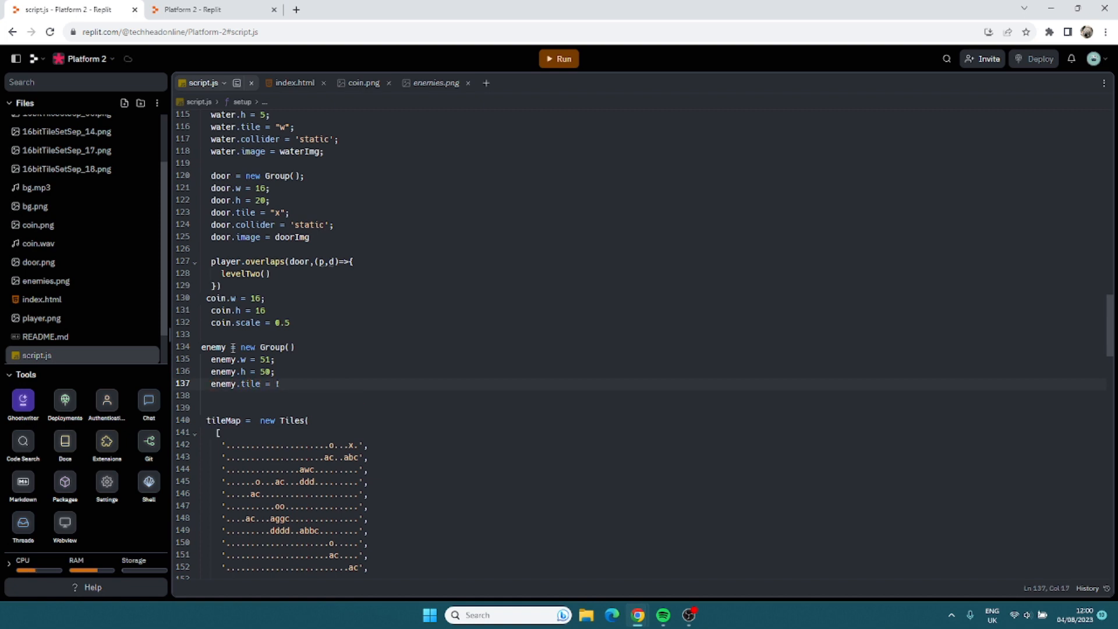
type("\"!\"")
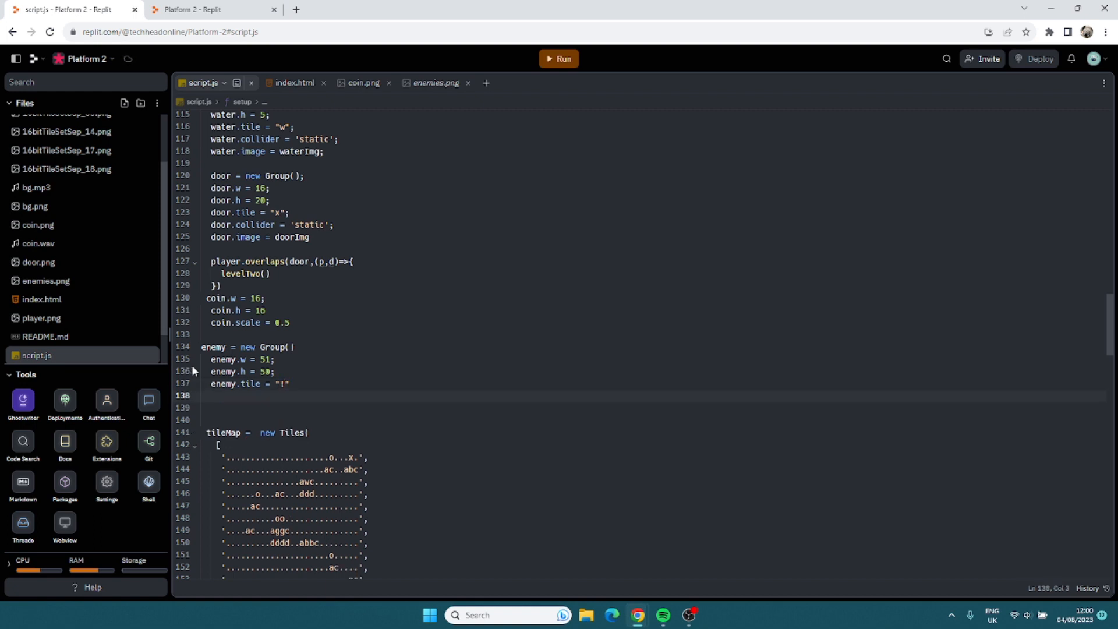
Give the enemy rotationLock true, zero friction and drag, and vel.x of -0.2.
type("enemy.rotatio")
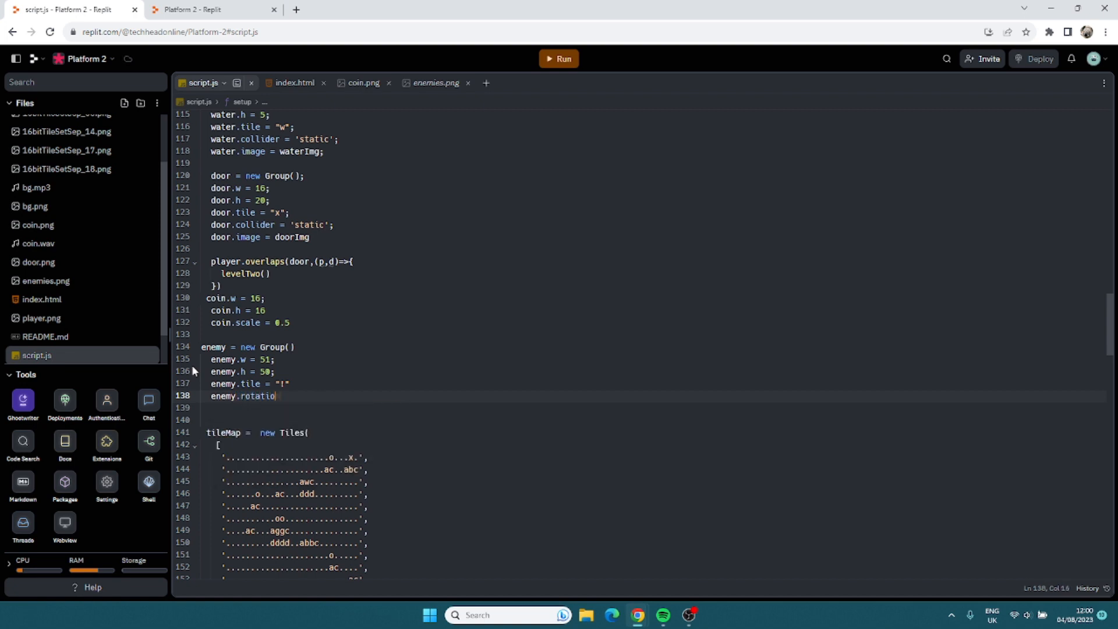
type("nLock = true;")
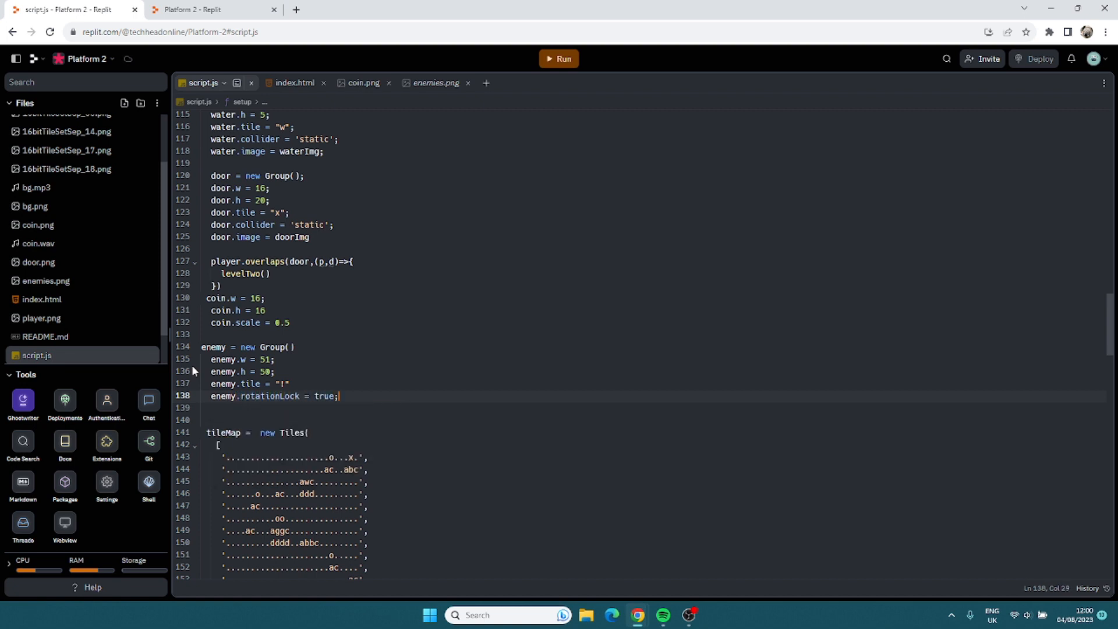
type("enemy.friction = 0;")
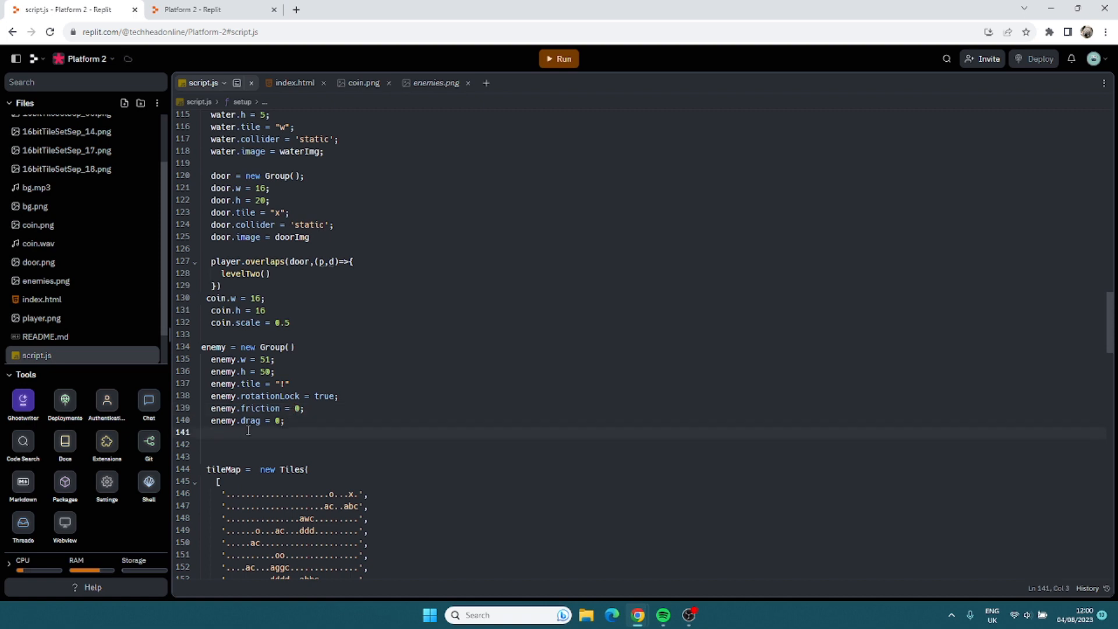
type("enemy.vel")
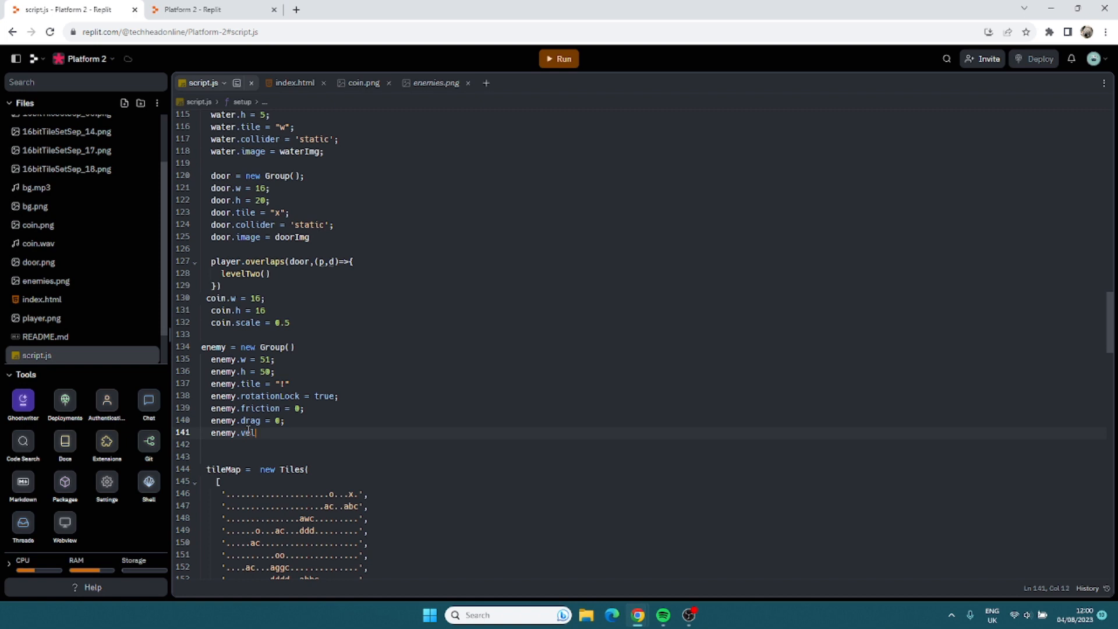
type(".x = -")
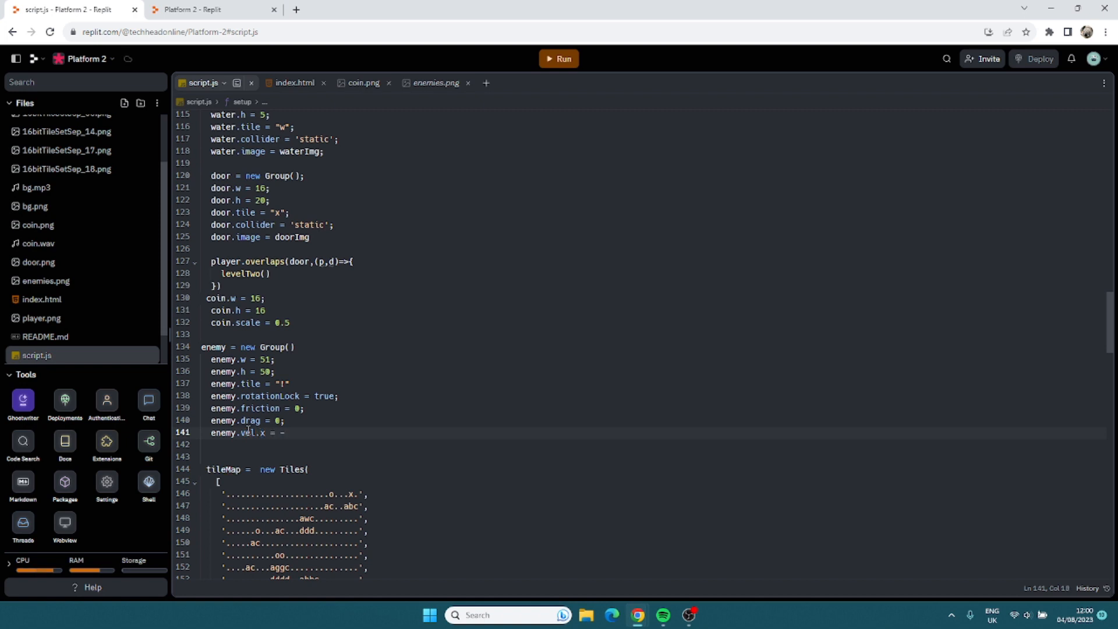
type("-0.2")
left_click(653, 444)
type("enemy.")
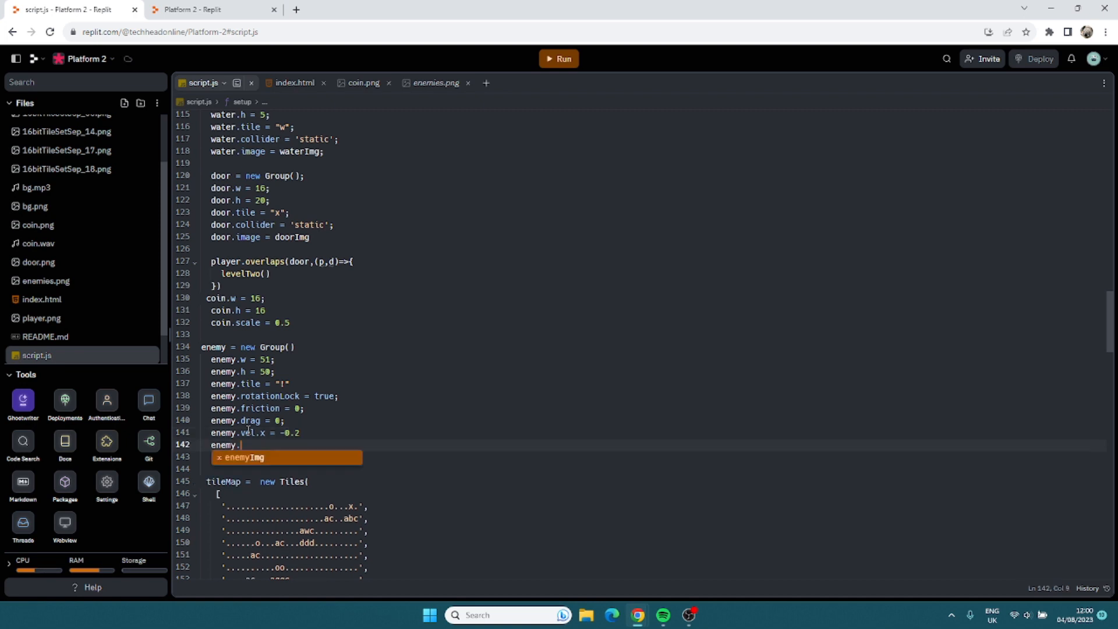
Assign enemyImg as the enemy spriteSheet and add a run animation on row 0 with nine frames.
type("spr")
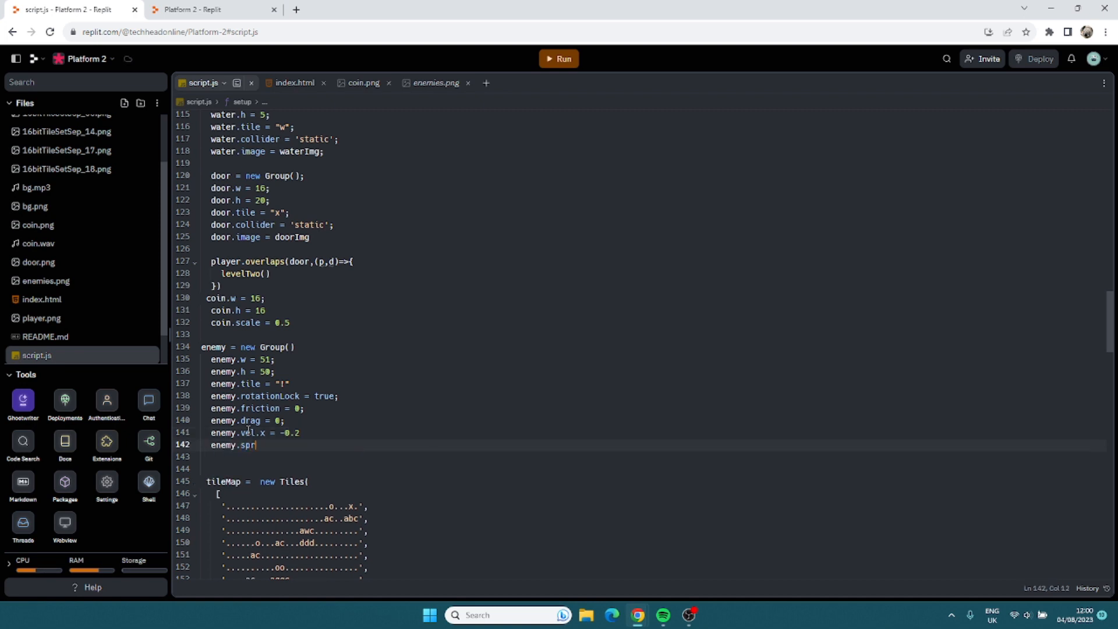
type("iteSheet =")
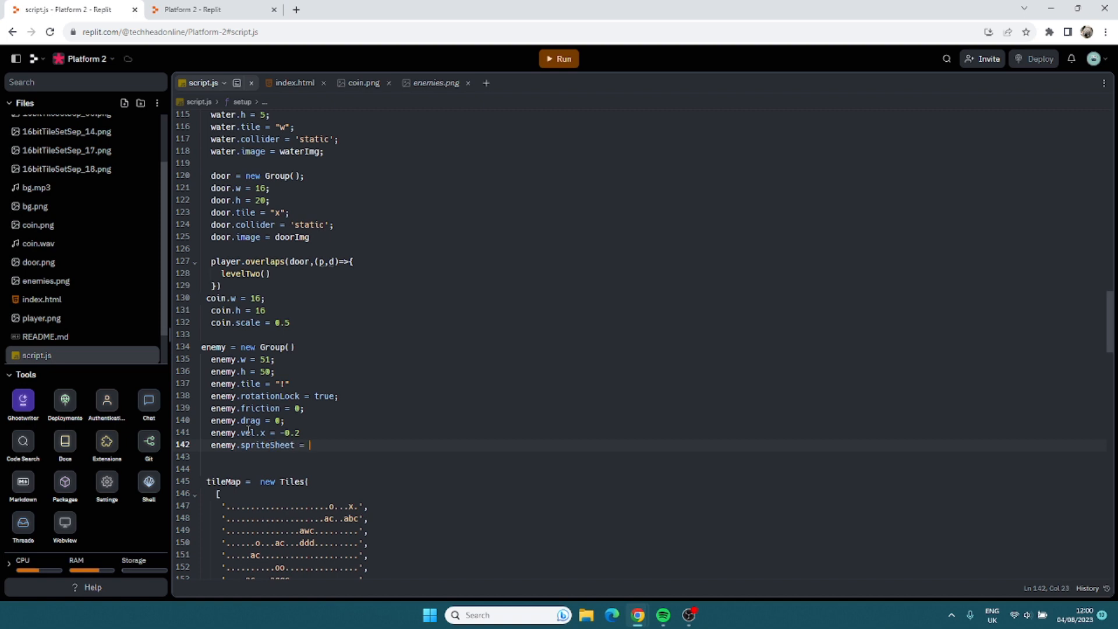
type("enemyImg")
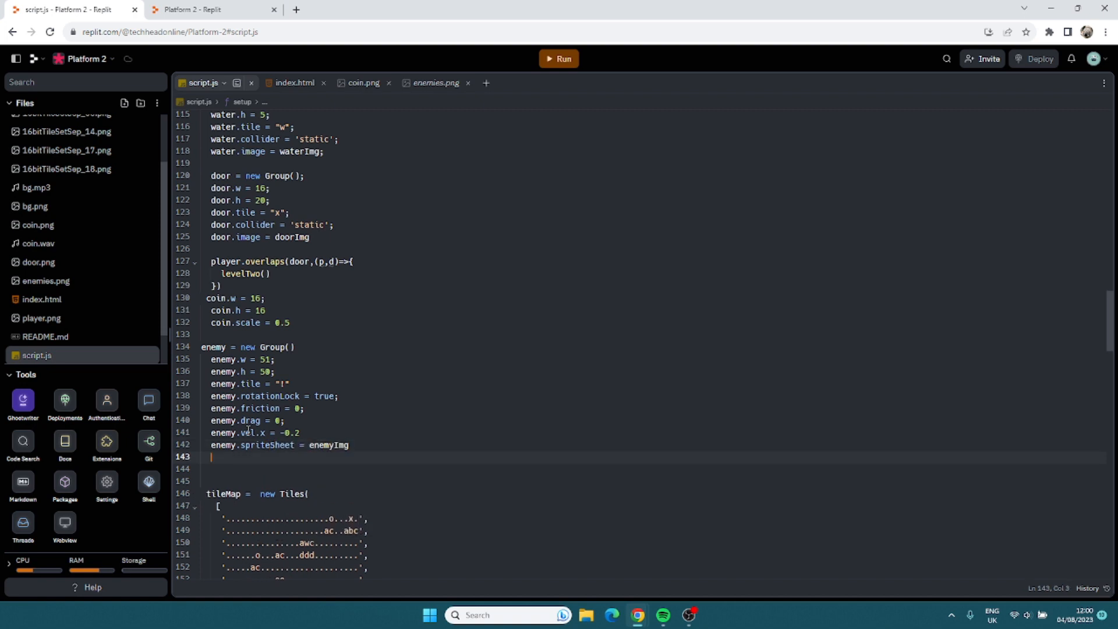
type("enemy.addAni")
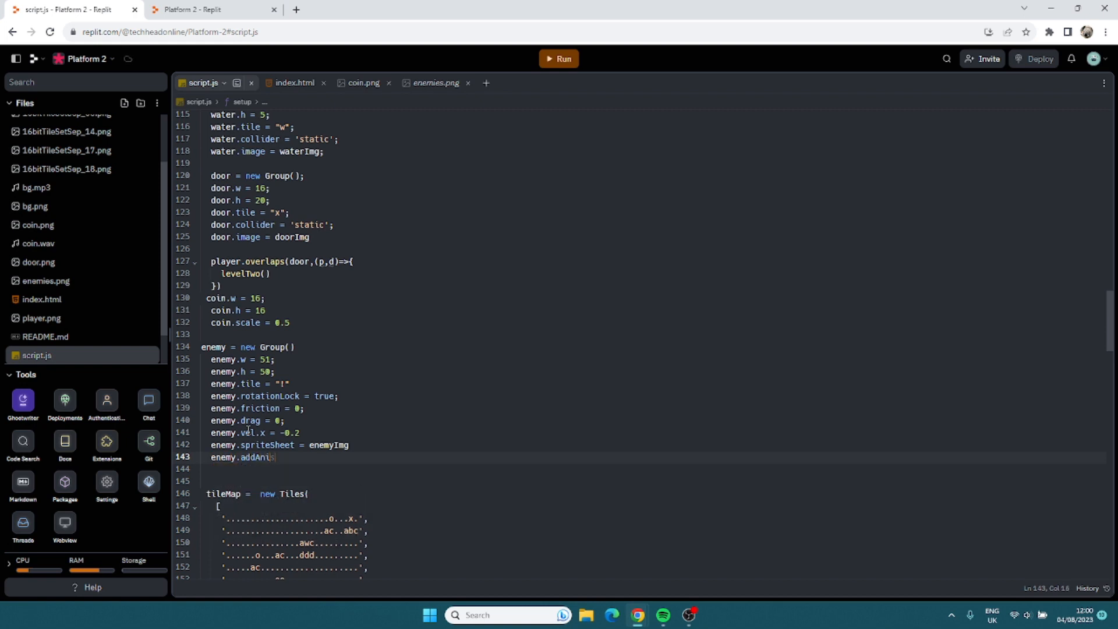
type("()")
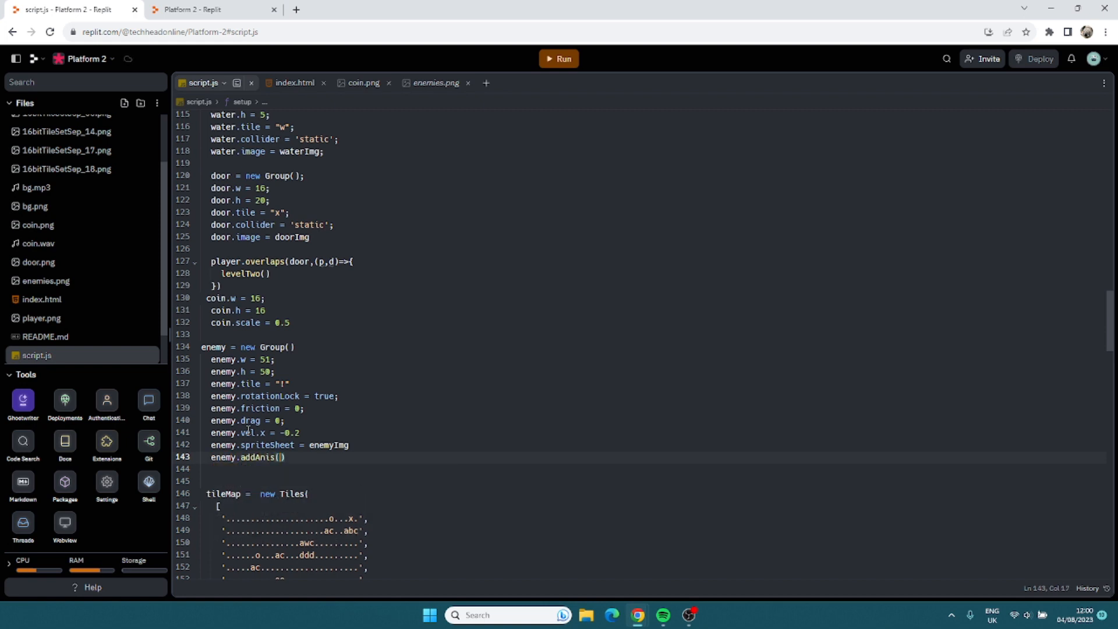
type("{")
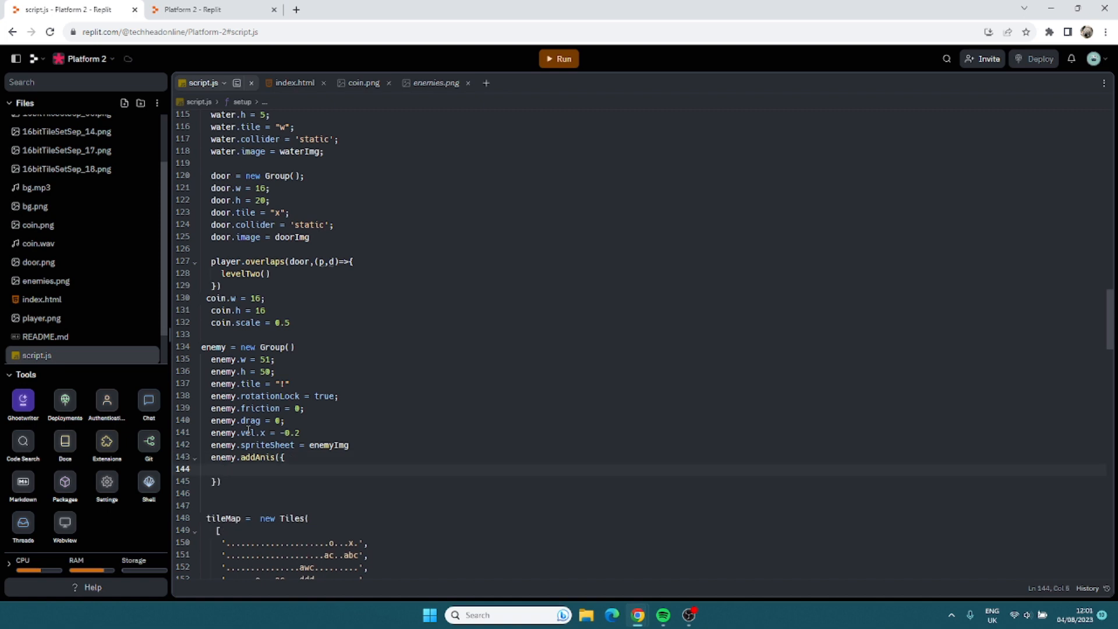
type("run:{}")
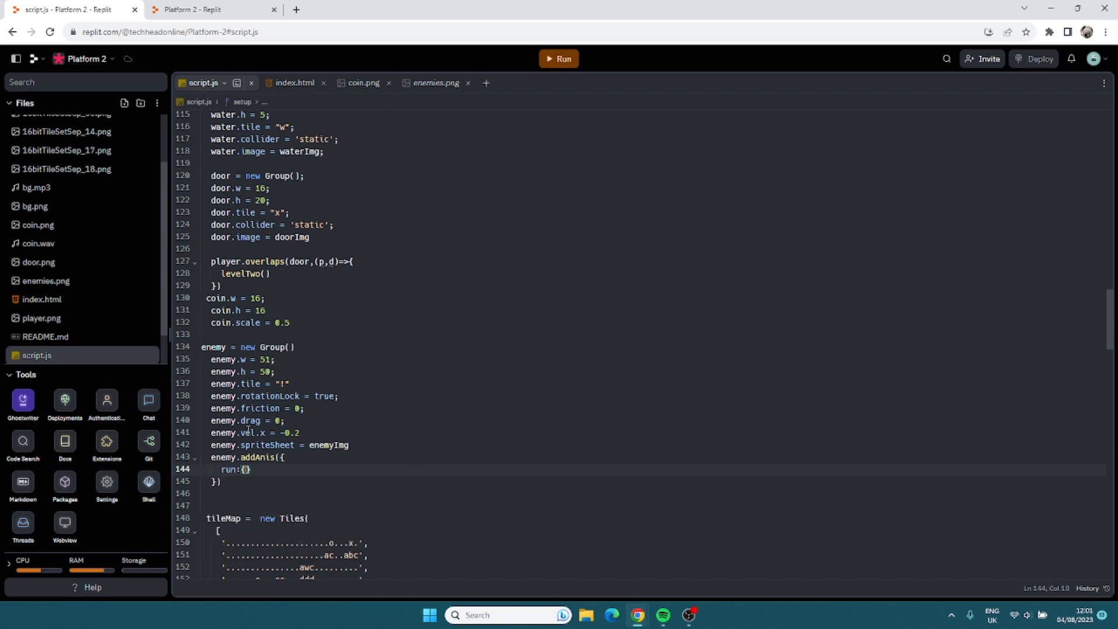
type("row")
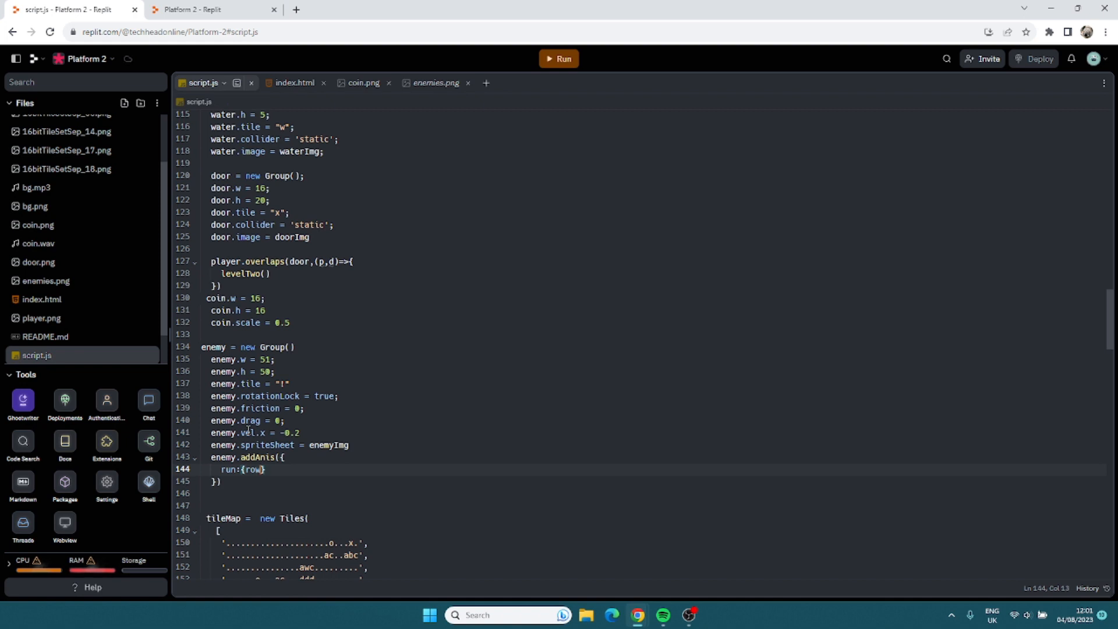
type(":0, frames:9")
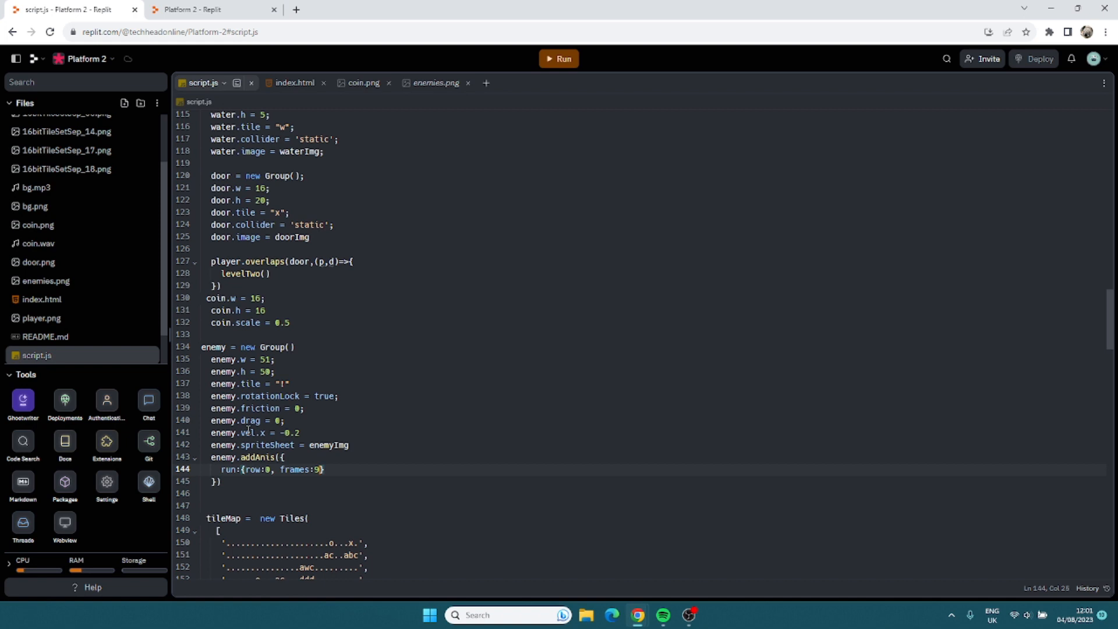
mouse_move(412, 413)
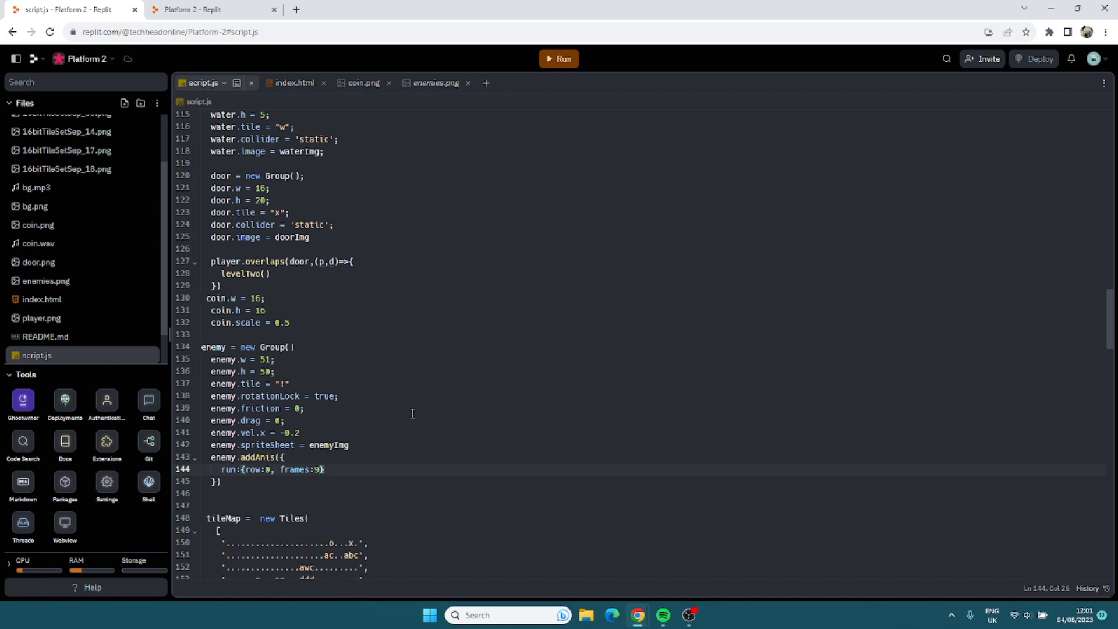
scroll("down", 3)
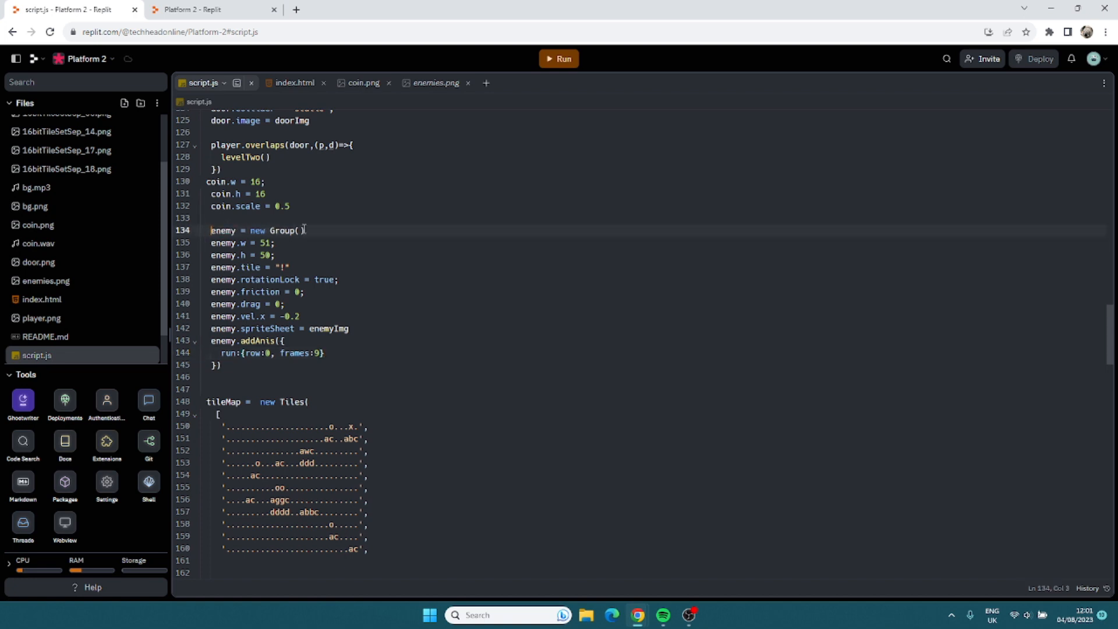
Tidy the enemy setup, run the game to see the enemy in the level, then close the Webview.
left_click(228, 376)
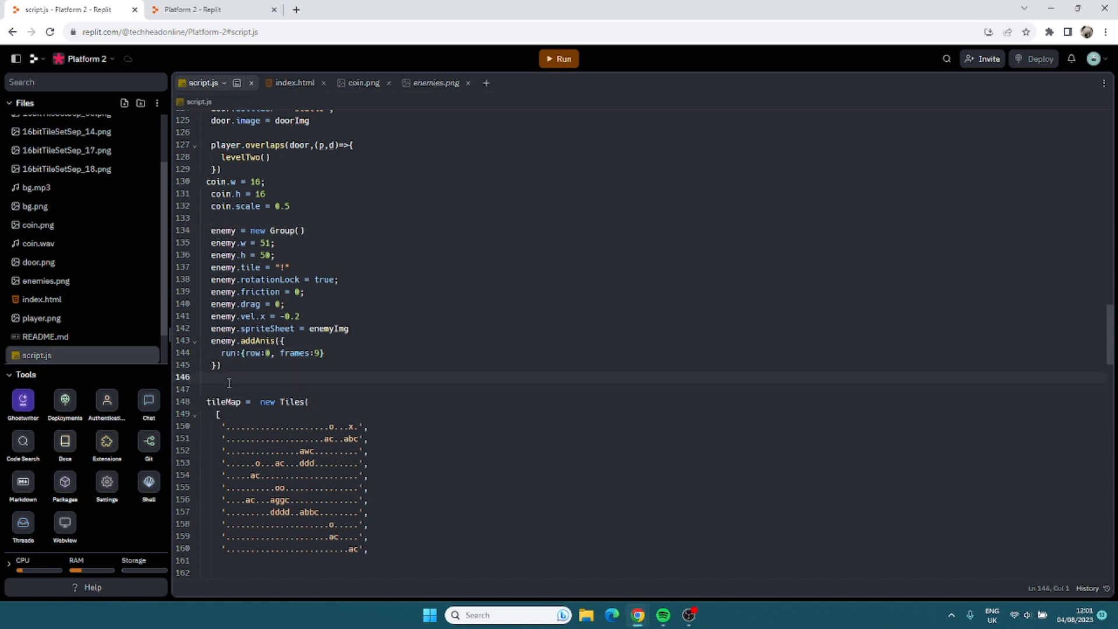
scroll("down", 3)
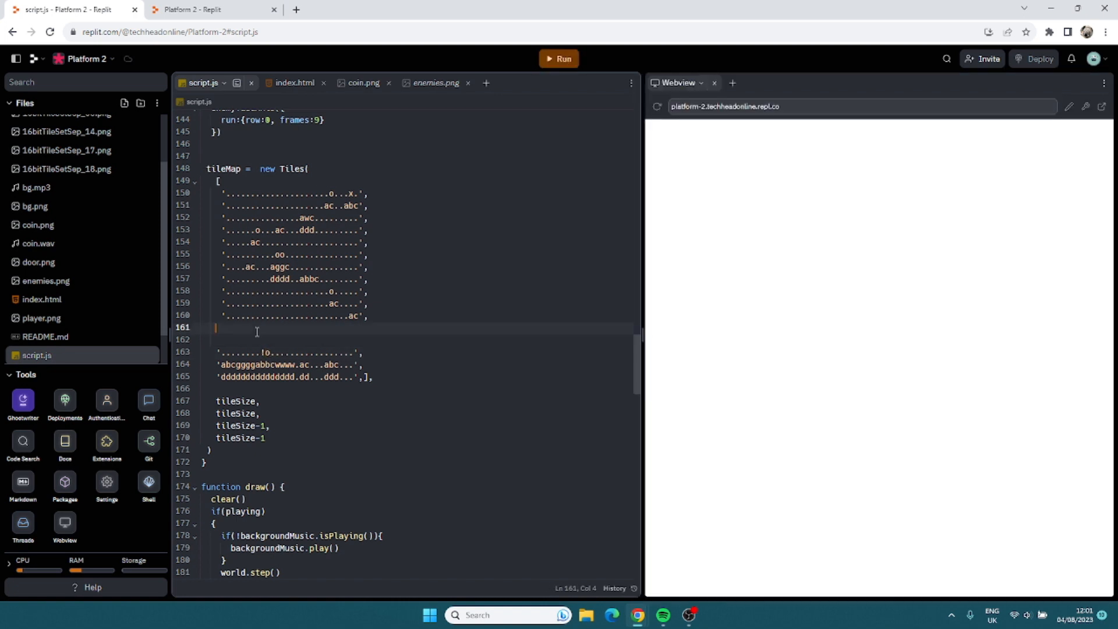
left_click(561, 58)
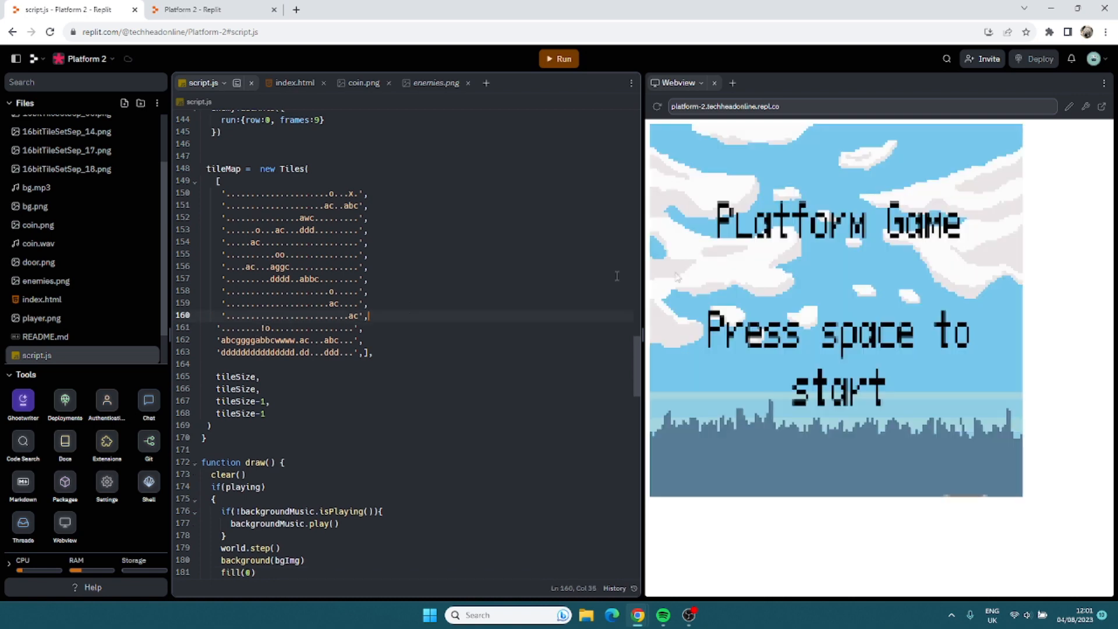
key("space")
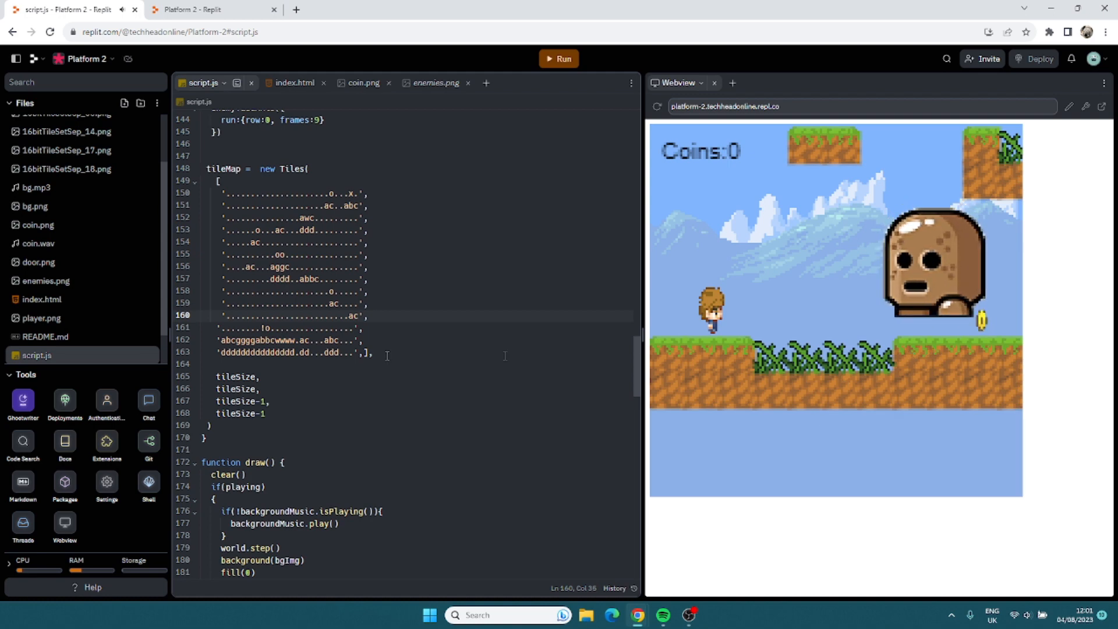
scroll("up", 3)
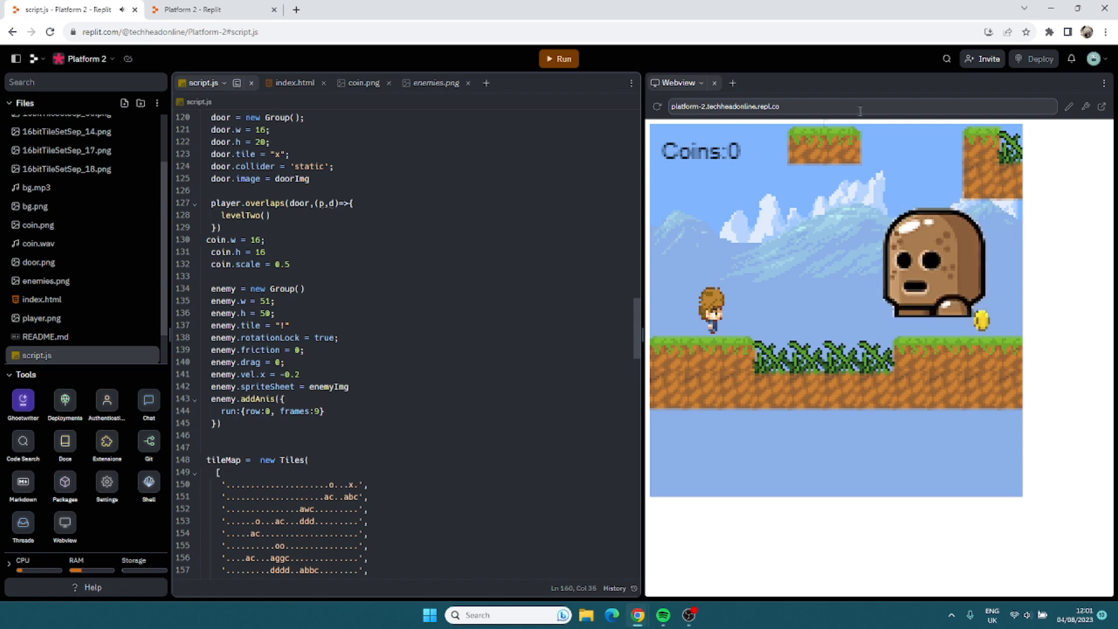
left_click(714, 83)
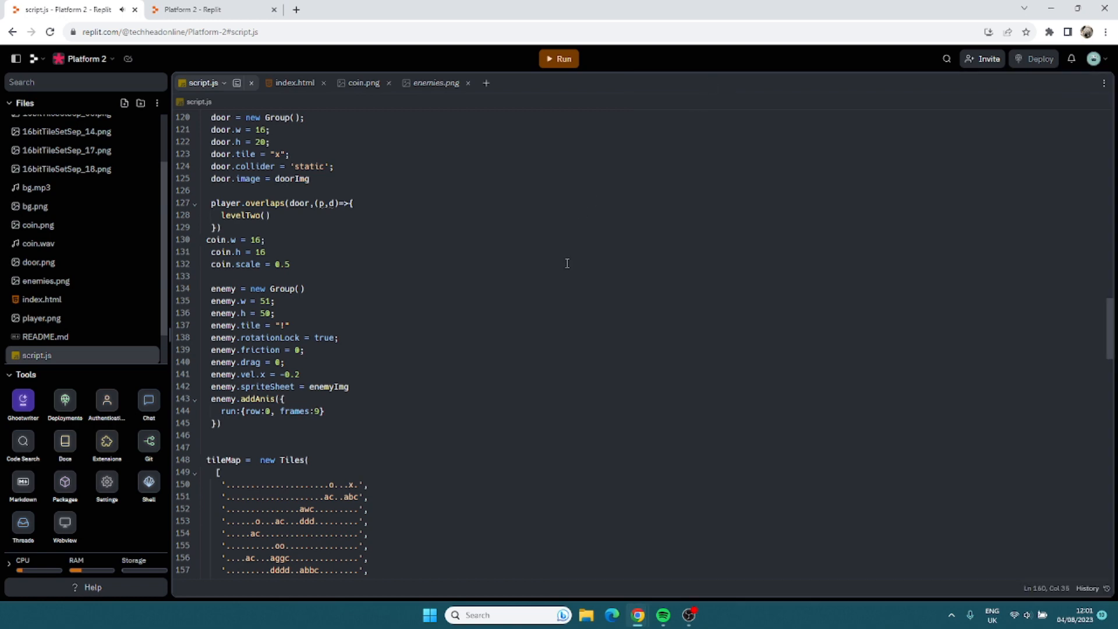
mouse_move(271, 425)
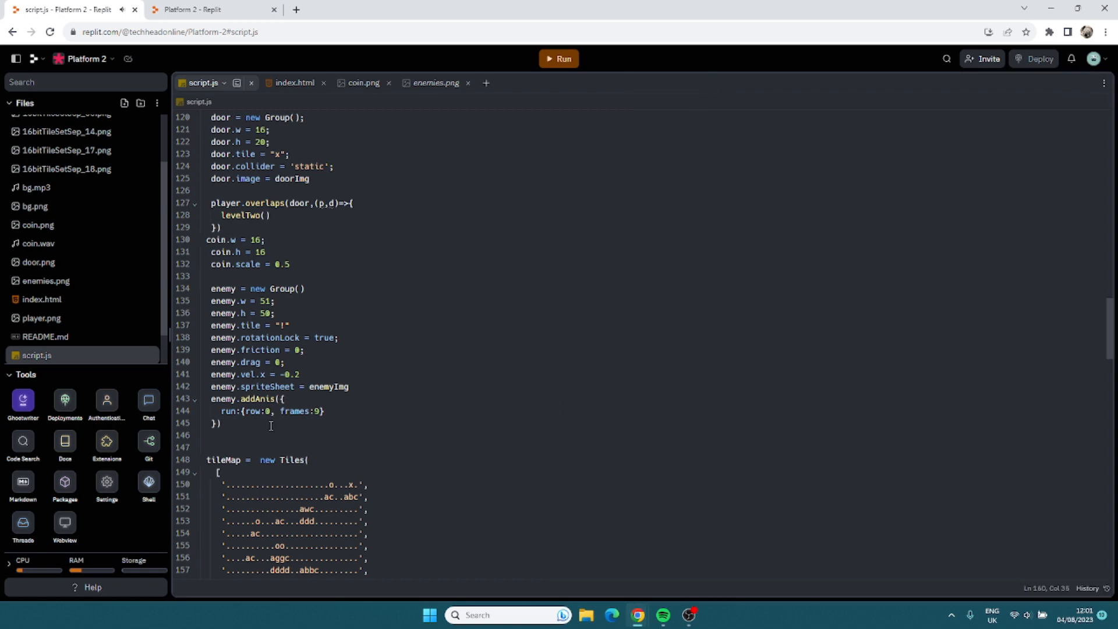
Set enemy scale 0.3, width 20 and height 10, then run the game preview.
type("enemy.sc")
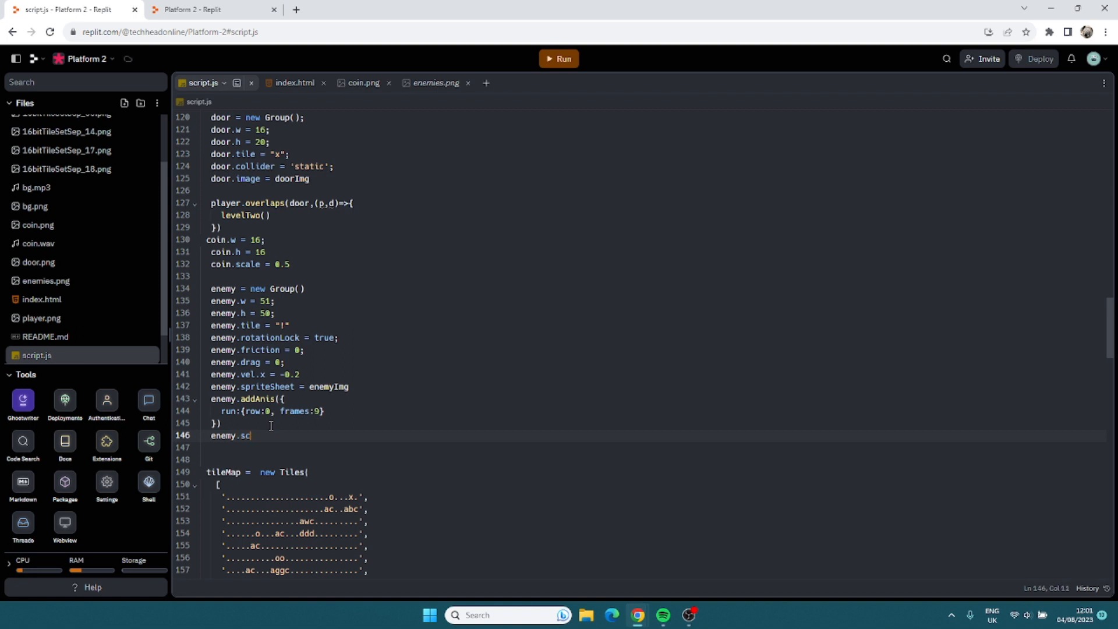
type("ale = 0.3")
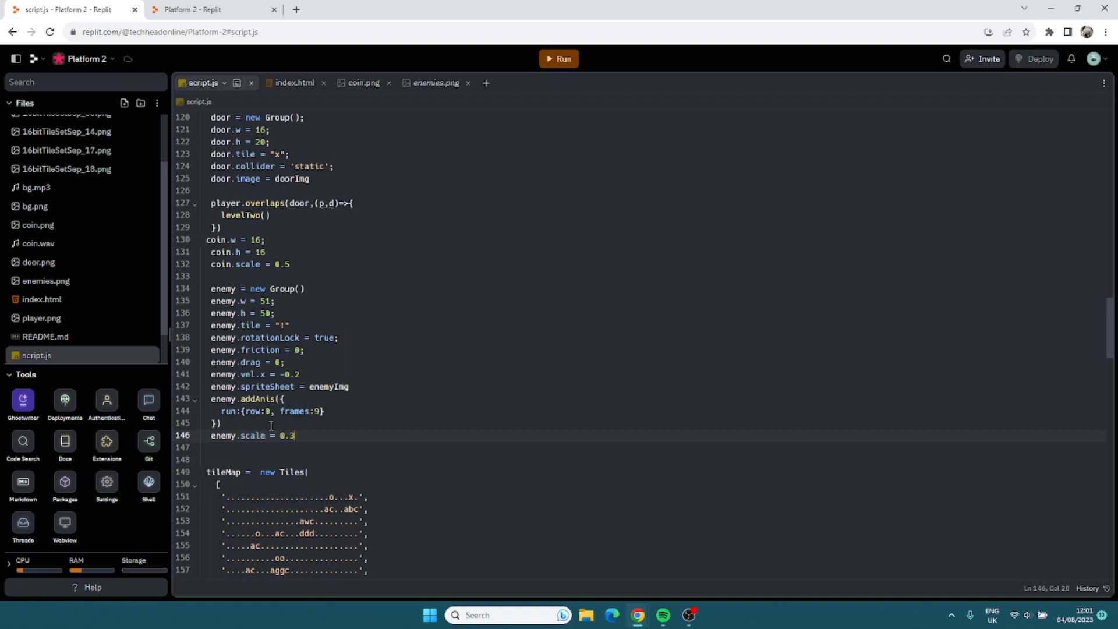
type("enemy.")
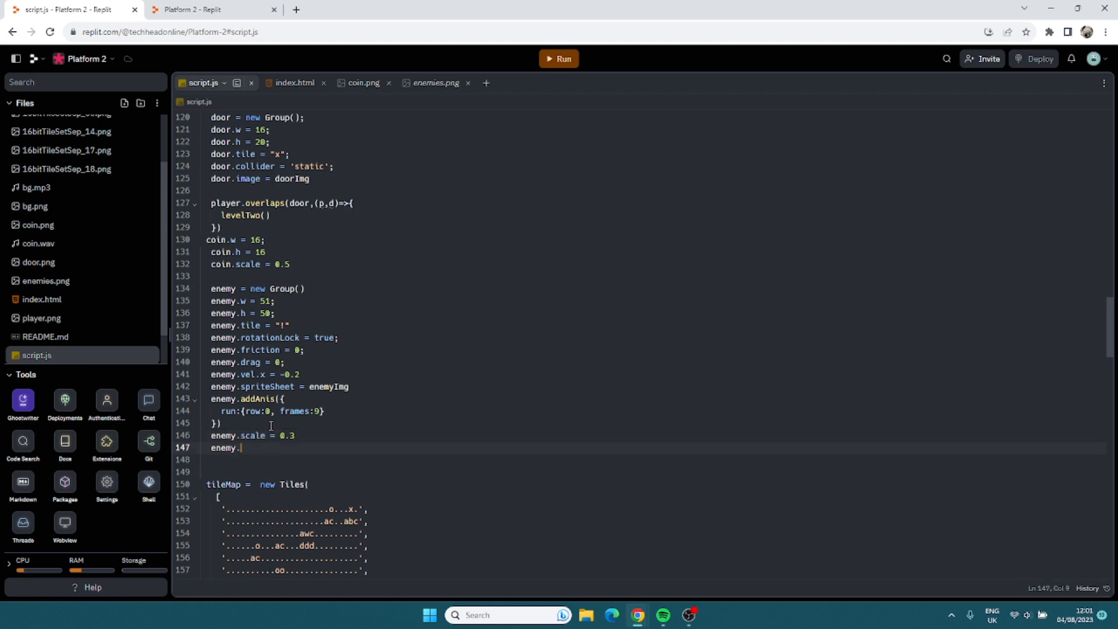
type("w =")
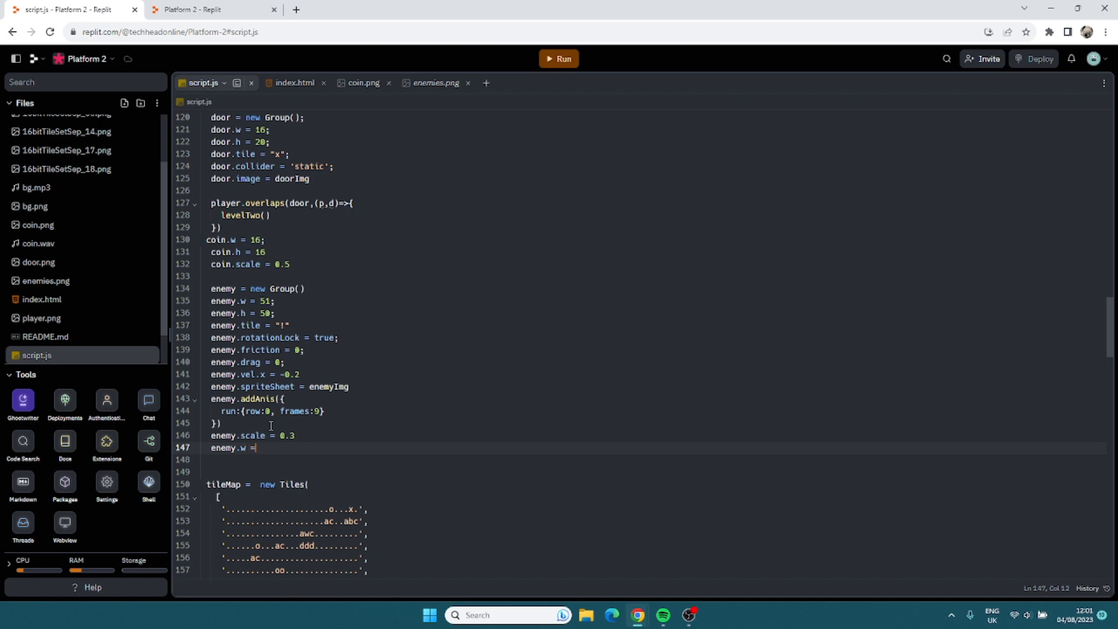
type("20")
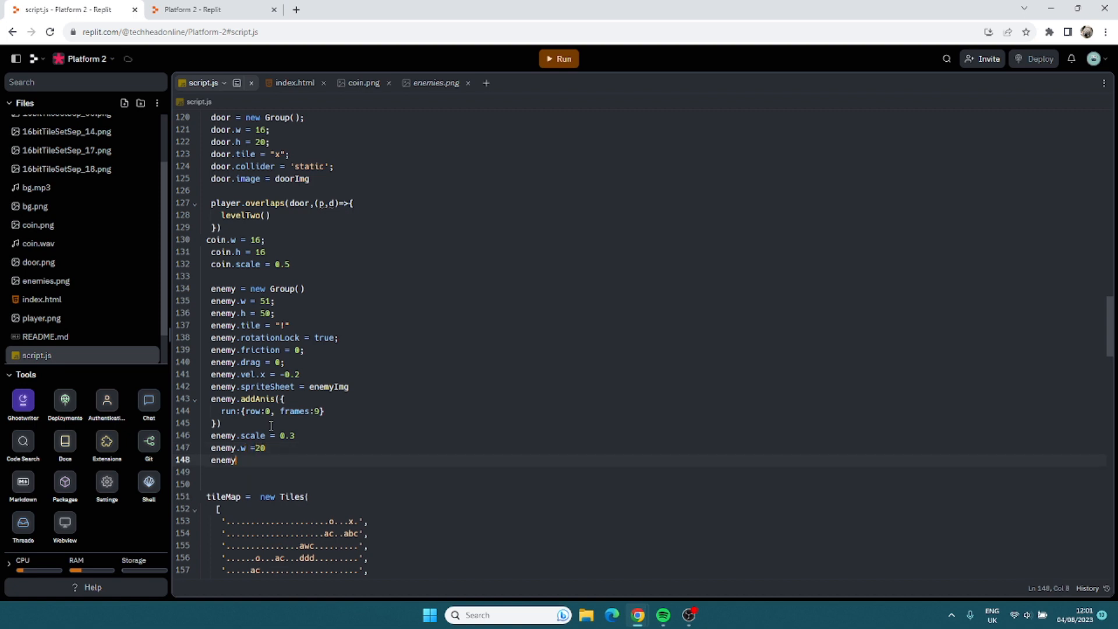
type(".h = 10")
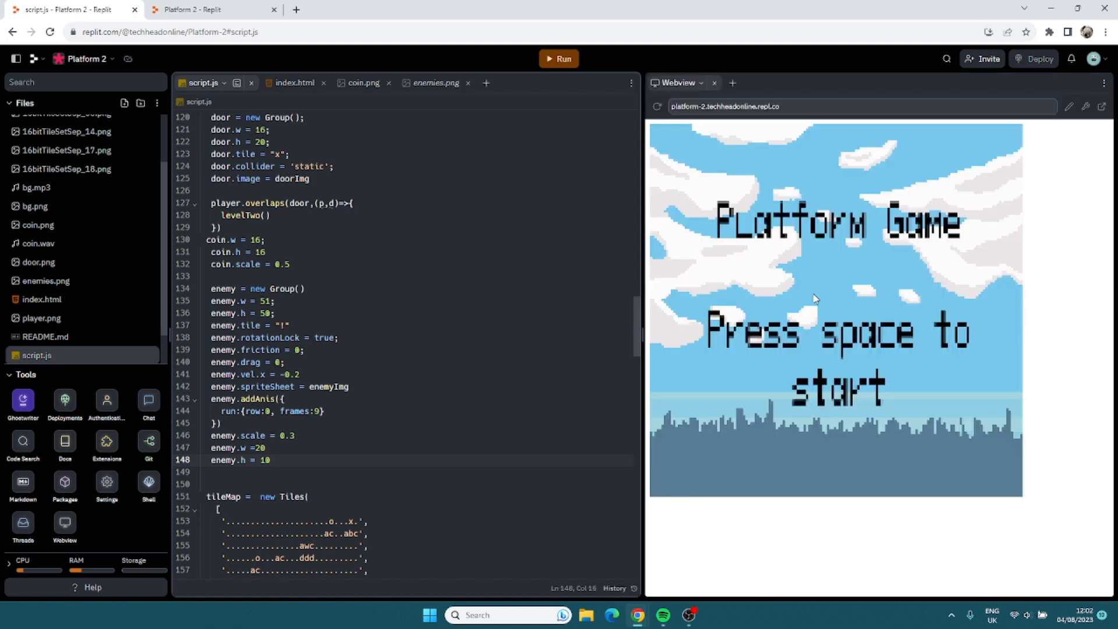
key("space")
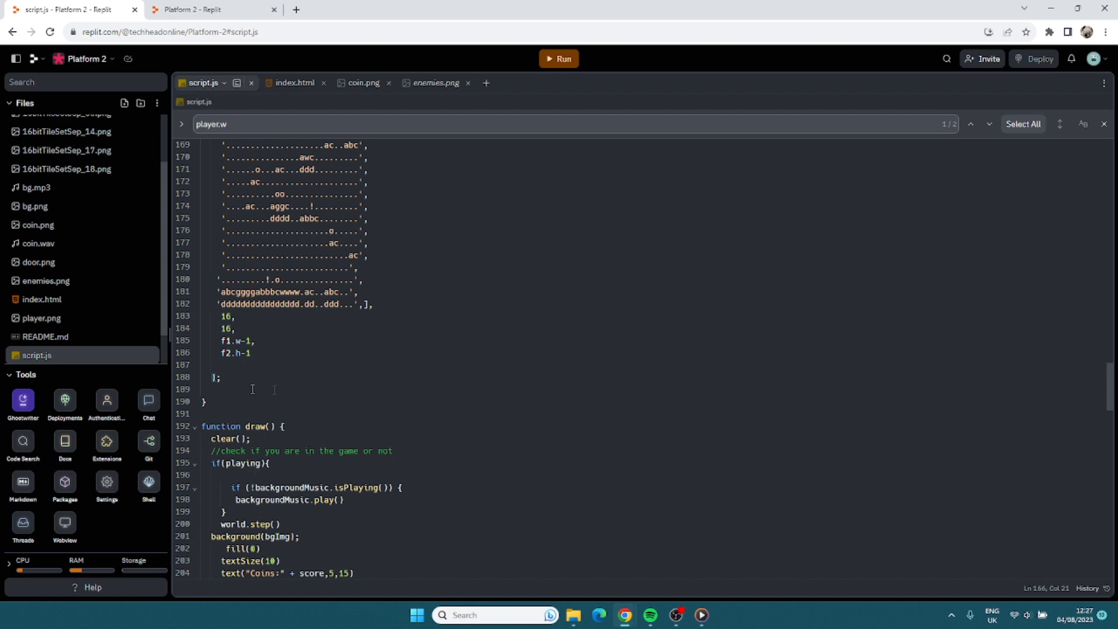
Start groundSensor.overlaps(enemy,(s,e)=>{ with an if checking player.vel.y > 0.
scroll("up", 3)
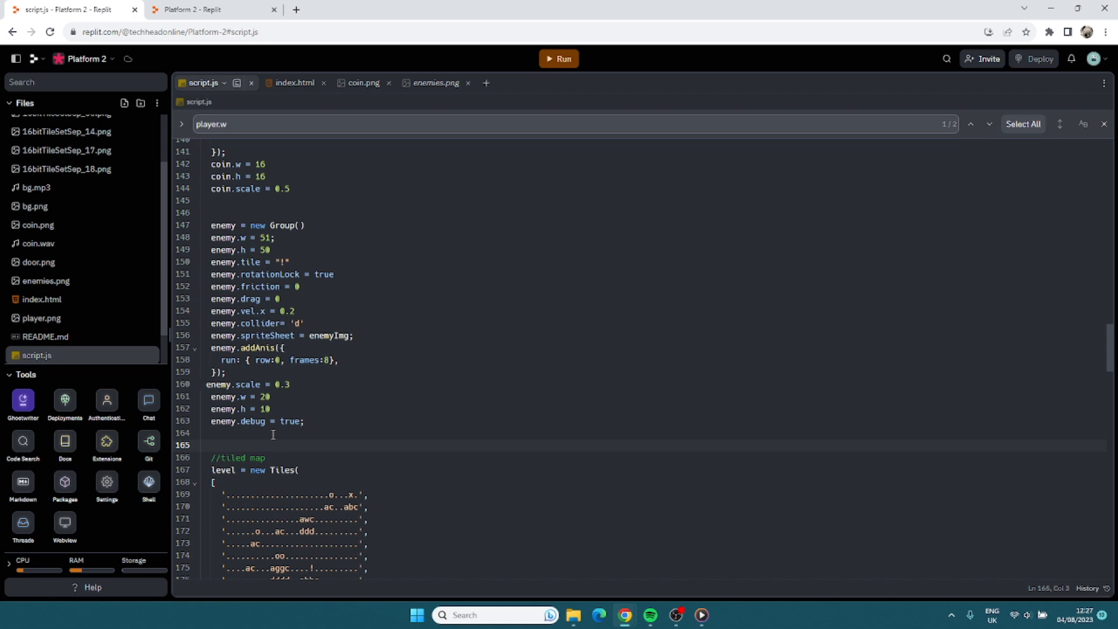
type("groundSen")
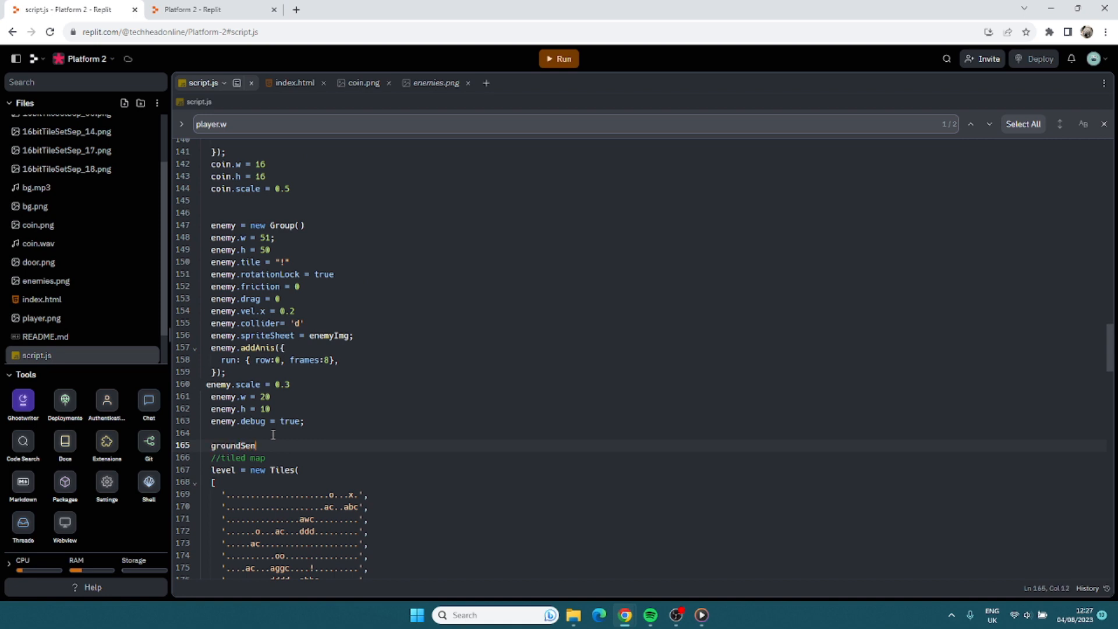
type("sor")
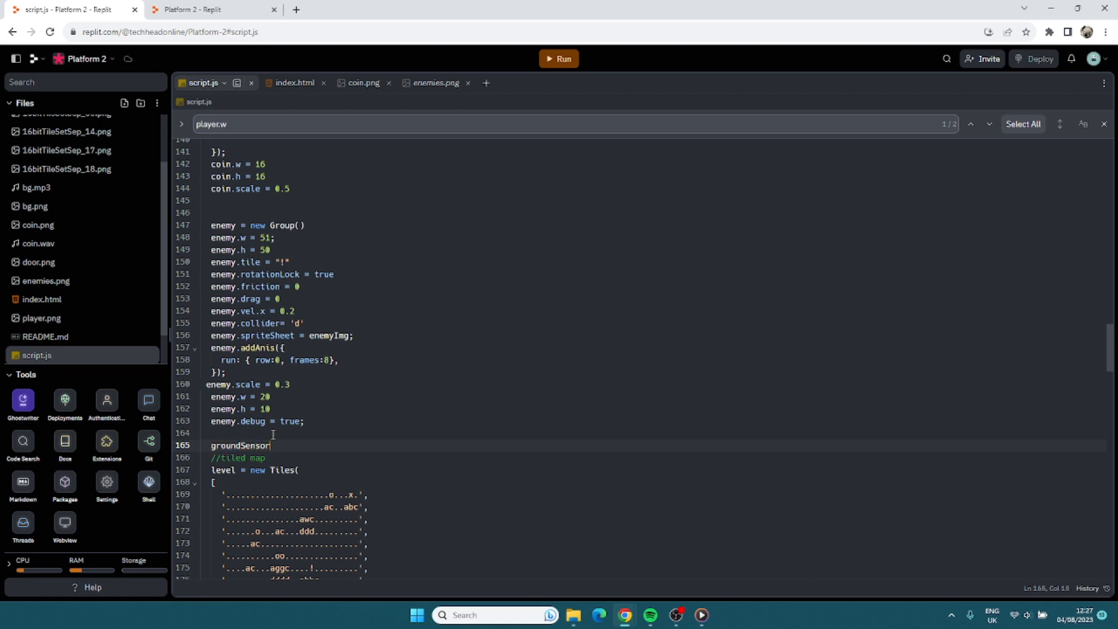
type(".overlaps(enemy,")
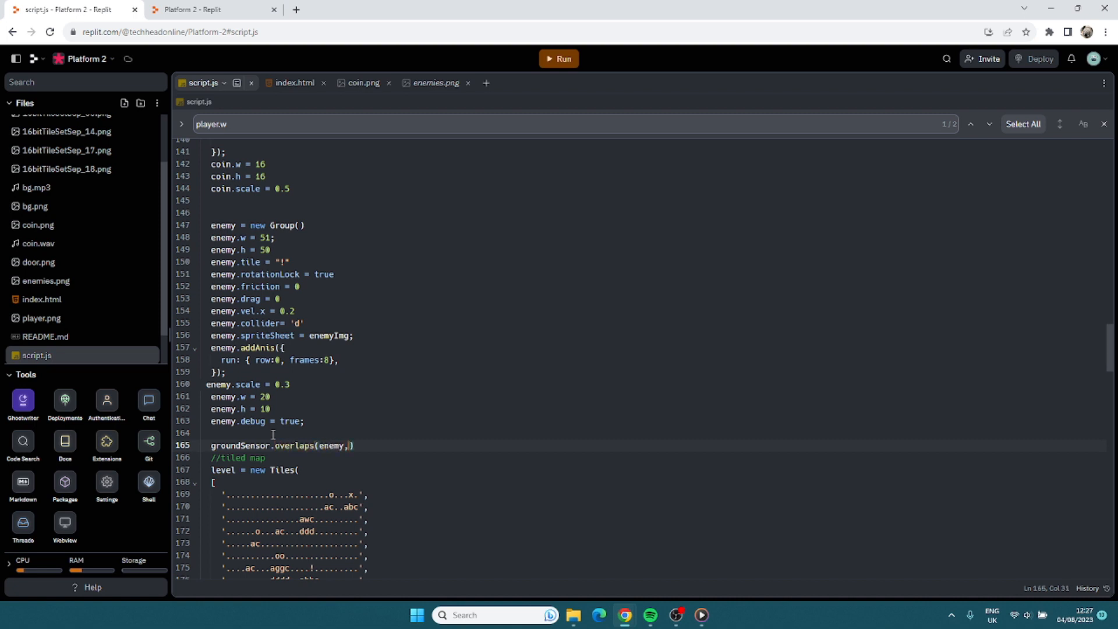
type("(s,e")
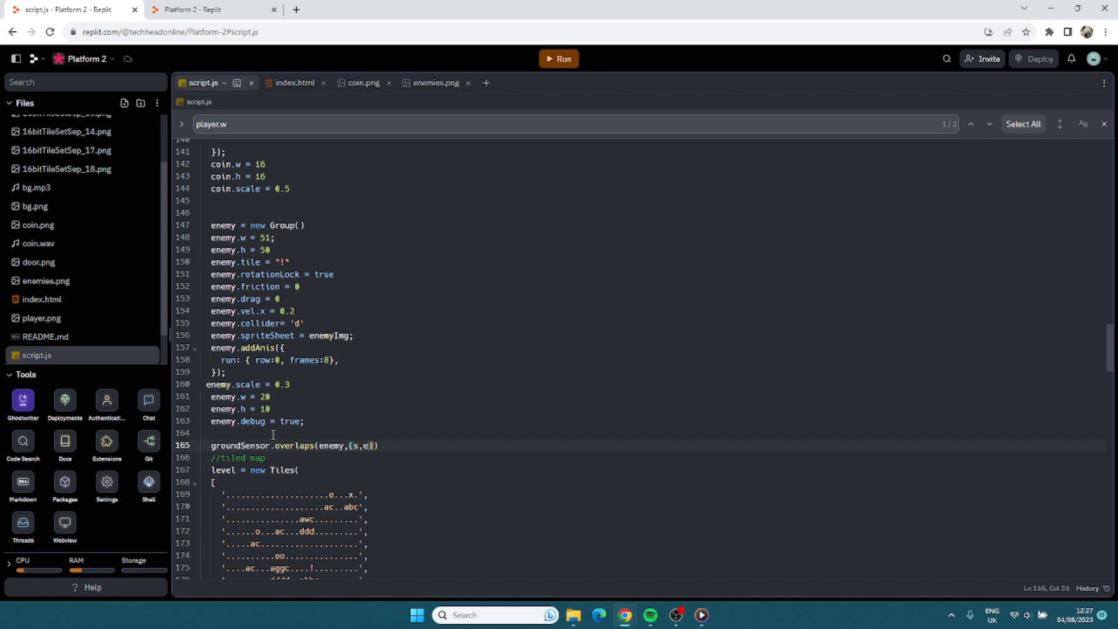
type("=>{")
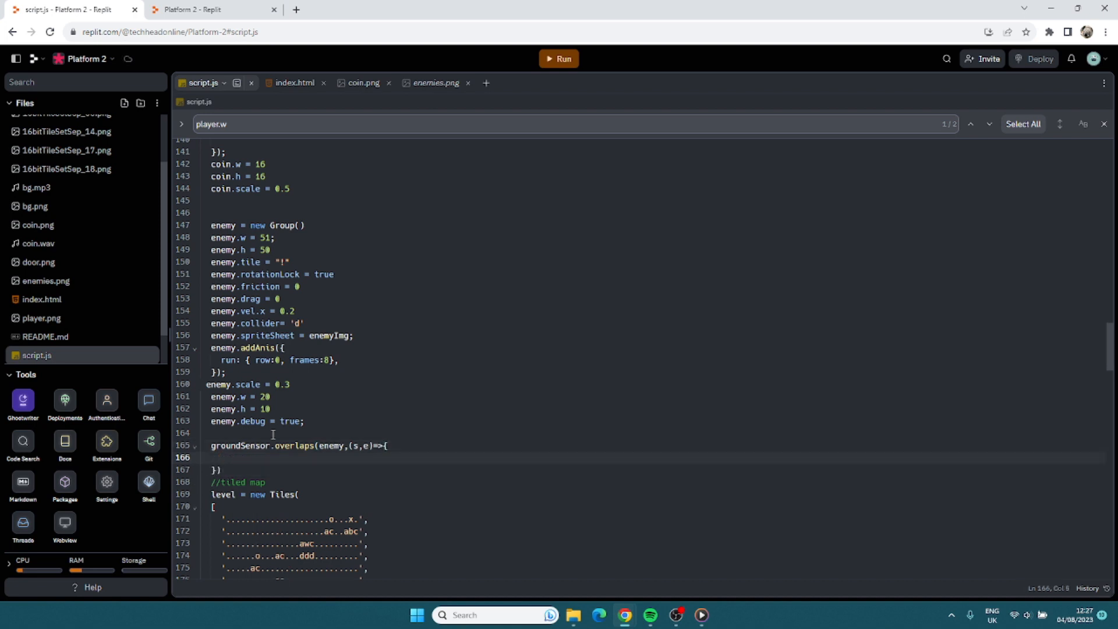
type("if(player.")
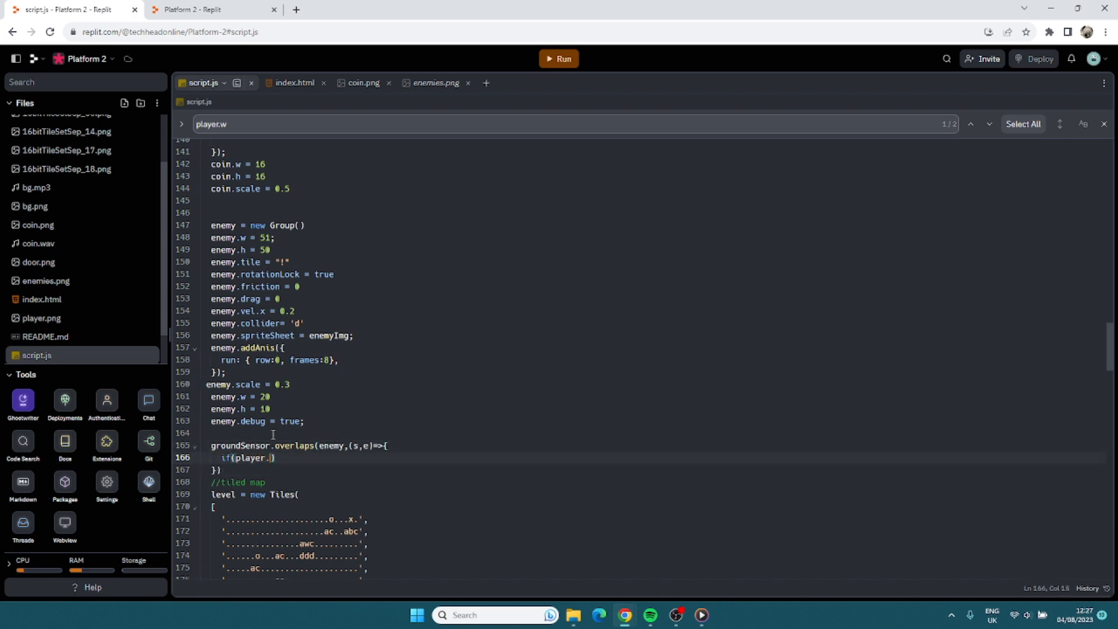
type("vel.y")
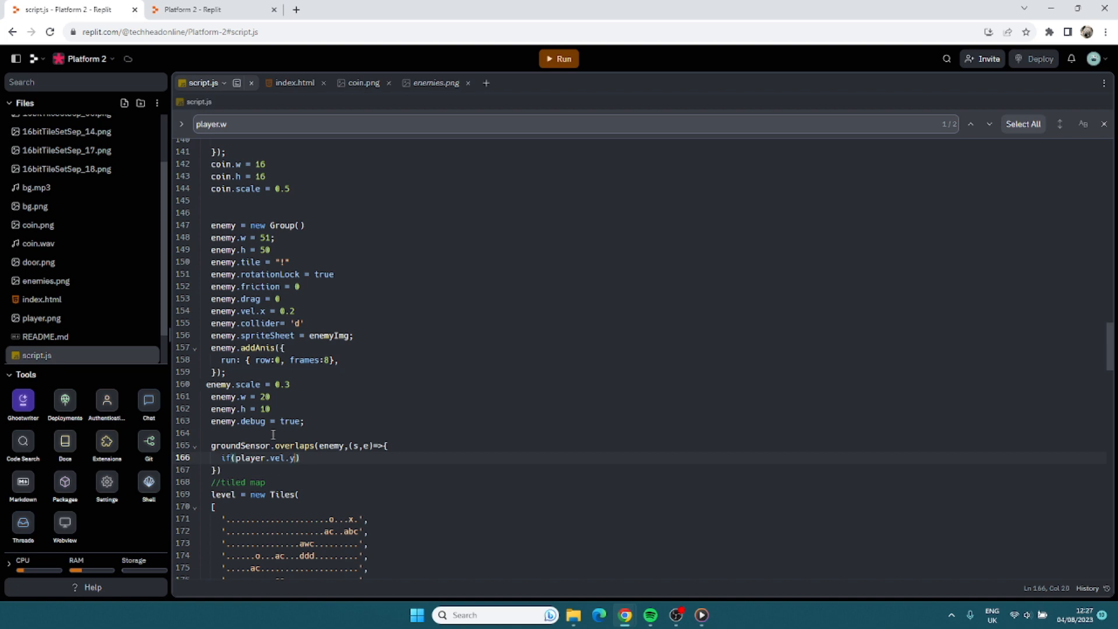
type(">0")
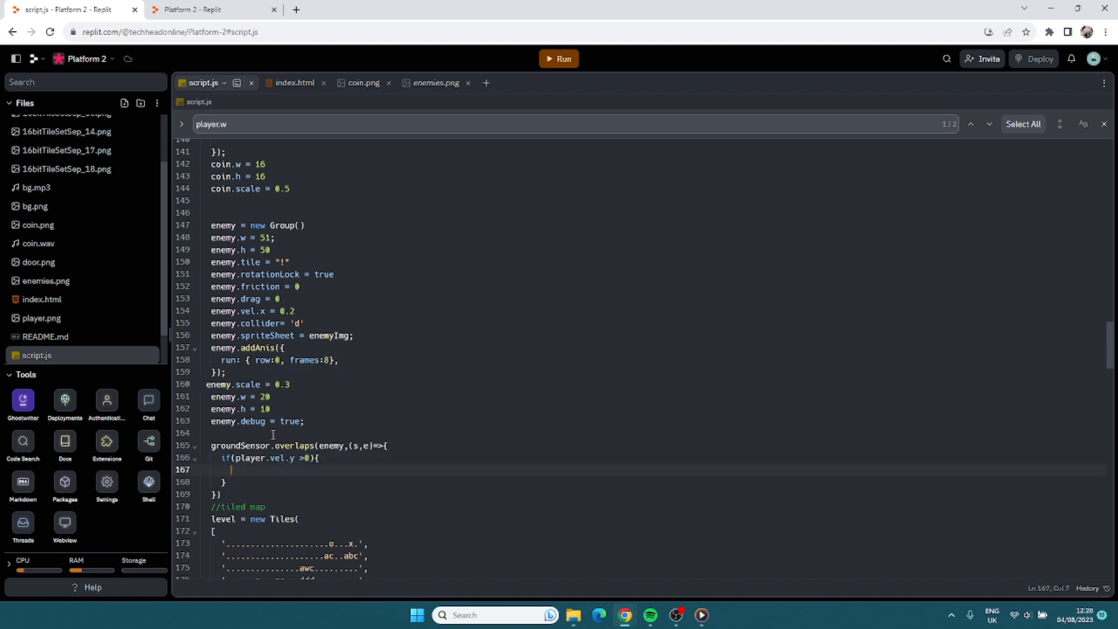
Remove the stomped enemy with e.remove() and begin player.overlaps(enemy,(p,e)=>{.
type("e.remove()")
type("p")
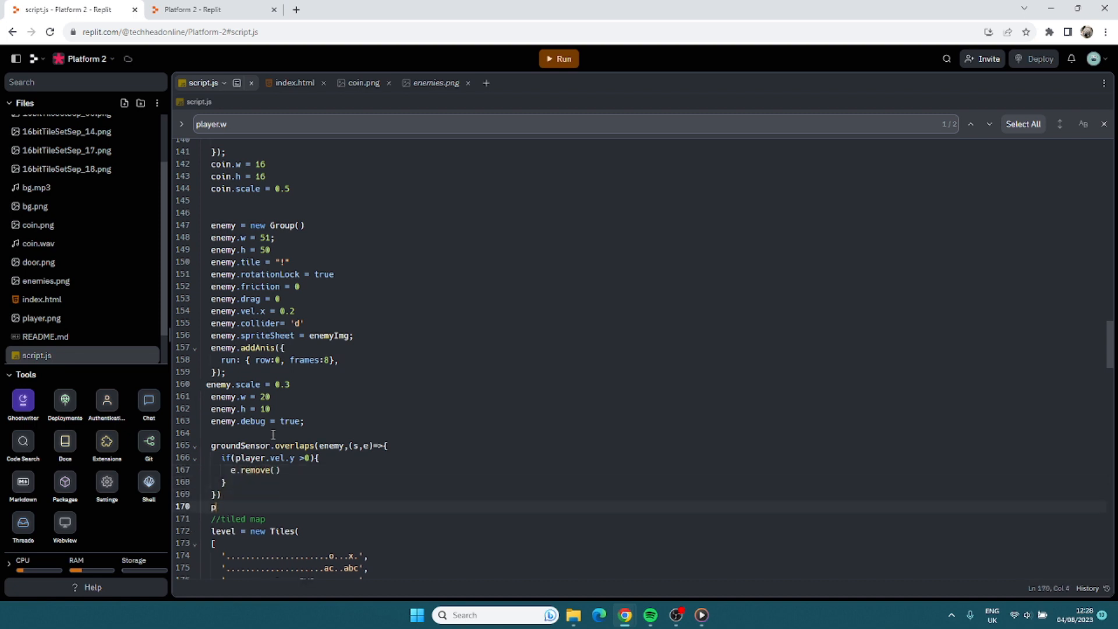
type("layer.overlaps")
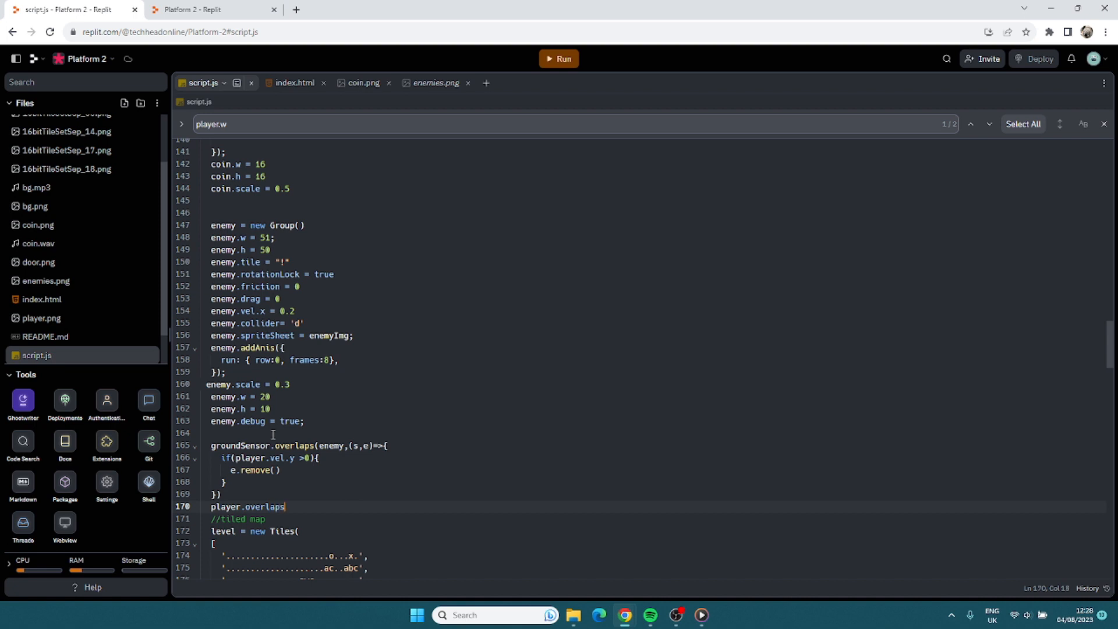
type("(enemt,)")
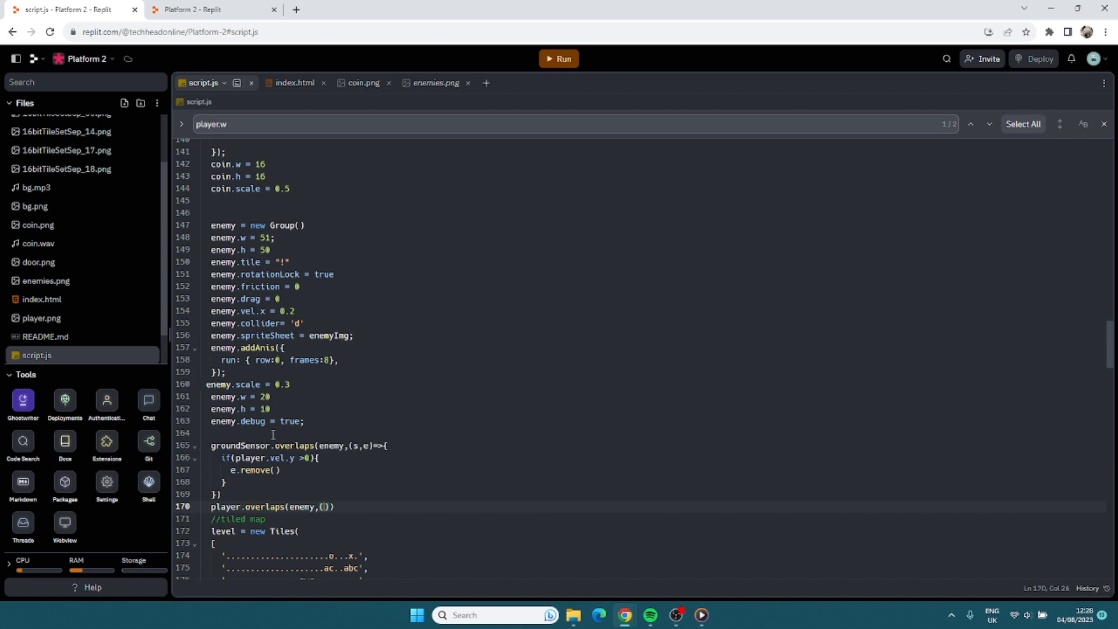
type("p,e")
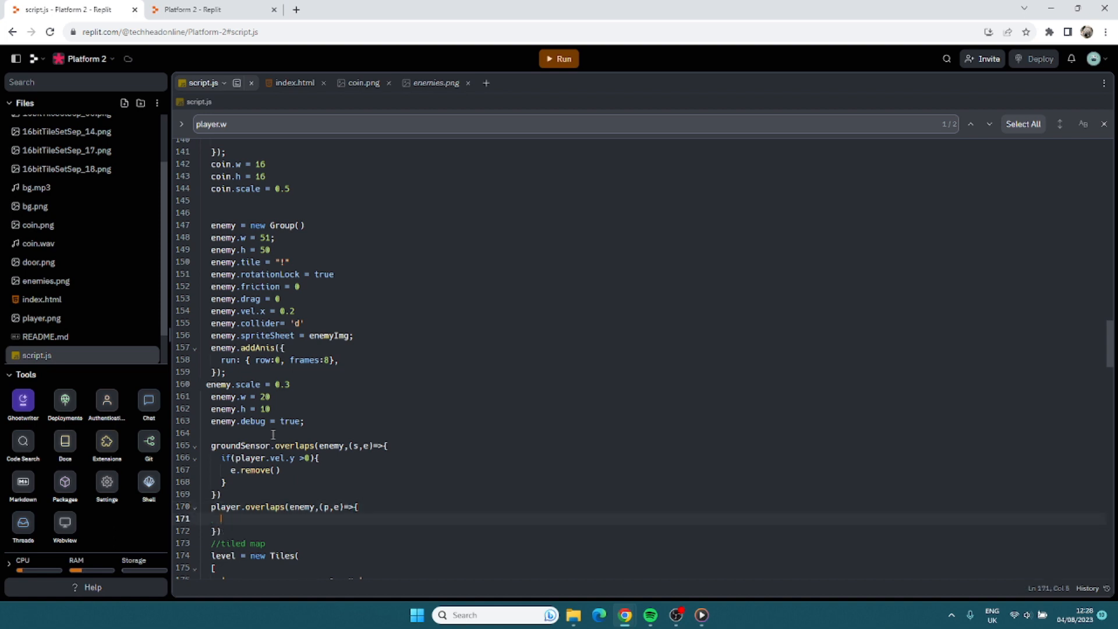
On enemy contact reset player speed to 0, x to 48 and y to 100.
type("player.")
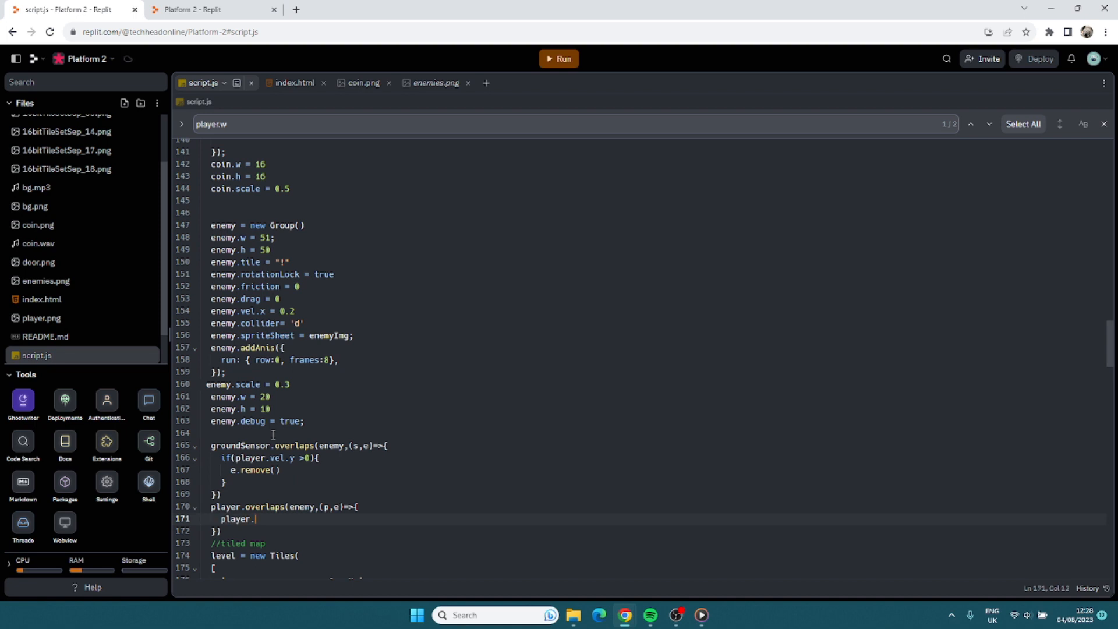
type("speed =0;")
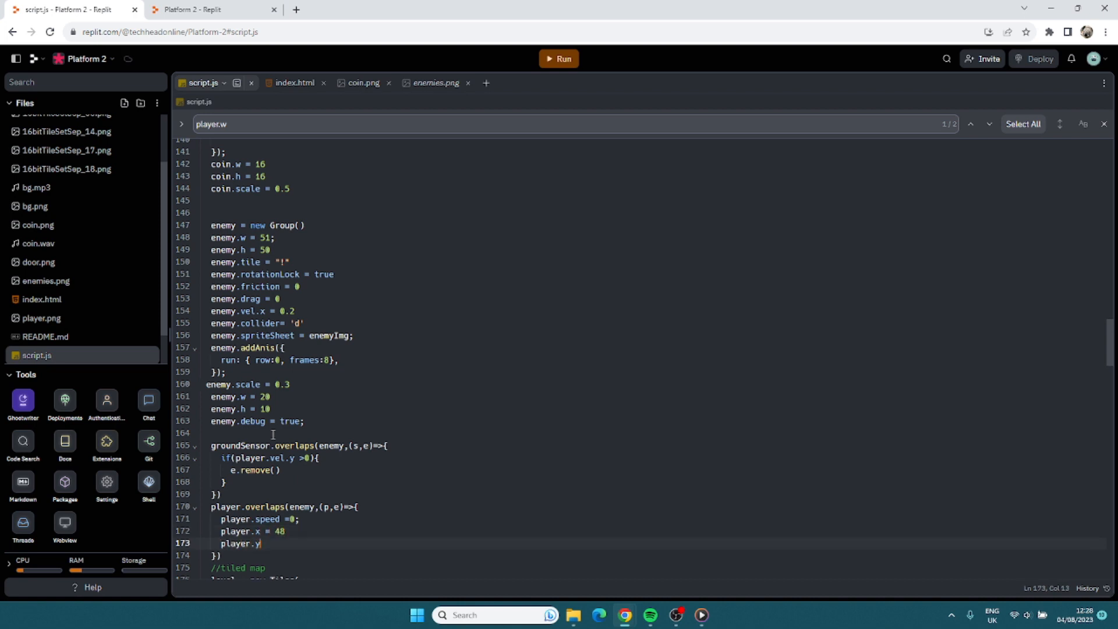
type("= 100")
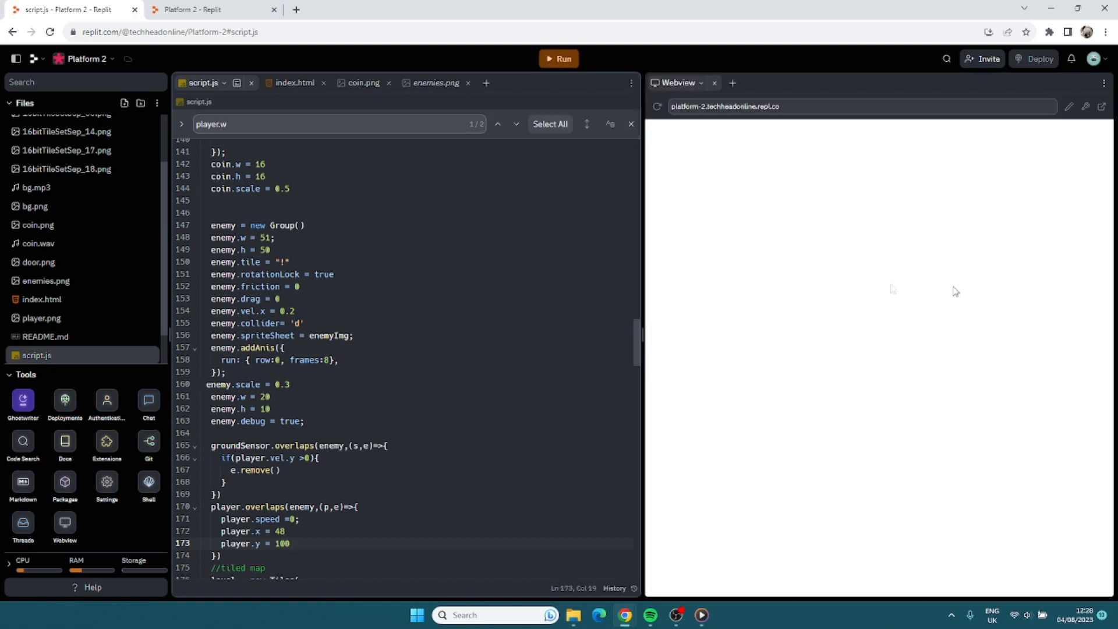
Run the game to test the enemy stomp and reset handlers, then close the preview.
left_click(562, 59)
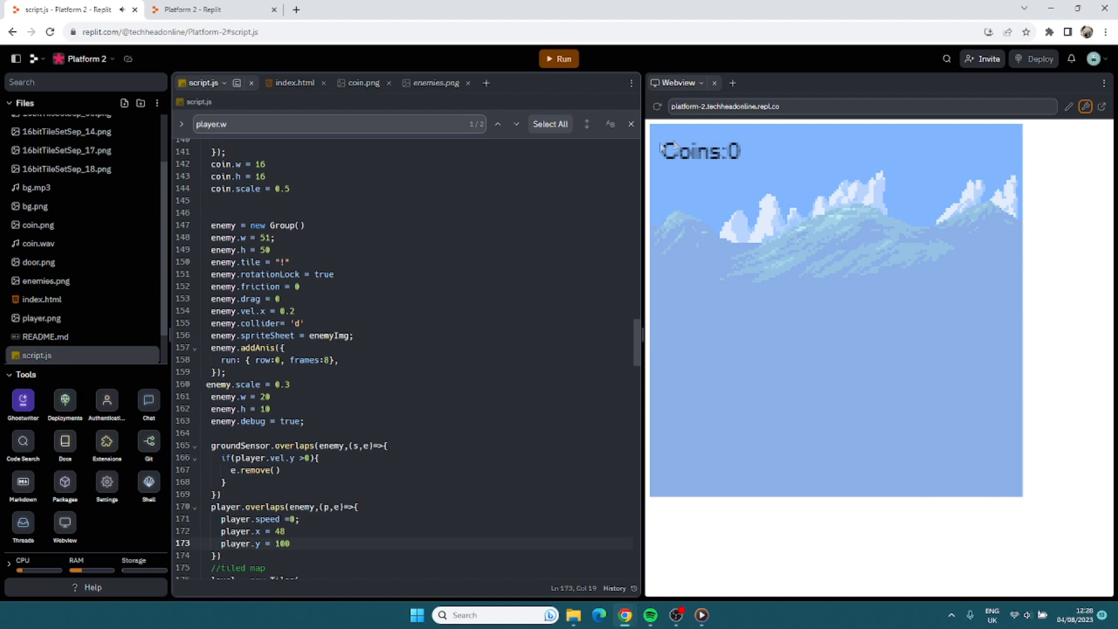
left_click(713, 83)
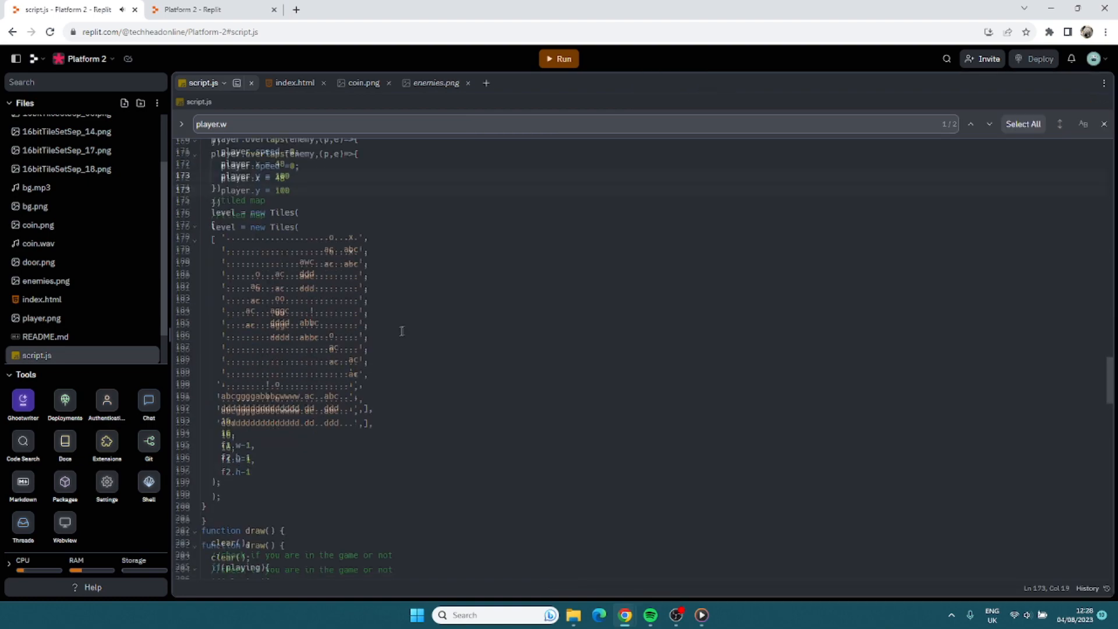
scroll("down", 3)
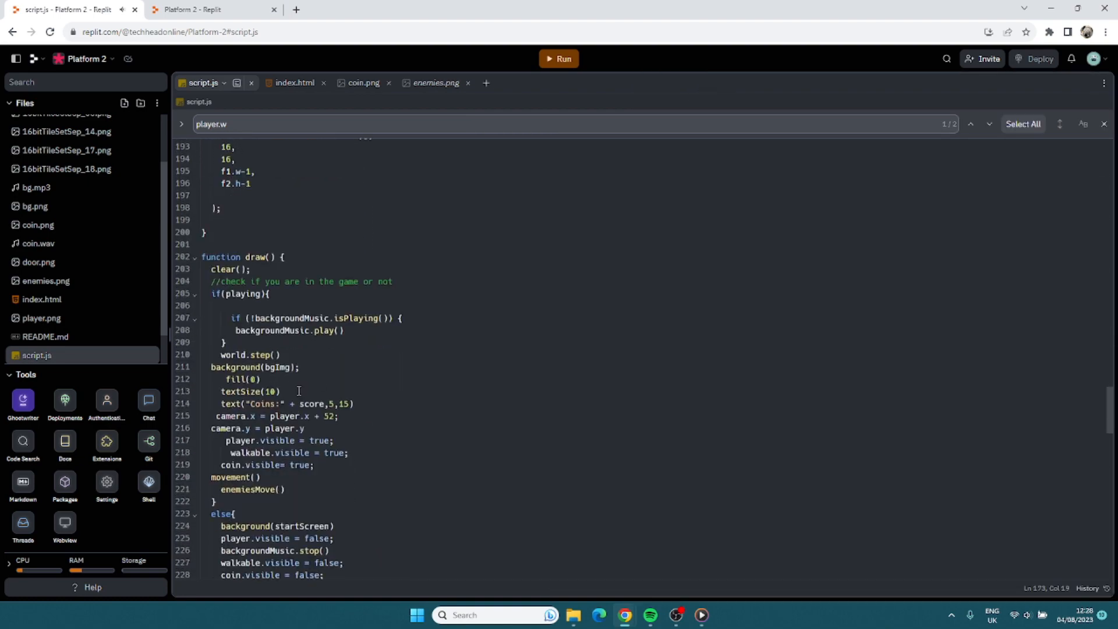
scroll("down", 3)
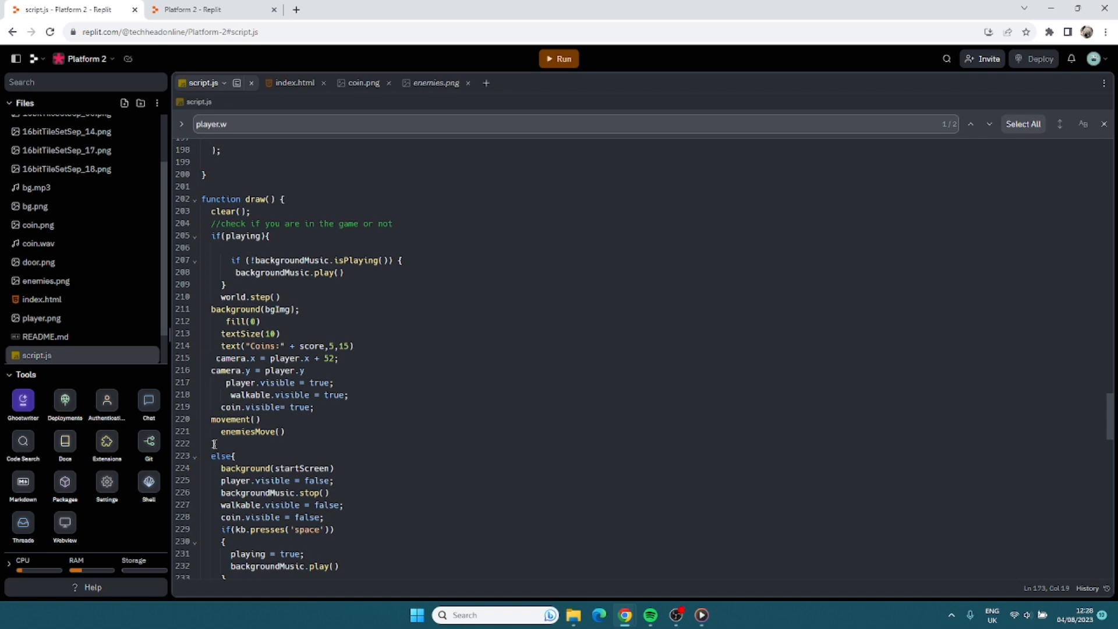
scroll("down", 3)
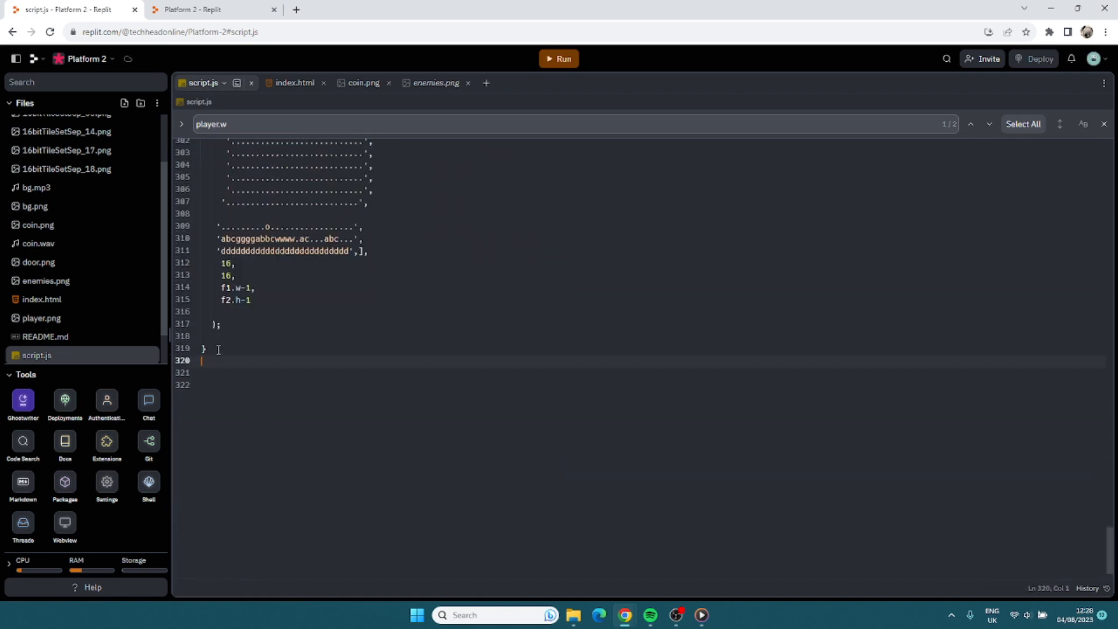
Define function enemiesMove with a for(e of enemy) loop.
type("functio")
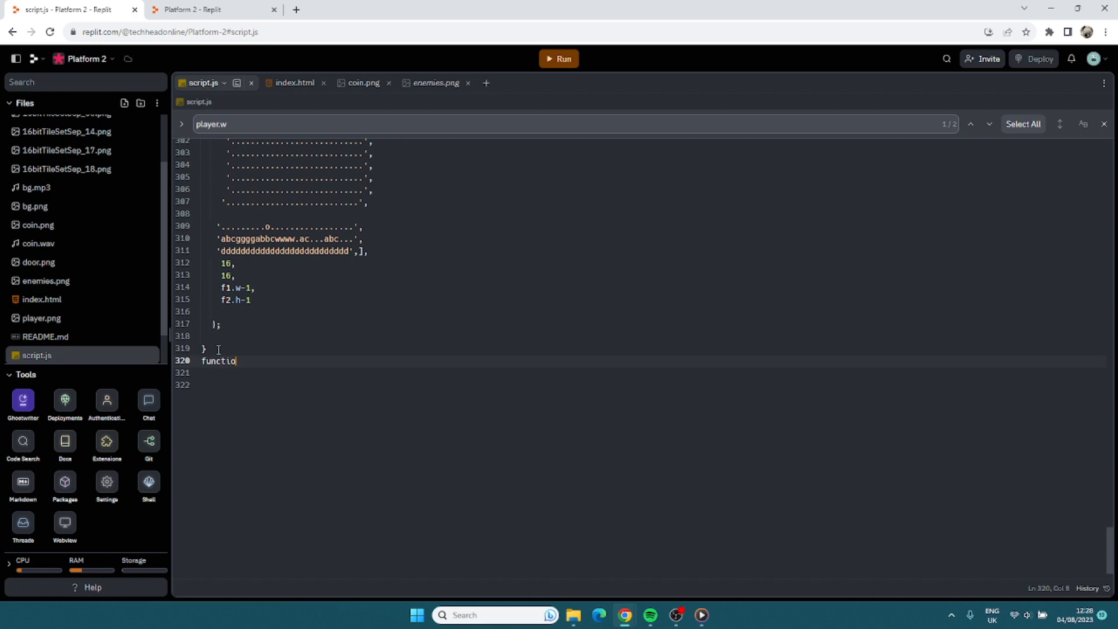
type("n enemiesMove(){")
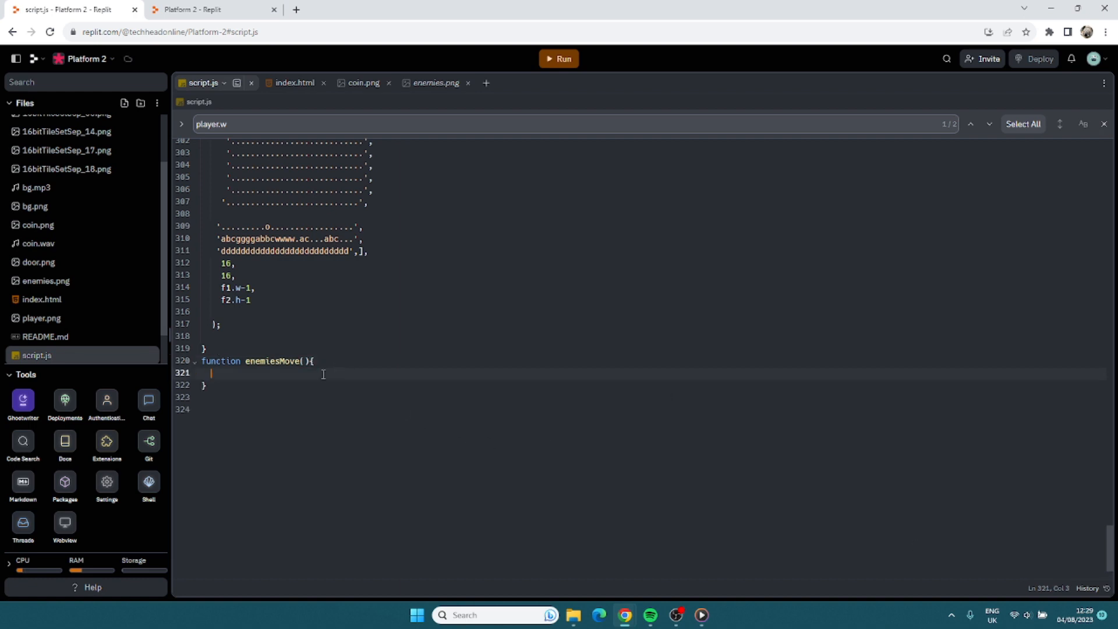
type("for")
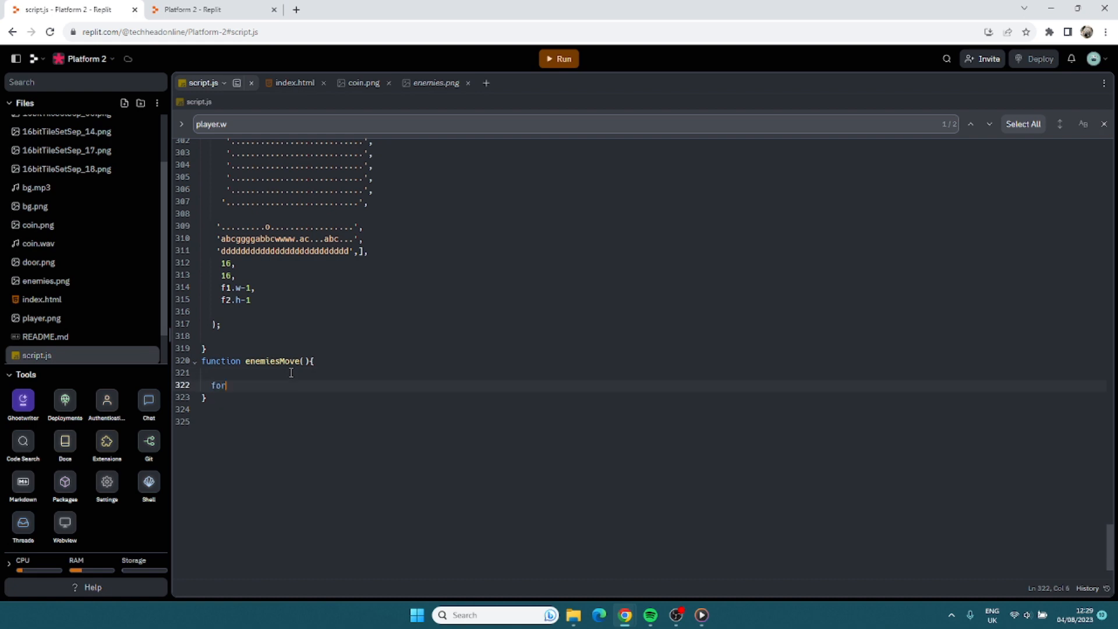
type("(e of ene")
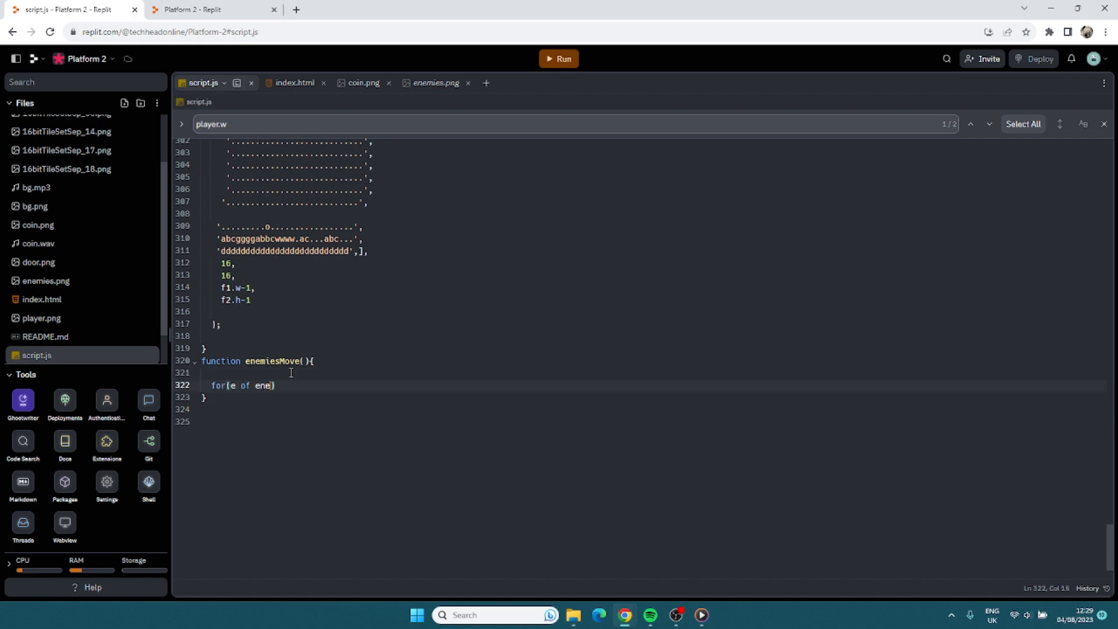
type("my")
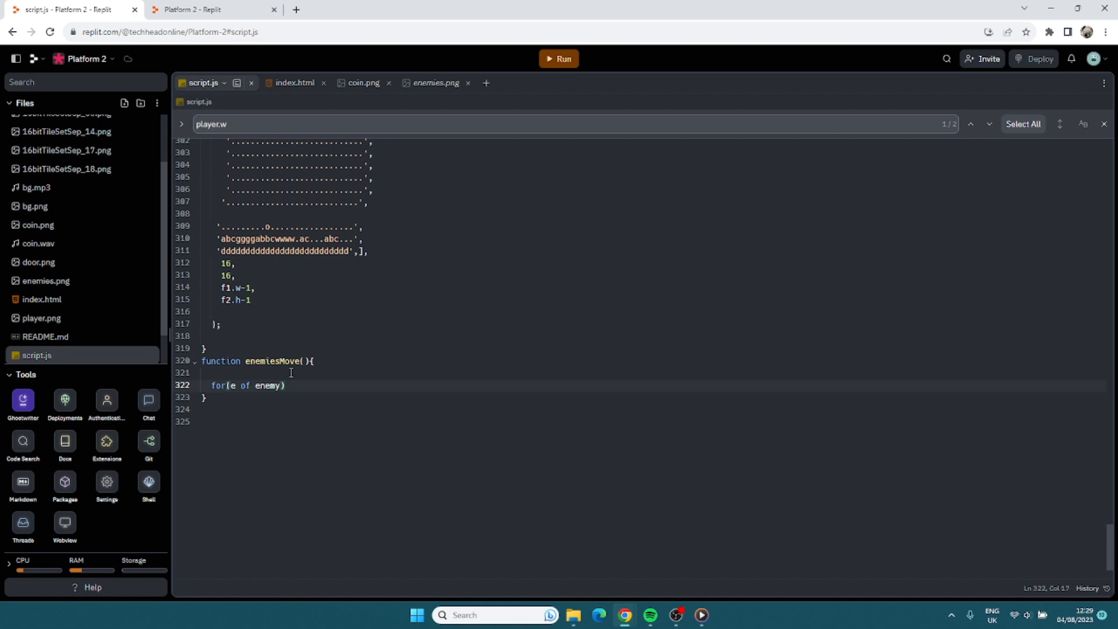
type("{")
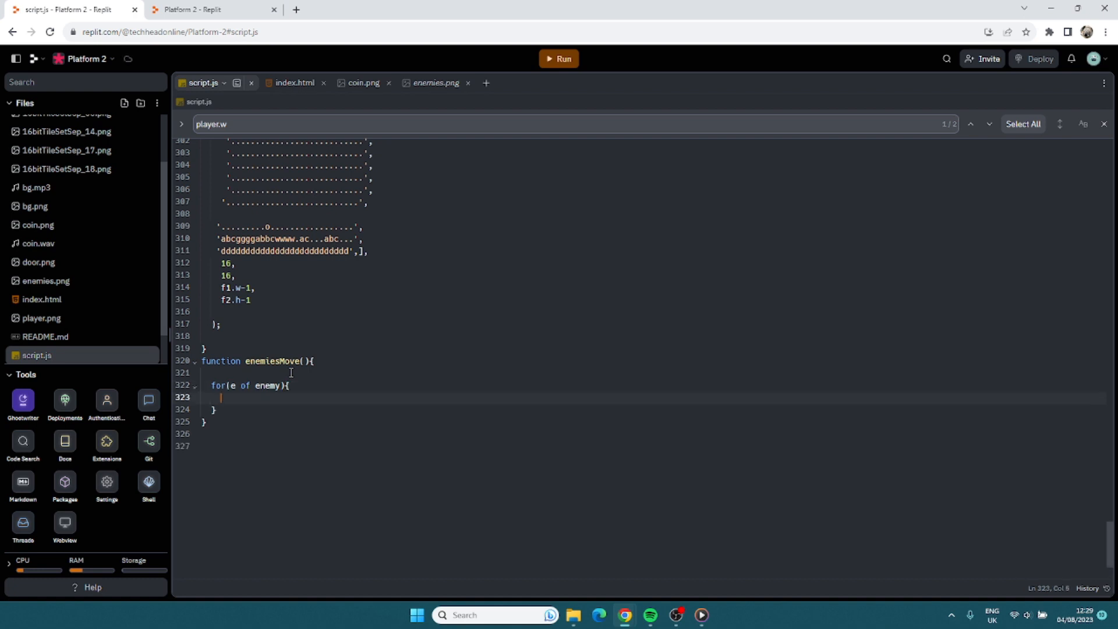
Add an if checking e.overlaps(f1) || e.overlaps(f3) || e.overlaps(coin).
type("if(e.overlaps(")
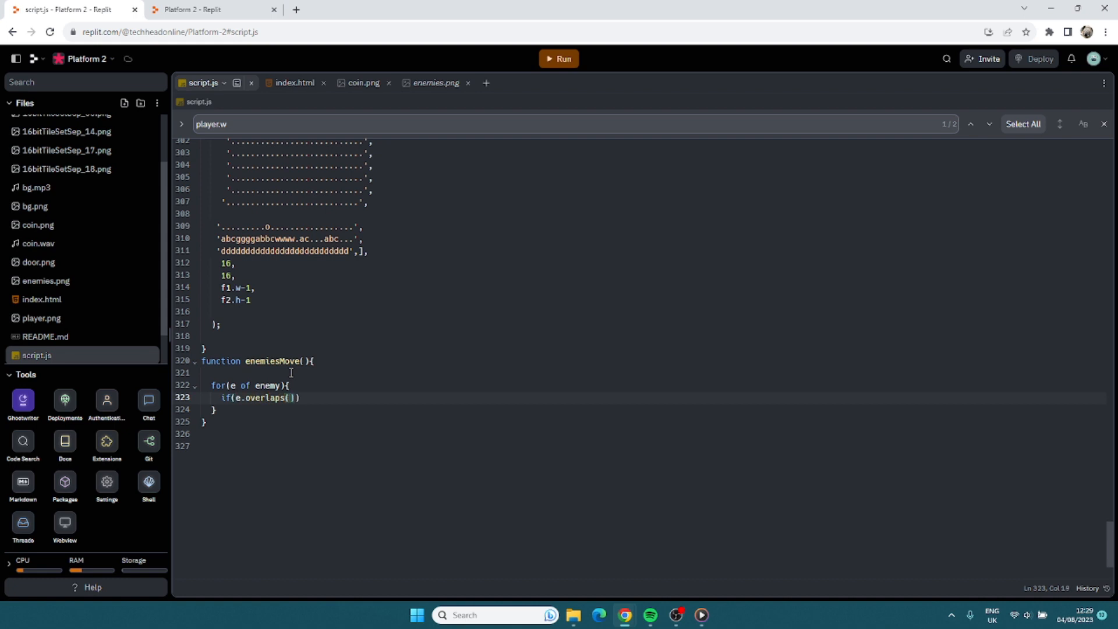
type("f1")
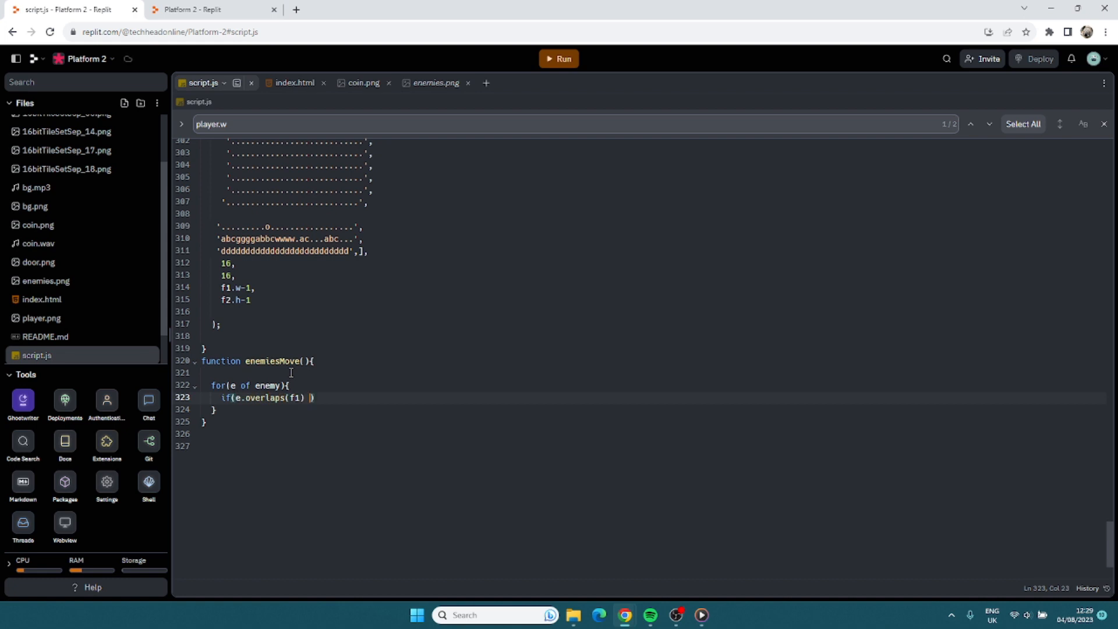
type("|| e.ovewrl")
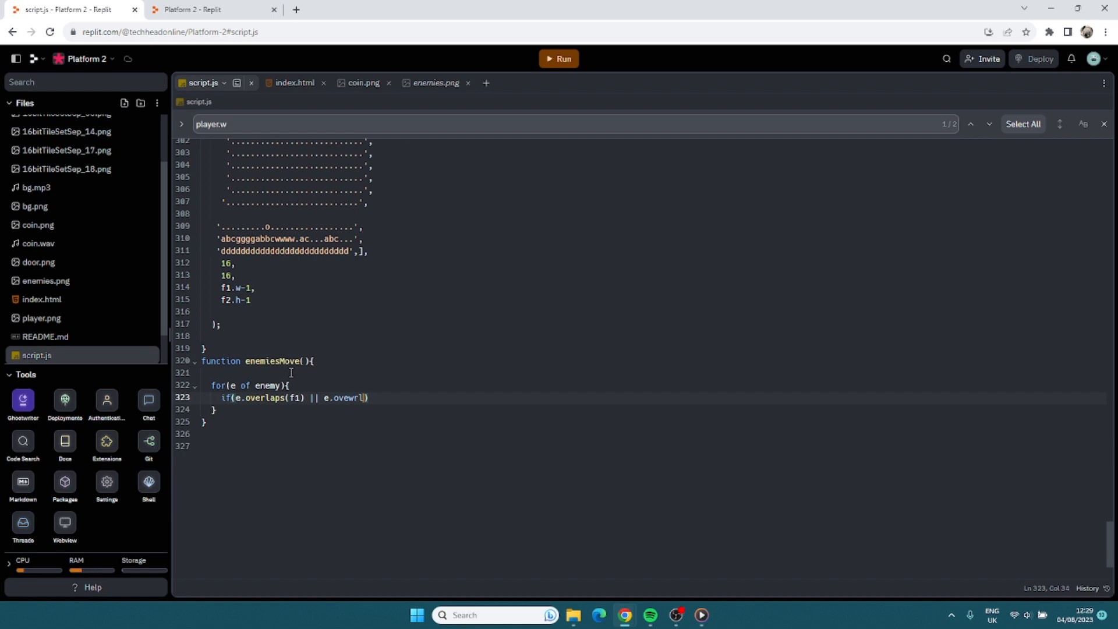
key("Backspace")
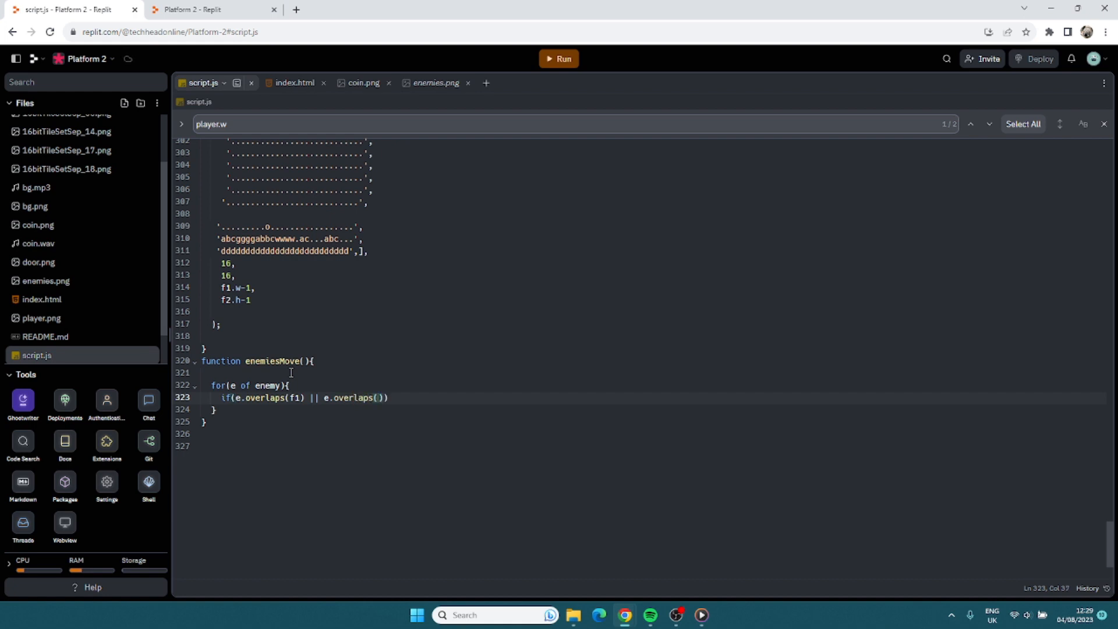
type("f3) || e.overlaps(coin")
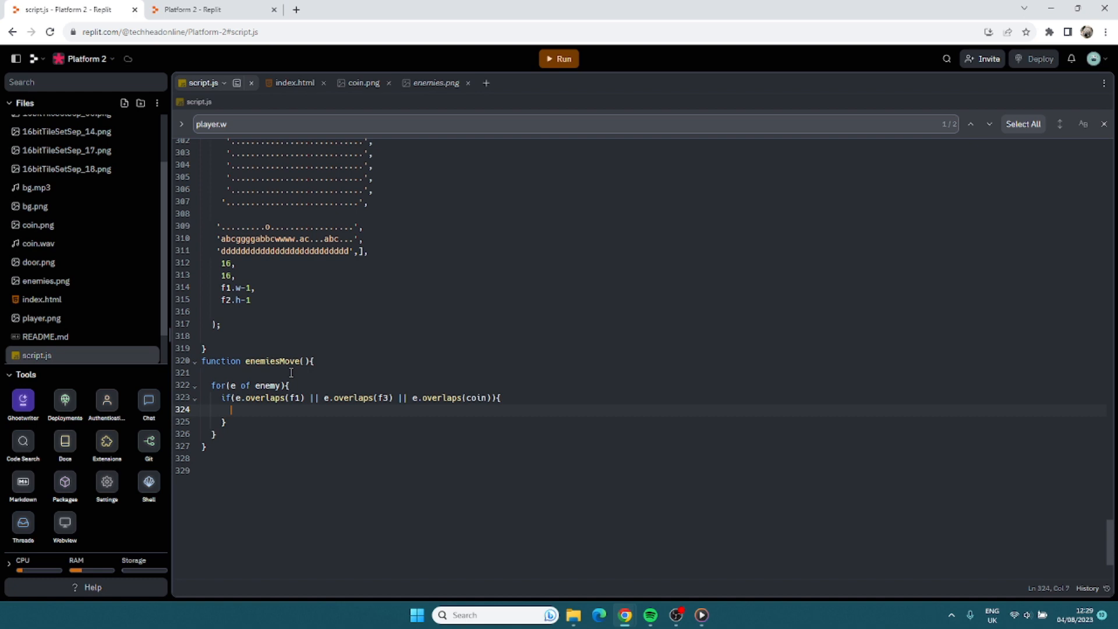
Reverse an overlapping enemy with e.vel.x *= -1 and begin if(e.vel.x.
type("e.vel.x")
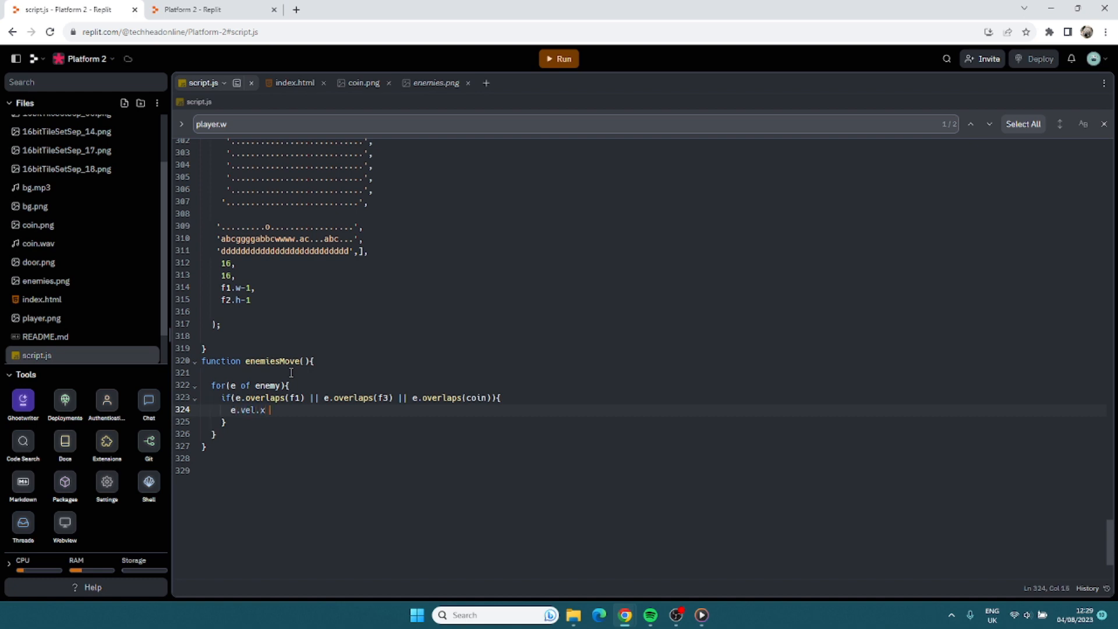
type("*=")
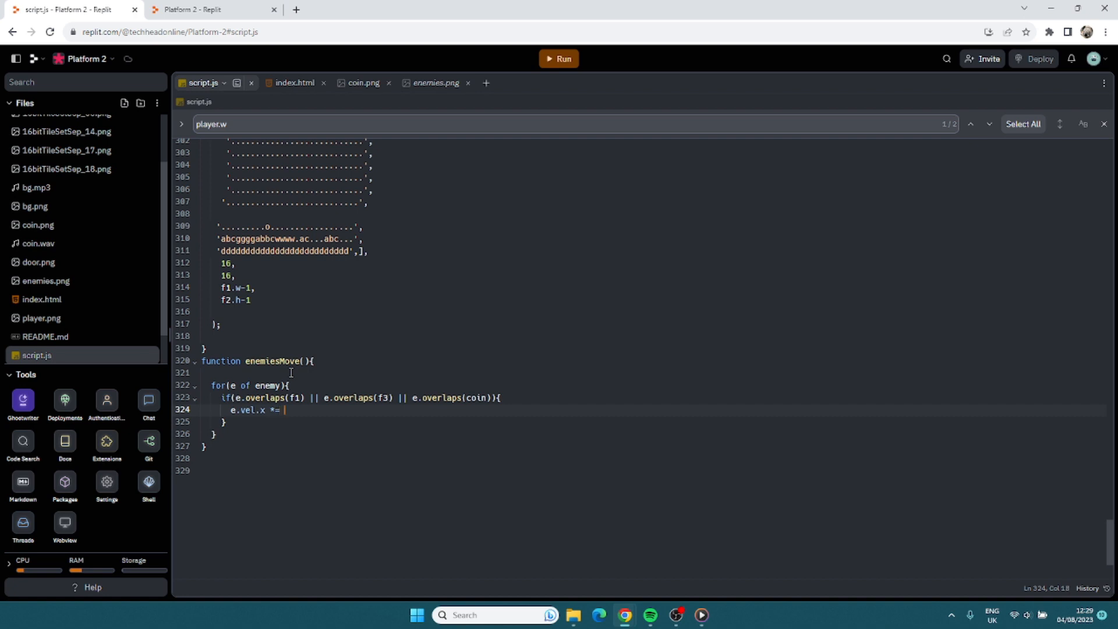
type("-1")
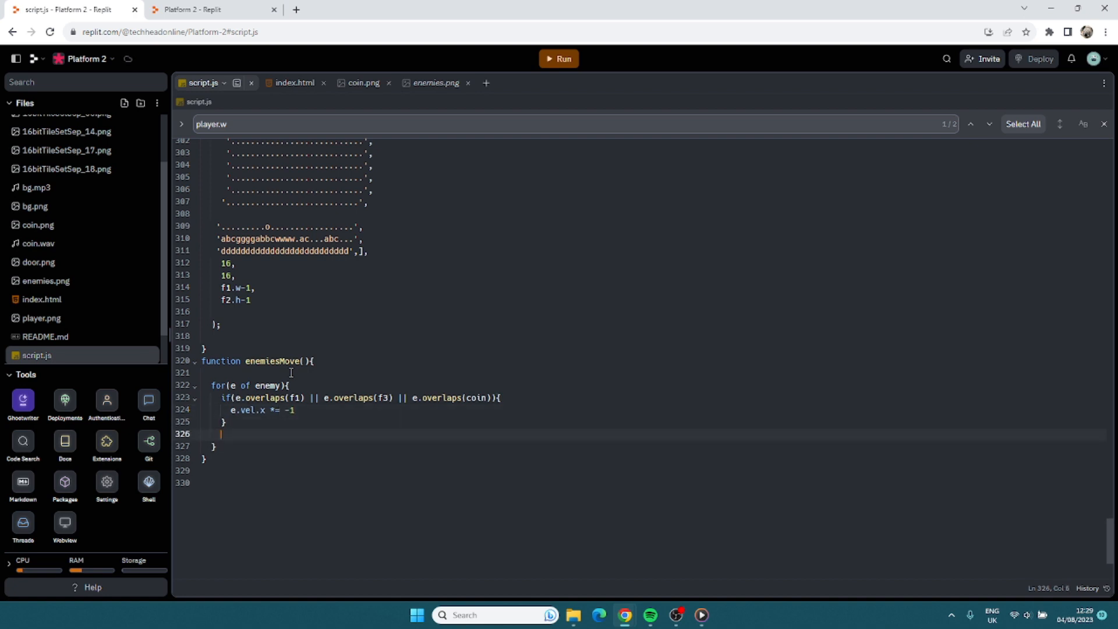
type("if(e.")
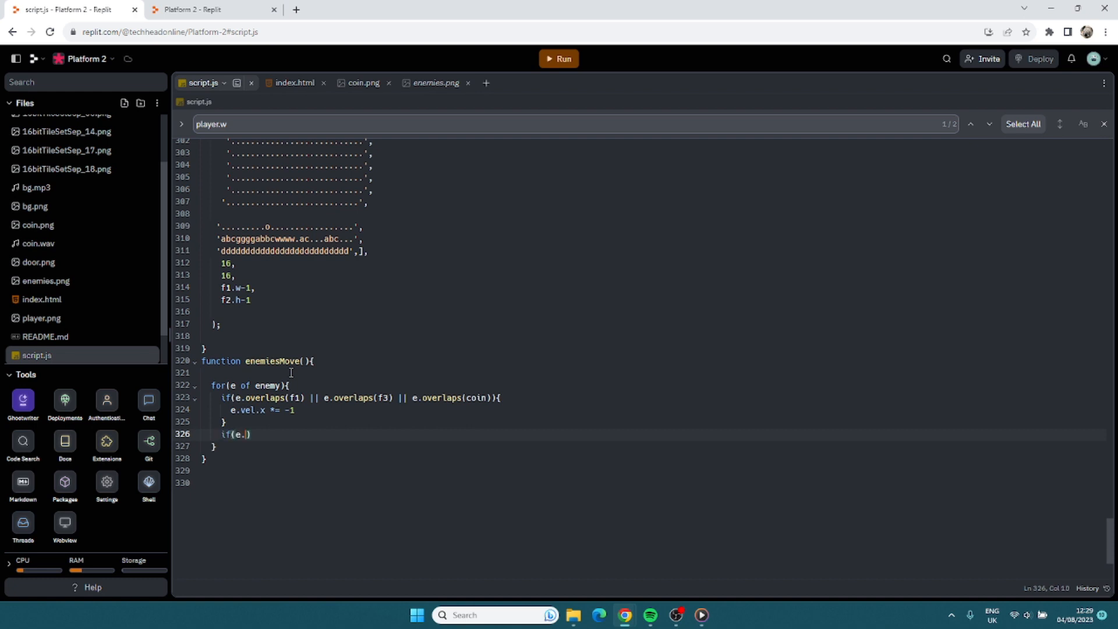
type("d")
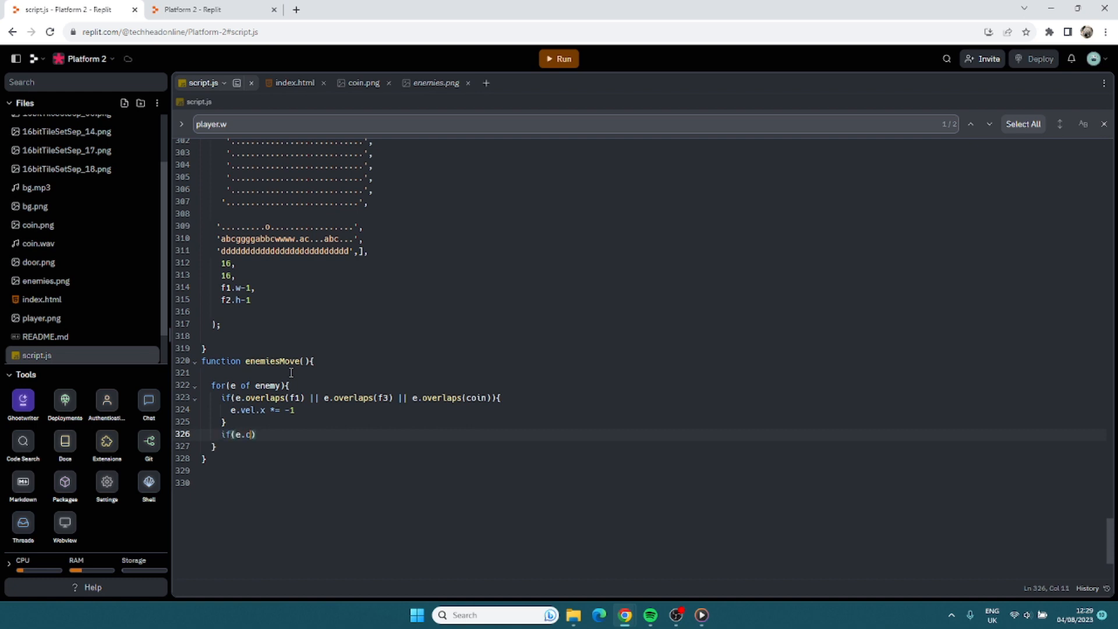
type("v")
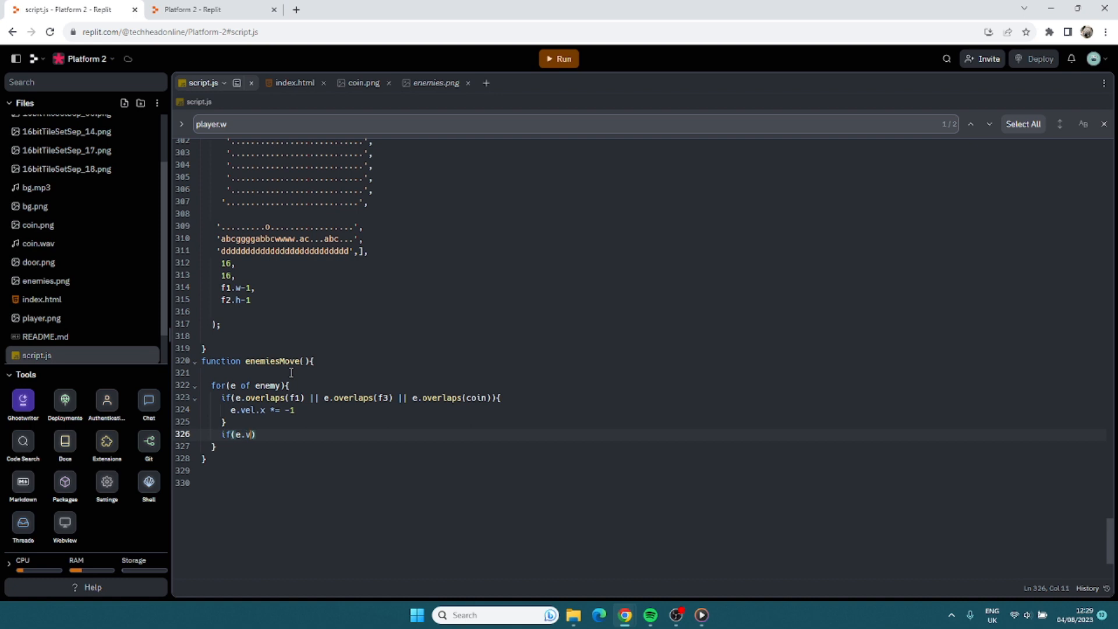
type("el.x")
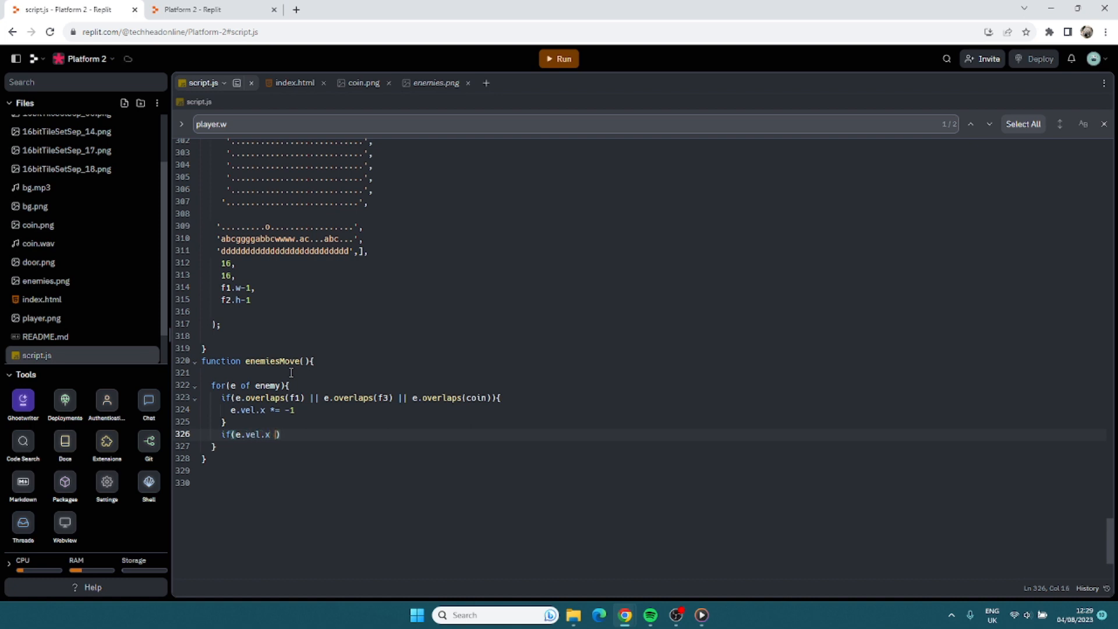
Set e.mirror.x = false when vel.x < 0 and start the else branch.
type("< 0")
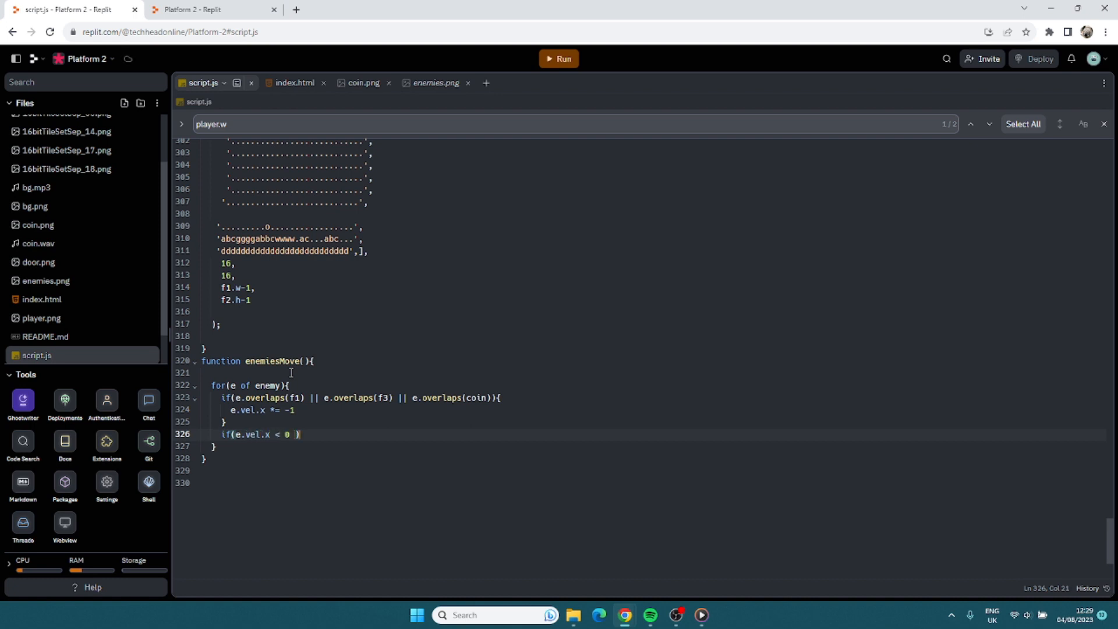
type("{")
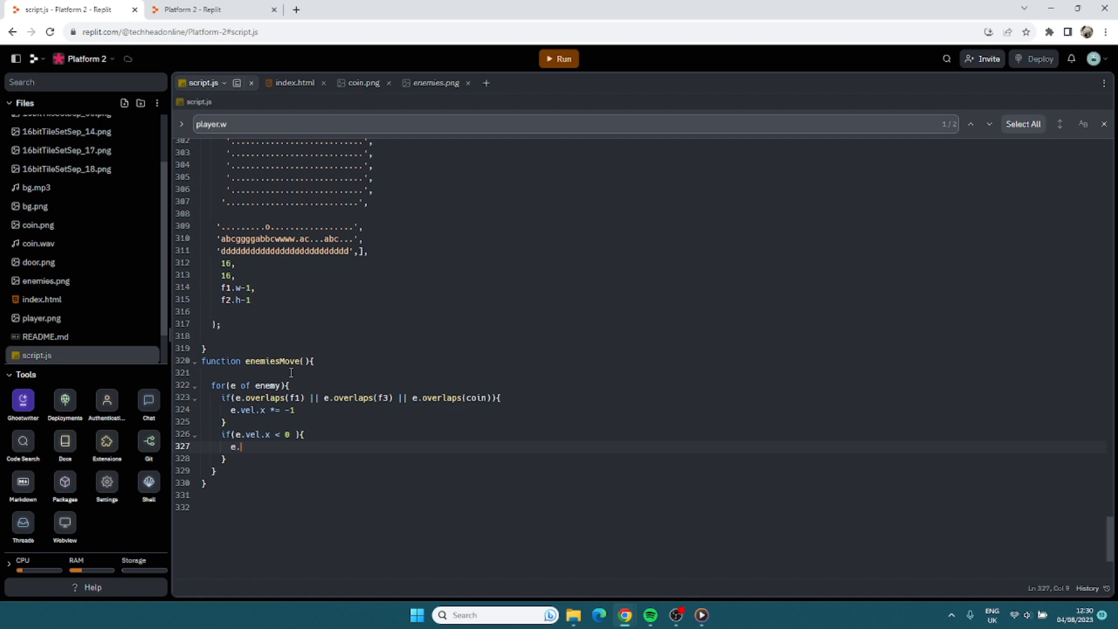
type("mirror.x")
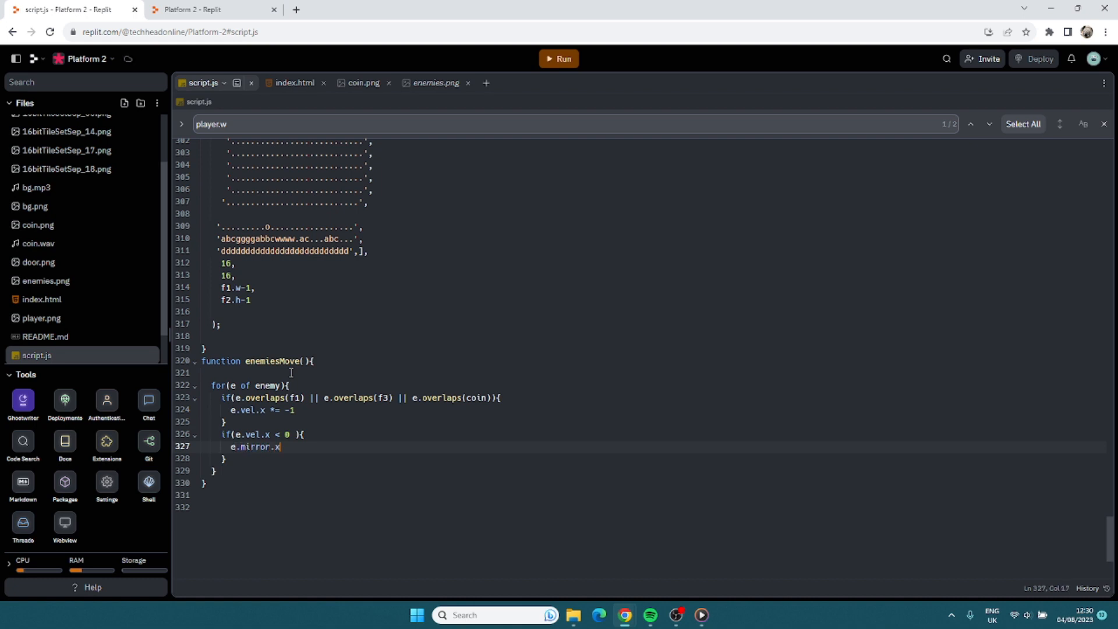
type("= false")
type("else")
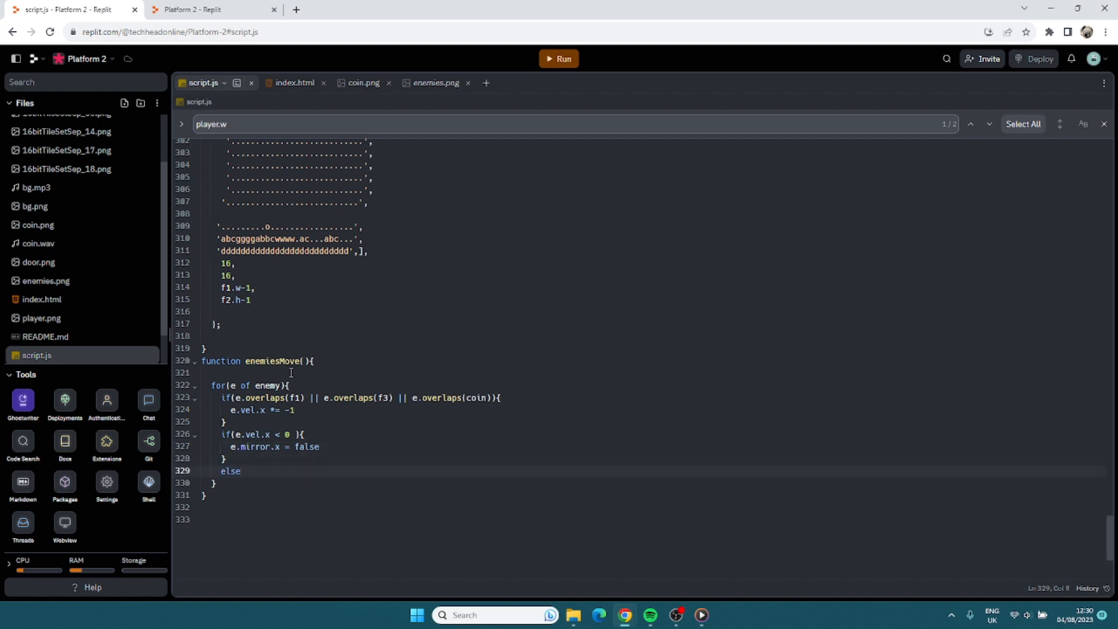
type("{")
type("e.mirror.x = true")
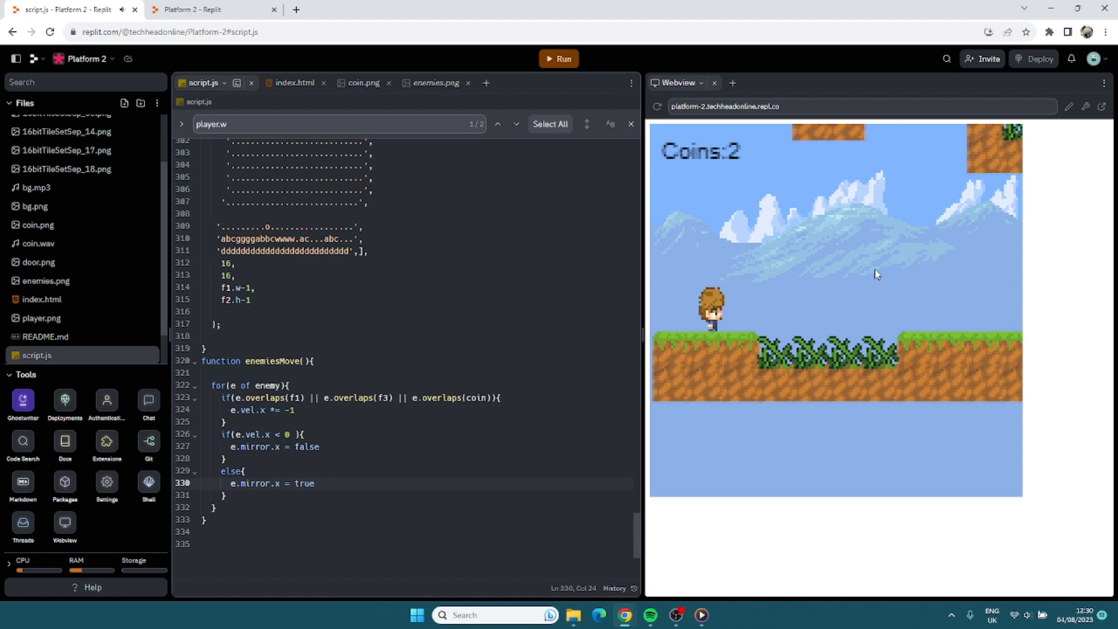
mouse_move(816, 335)
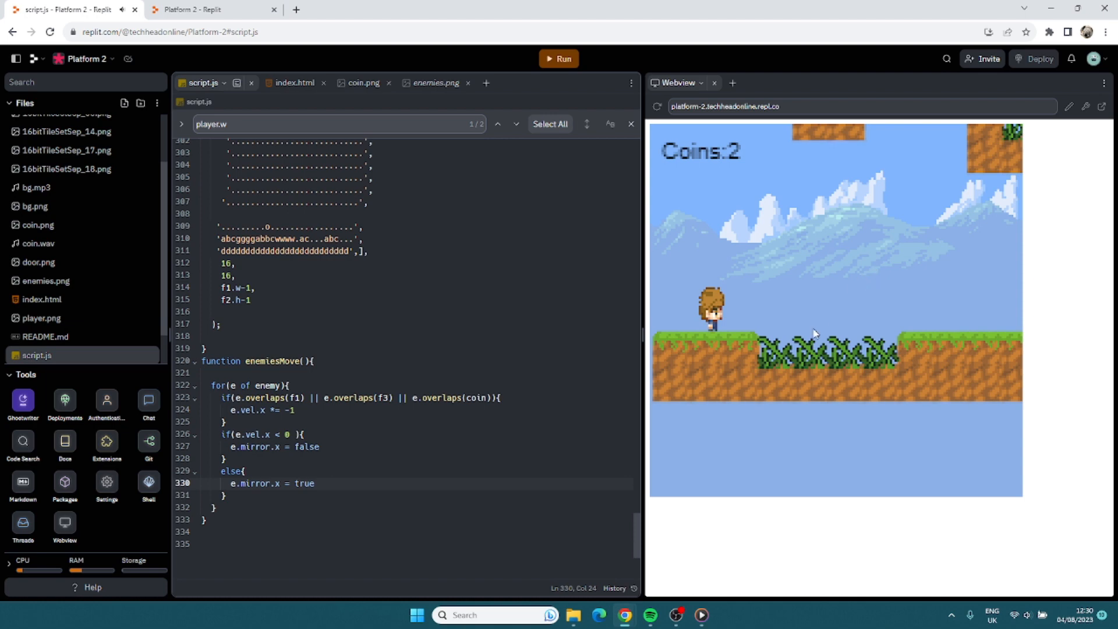